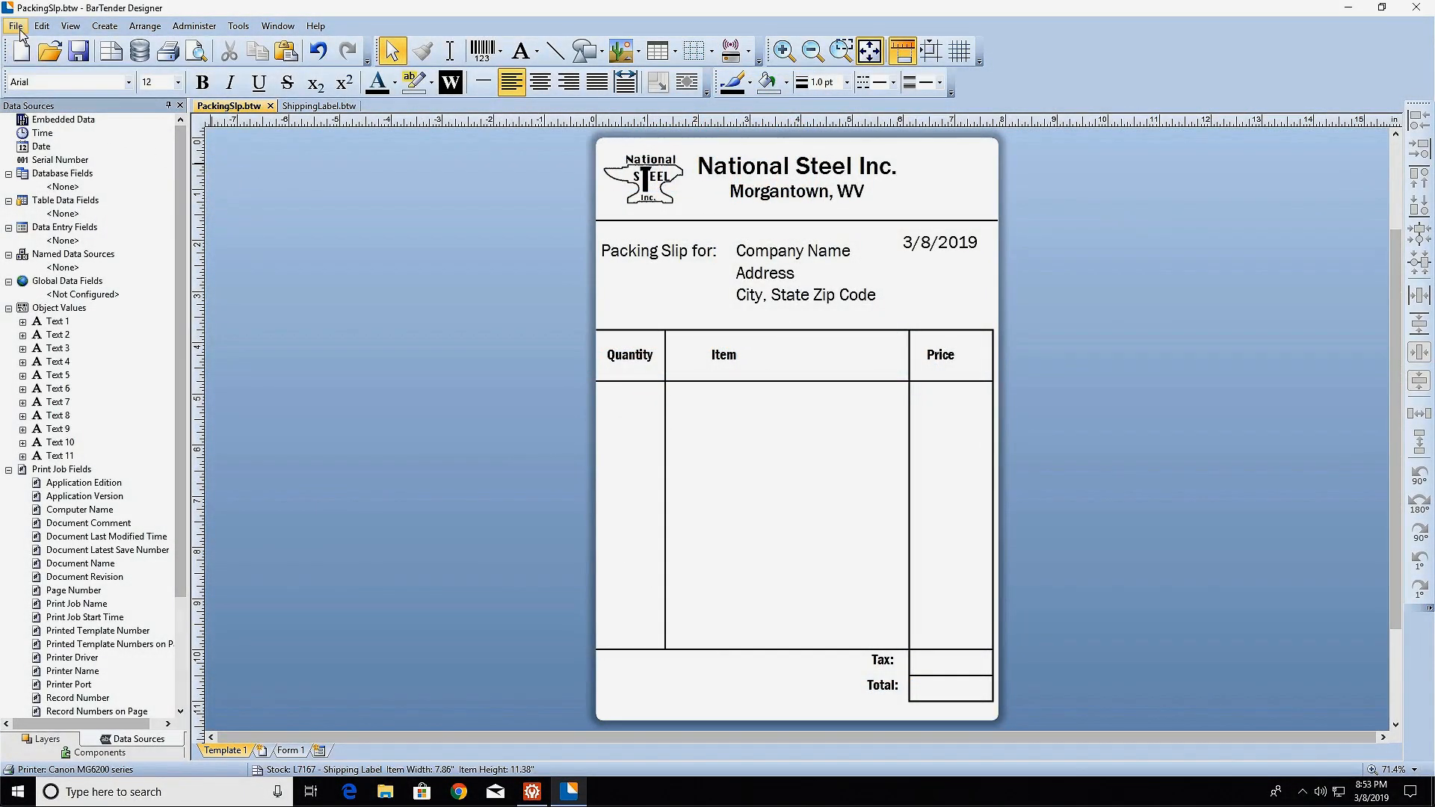
# Launch the packing slip's Database Setup Wizard from the File menu and scroll the database type list
pyautogui.click(15, 25)
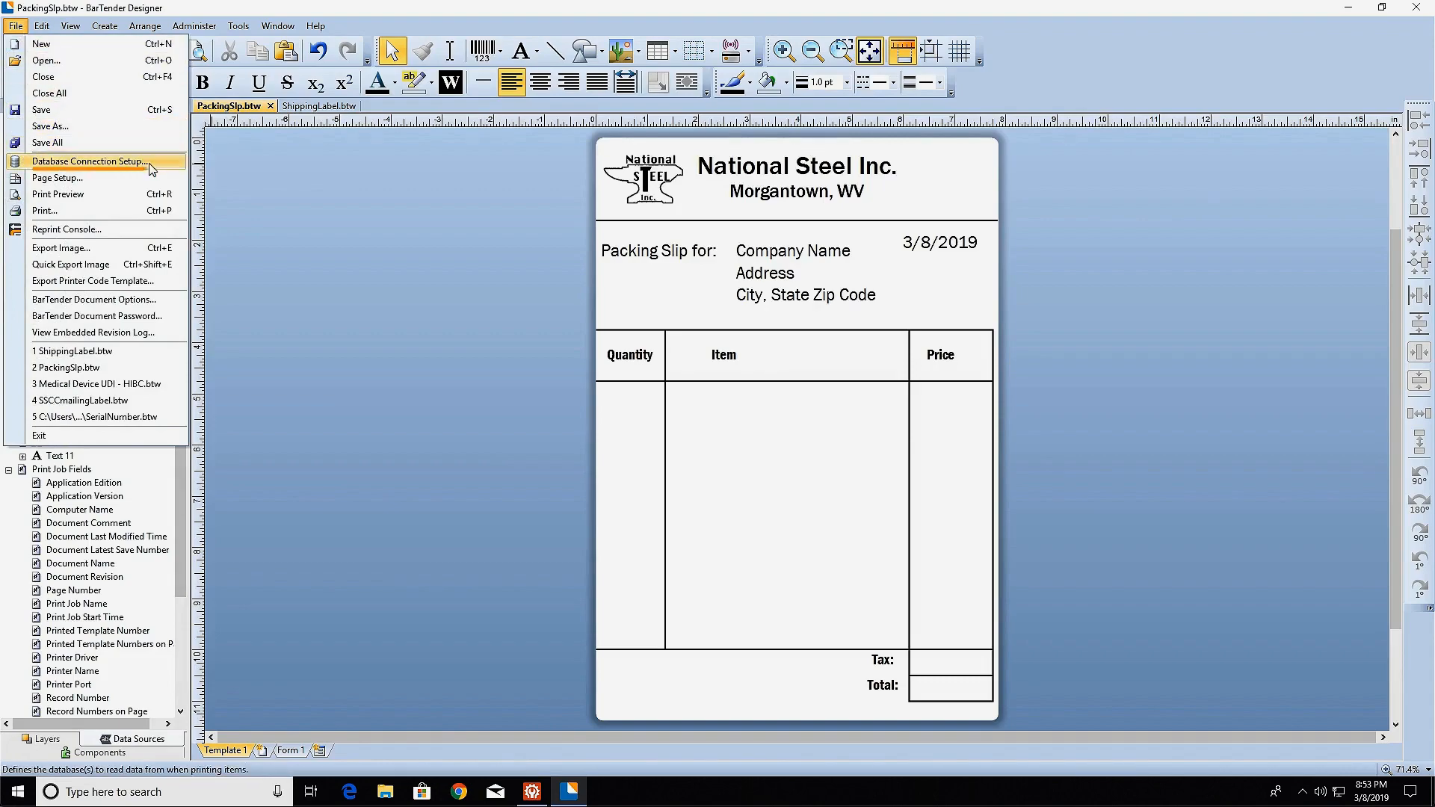
pyautogui.click(89, 162)
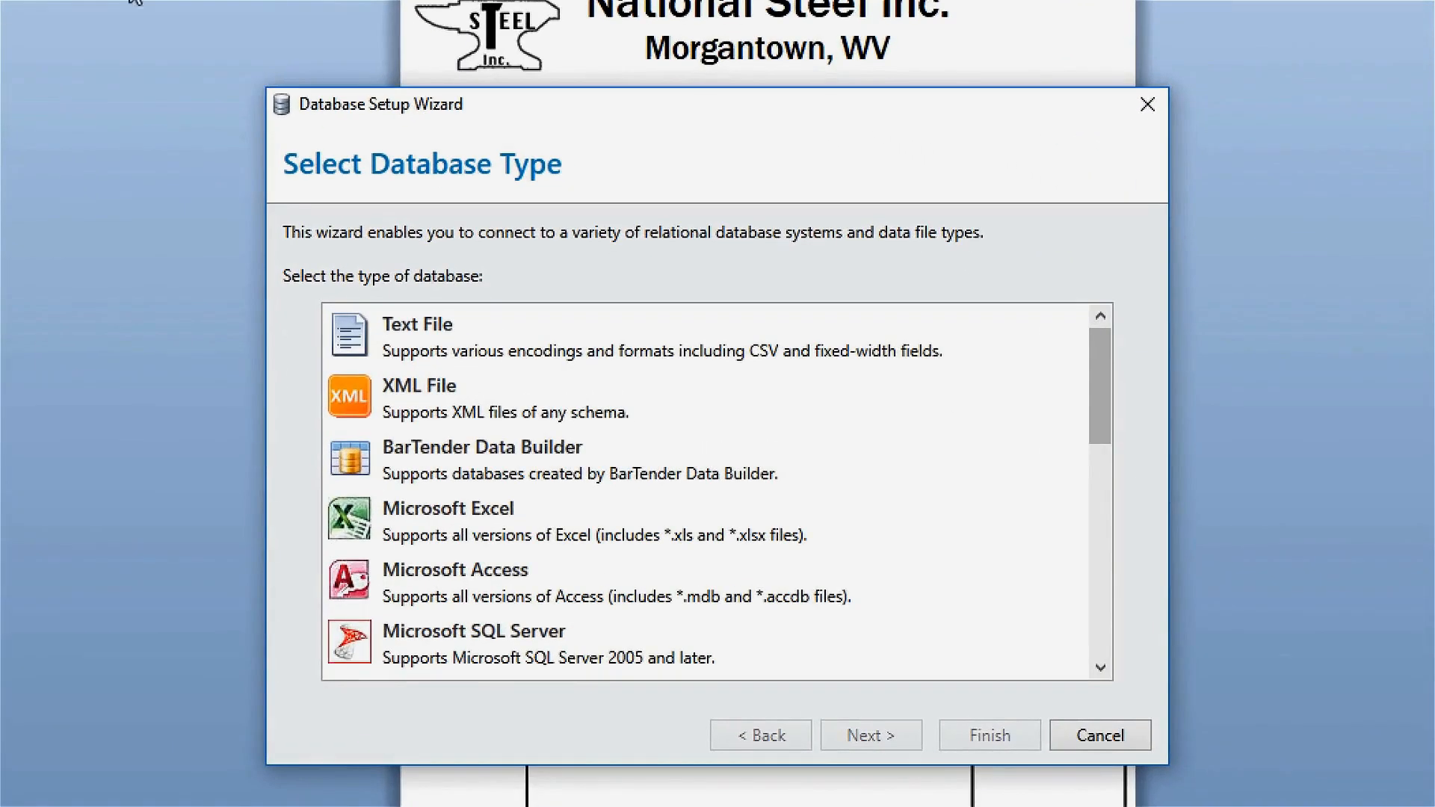
pyautogui.scroll(-3)
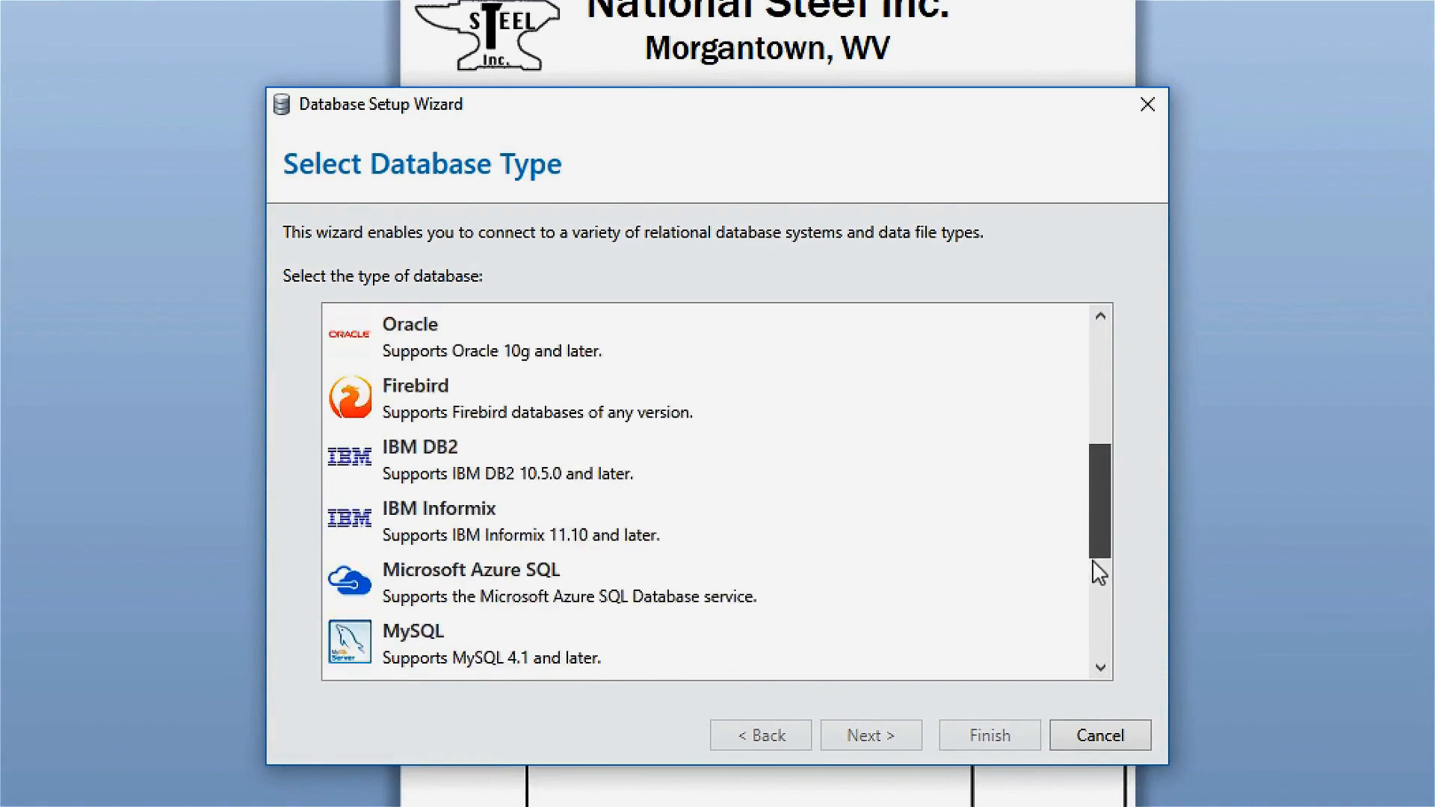
pyautogui.scroll(-3)
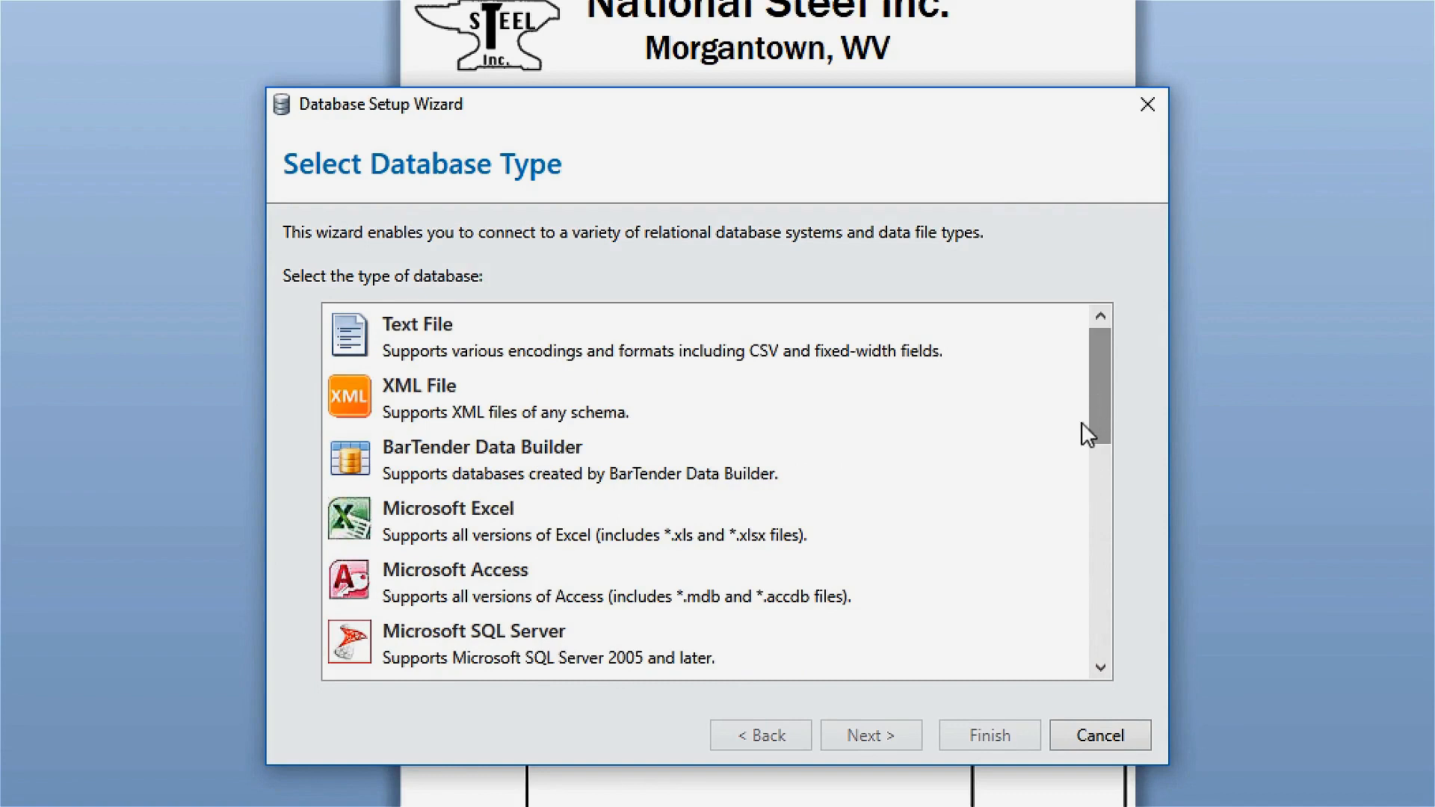
# Choose Microsoft Excel as the database type and select the NatSteelCust.xlsx workbook
pyautogui.click(567, 521)
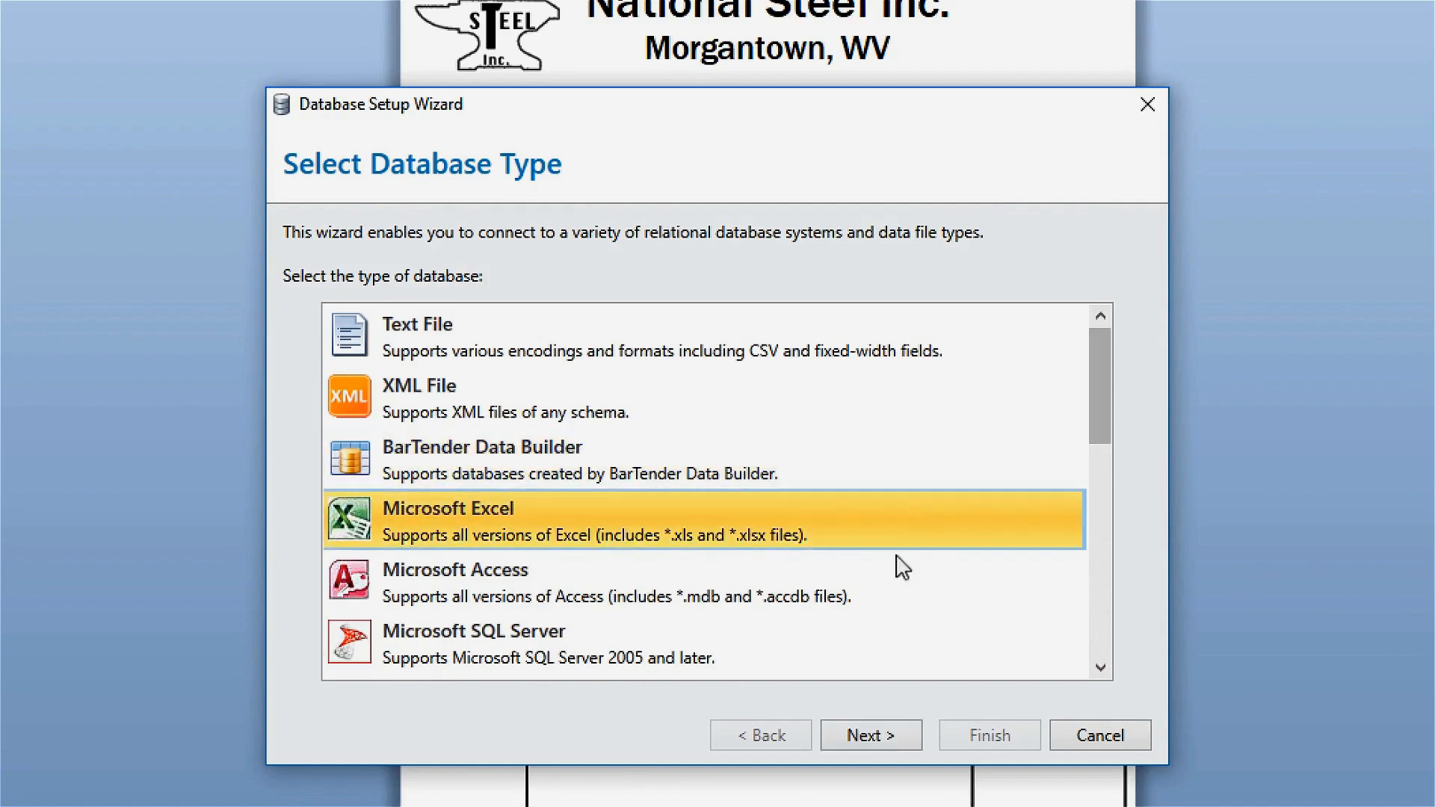
pyautogui.click(869, 735)
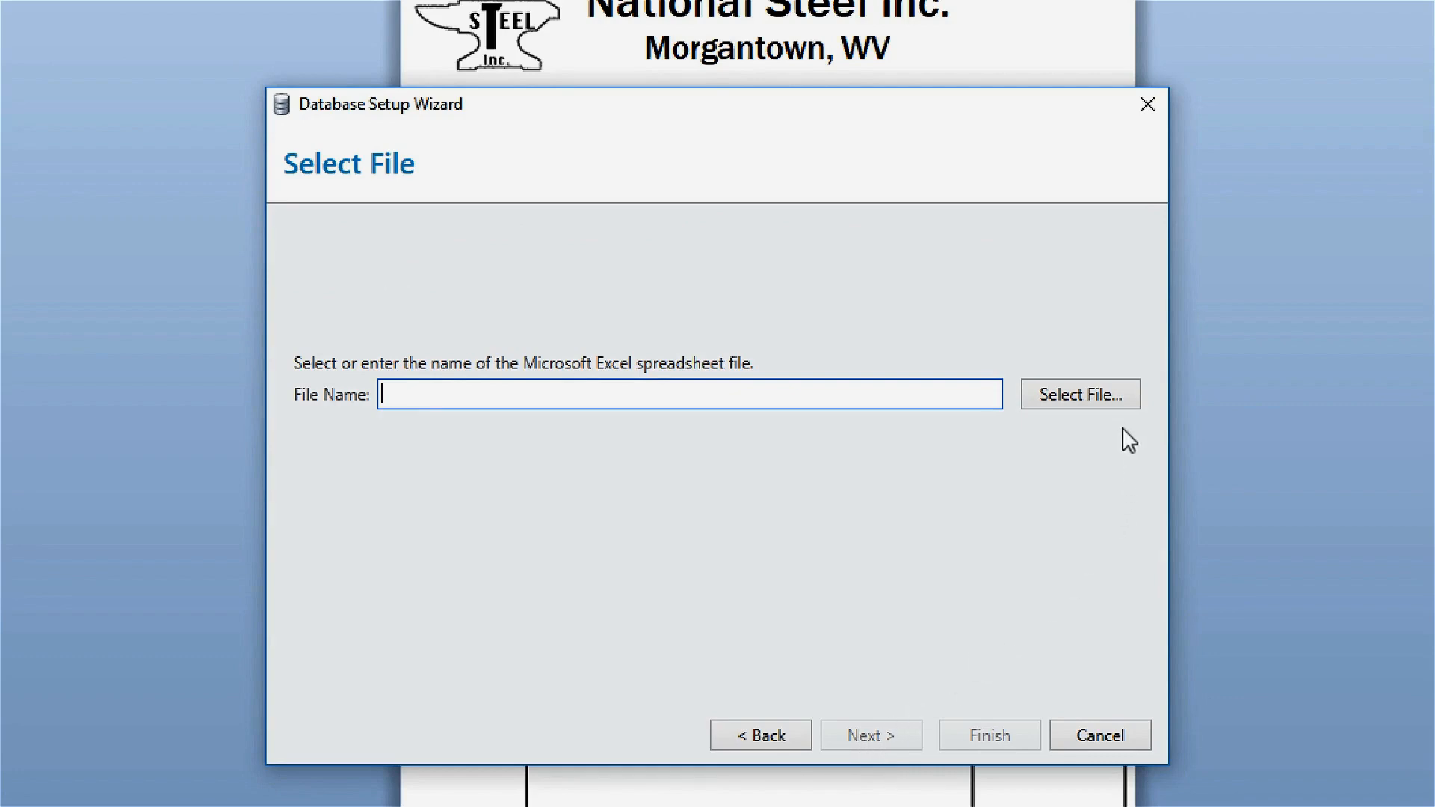
pyautogui.click(1080, 394)
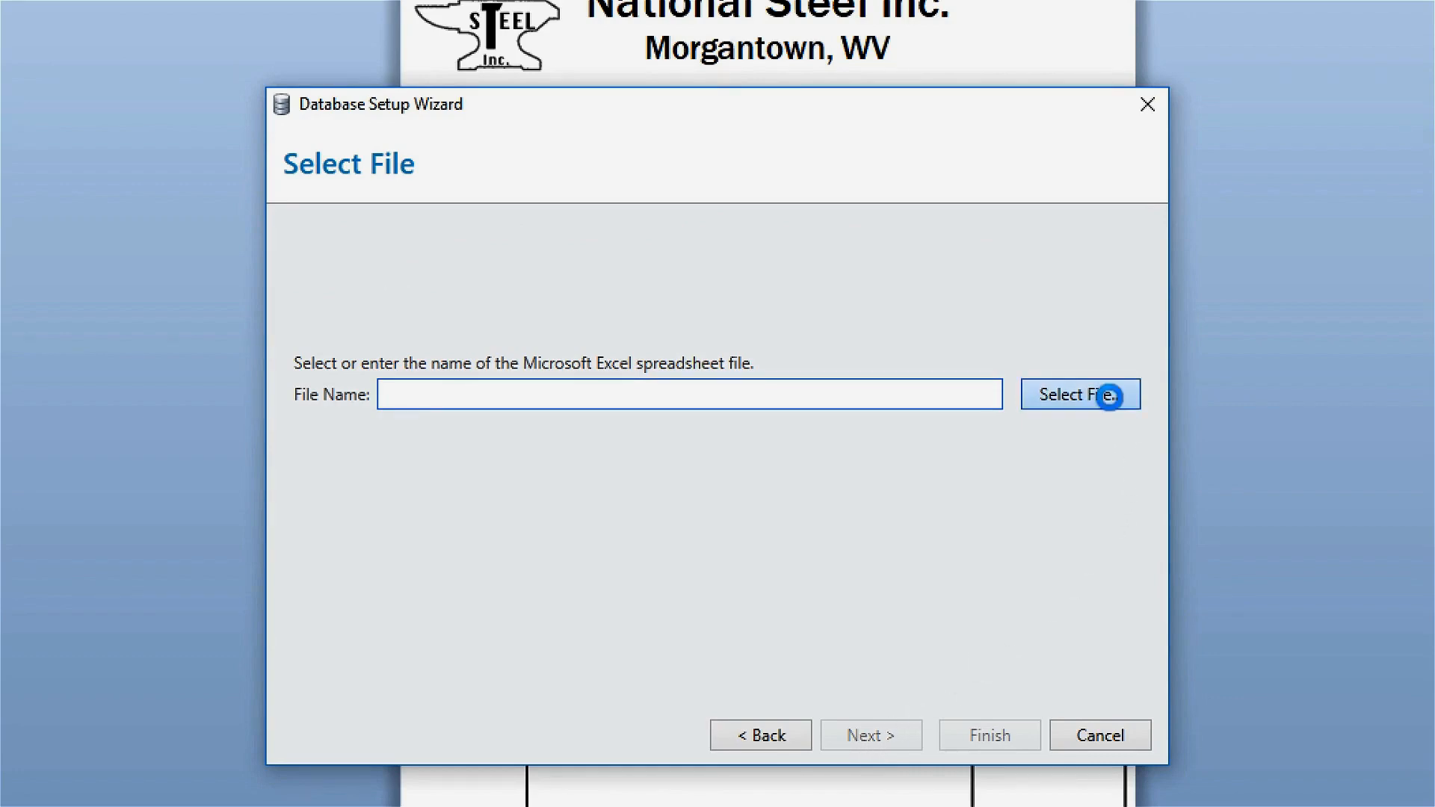
pyautogui.click(1080, 394)
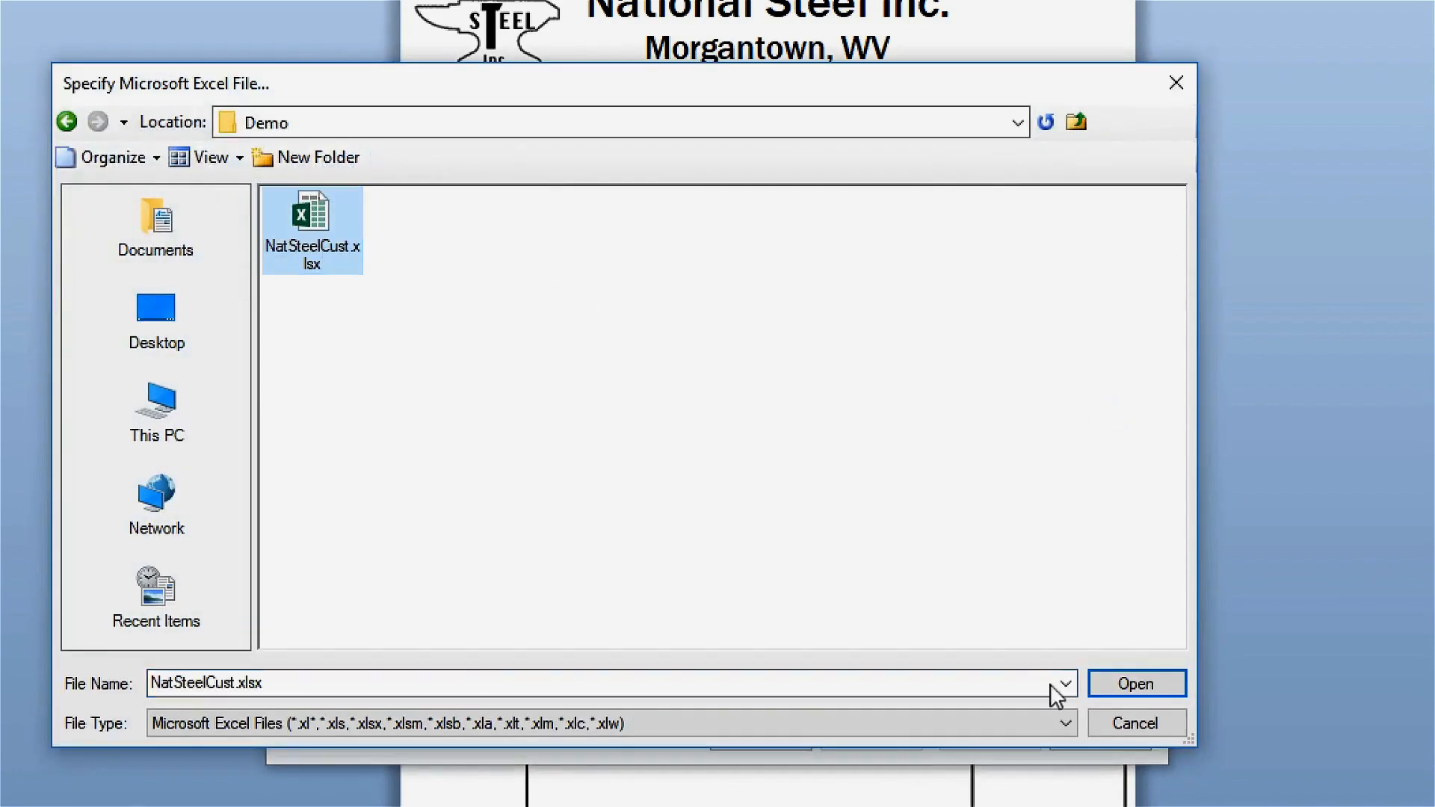
pyautogui.click(1134, 682)
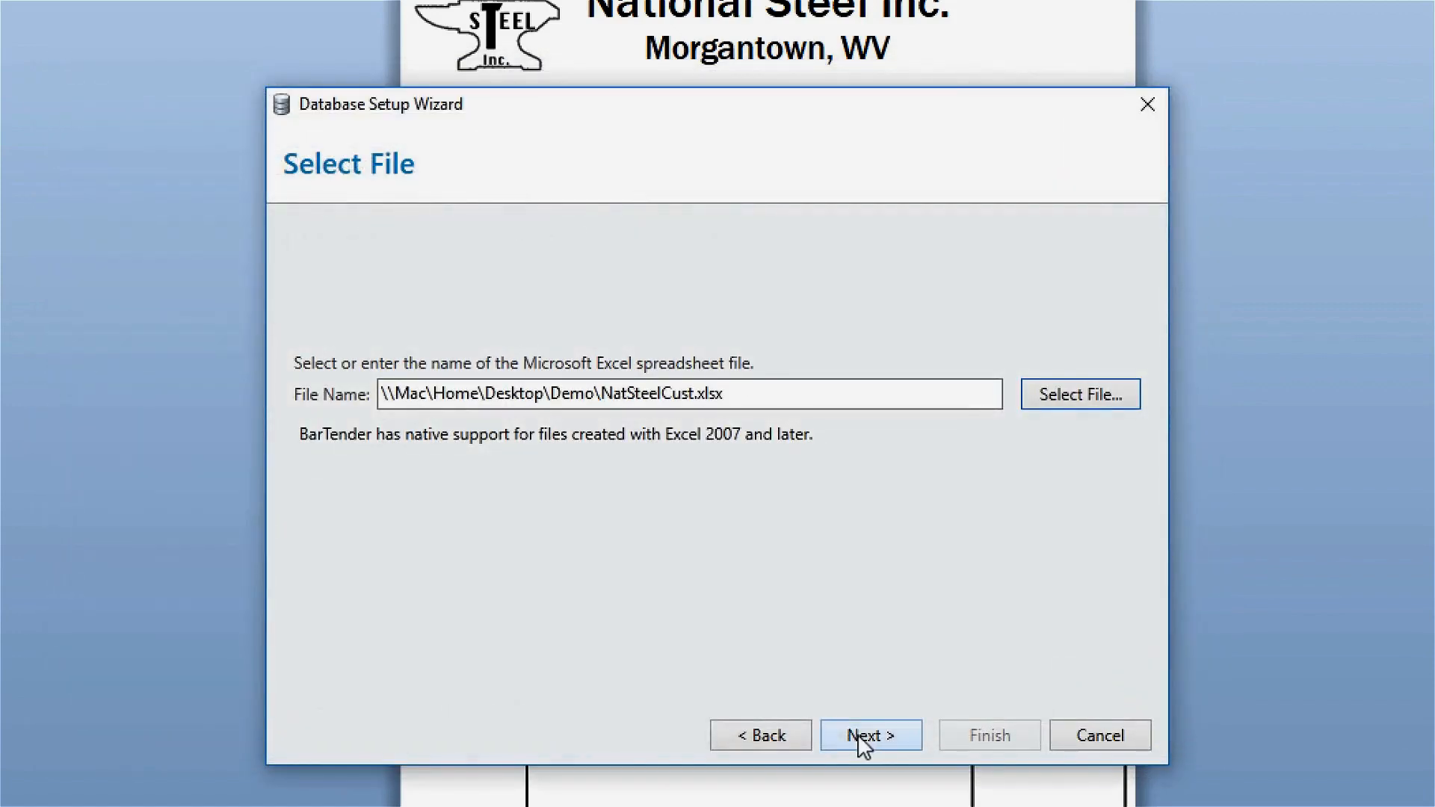
# Use Sheet1 with records in rows, first-row field names, and cell range A15:D45
pyautogui.click(870, 735)
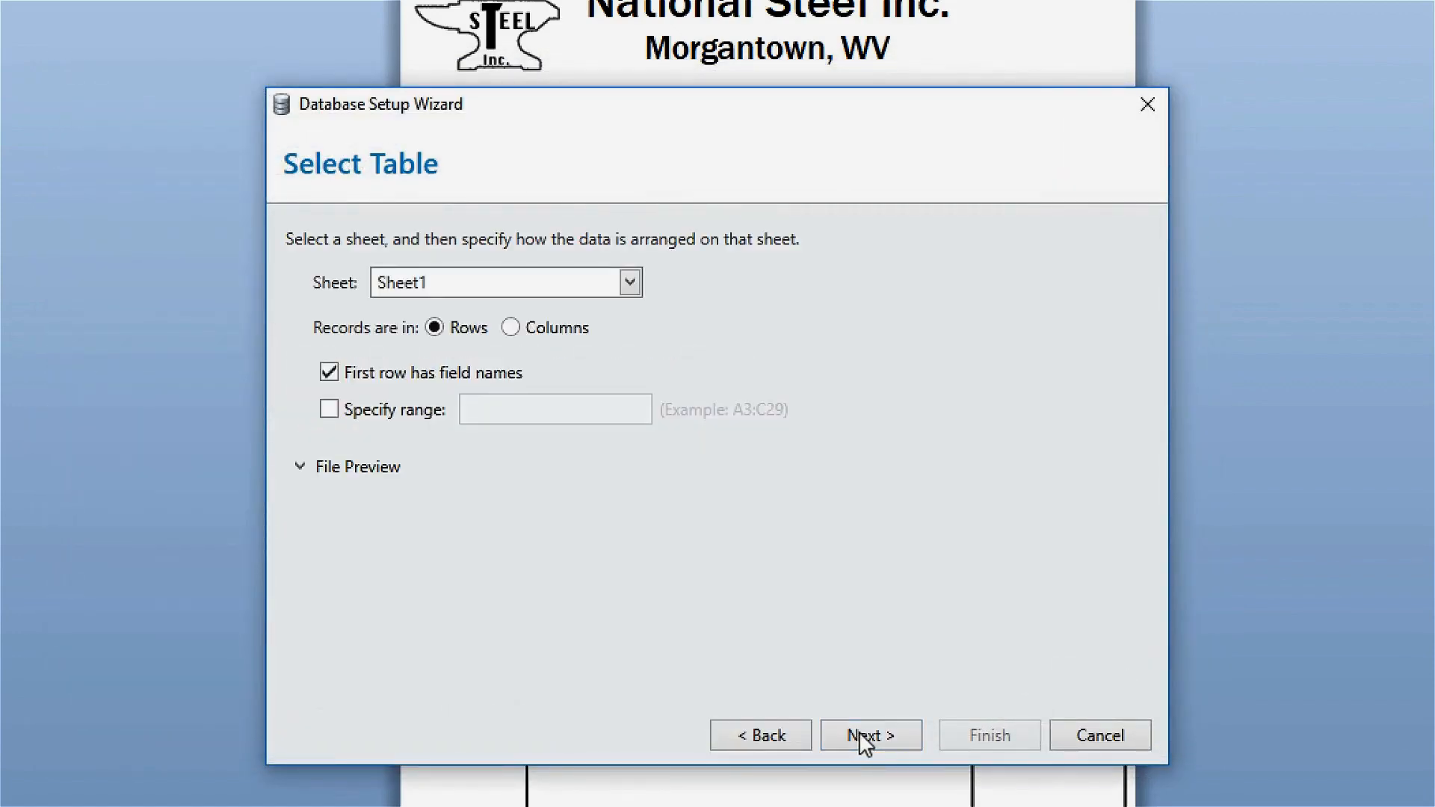
pyautogui.moveTo(628, 281)
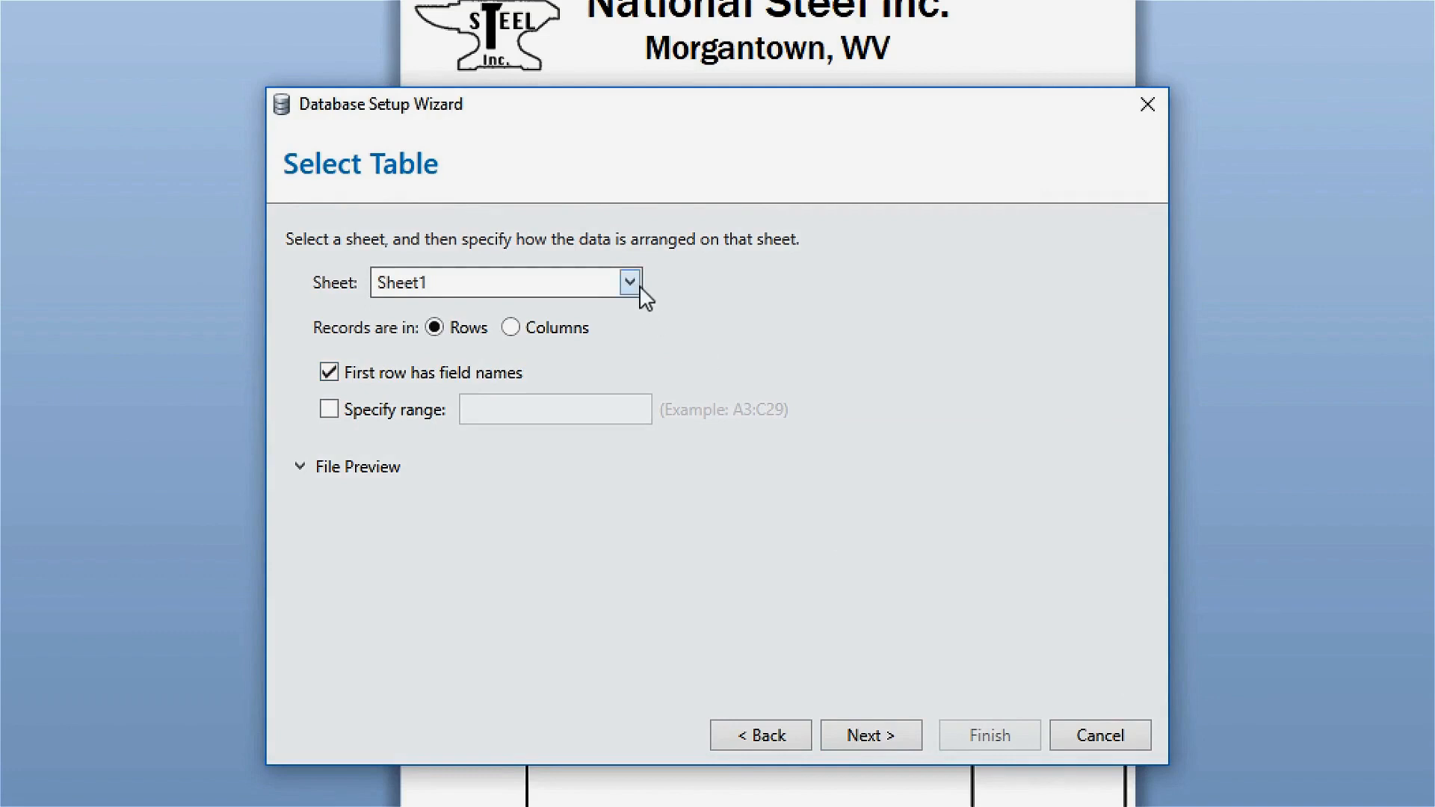
pyautogui.moveTo(620, 327)
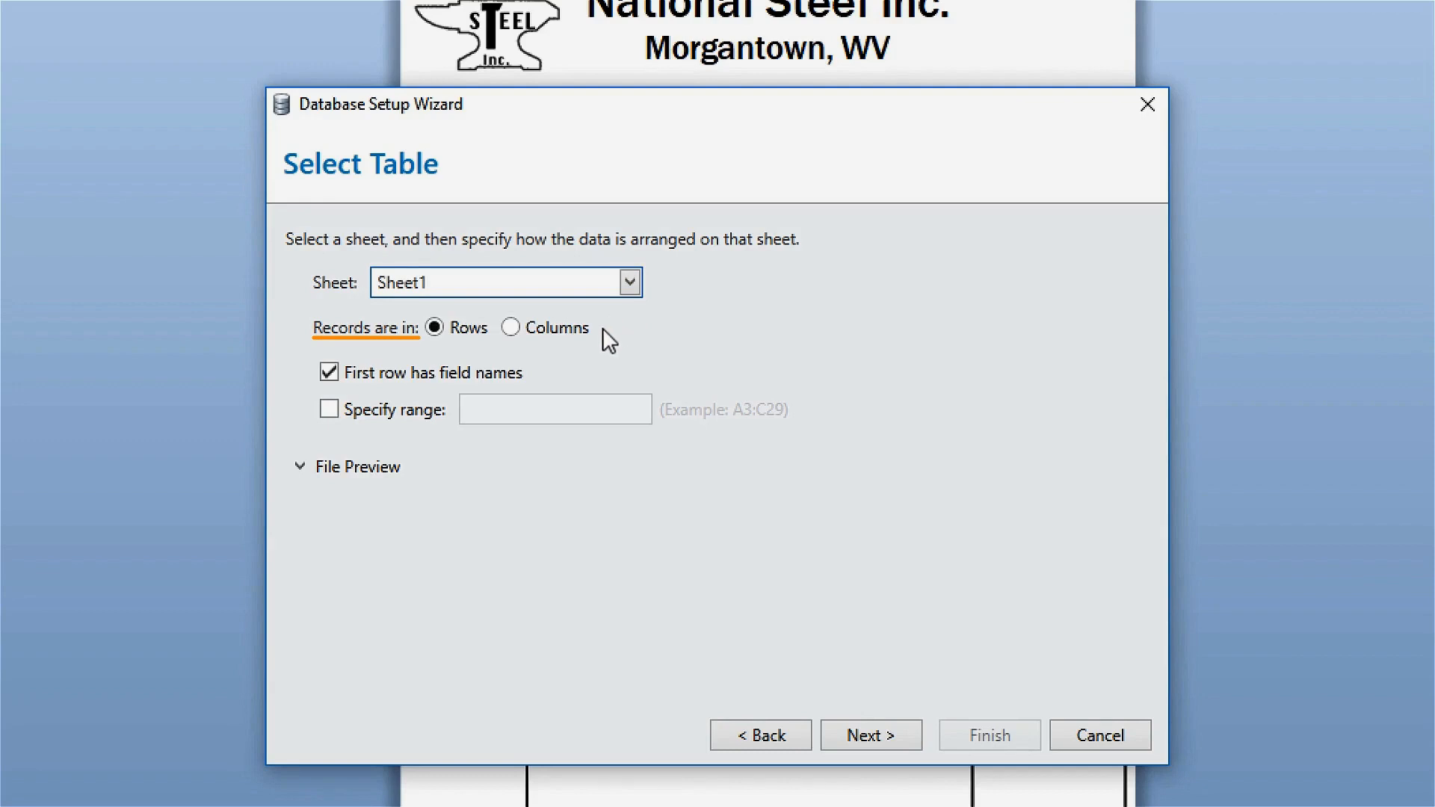
pyautogui.click(510, 326)
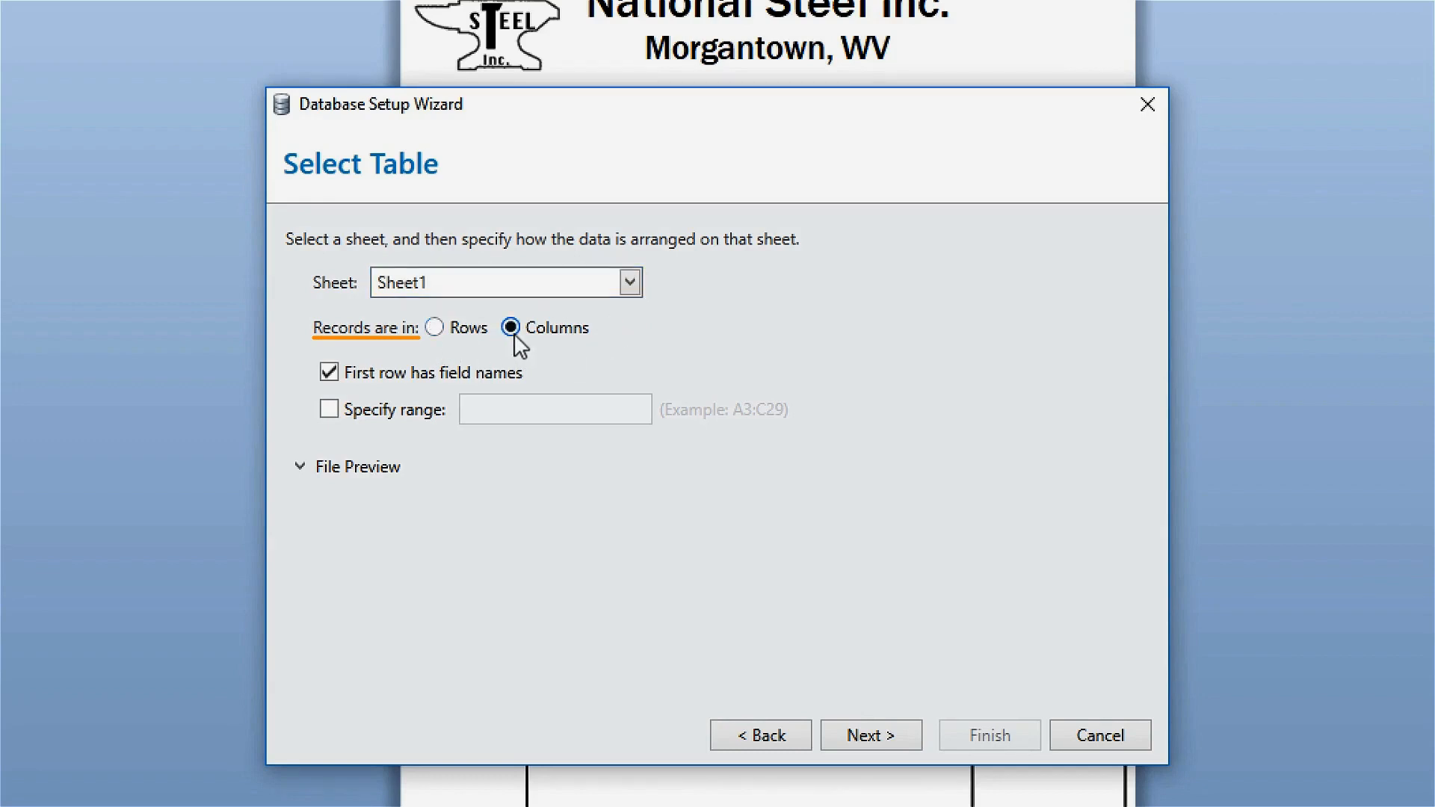
pyautogui.click(435, 327)
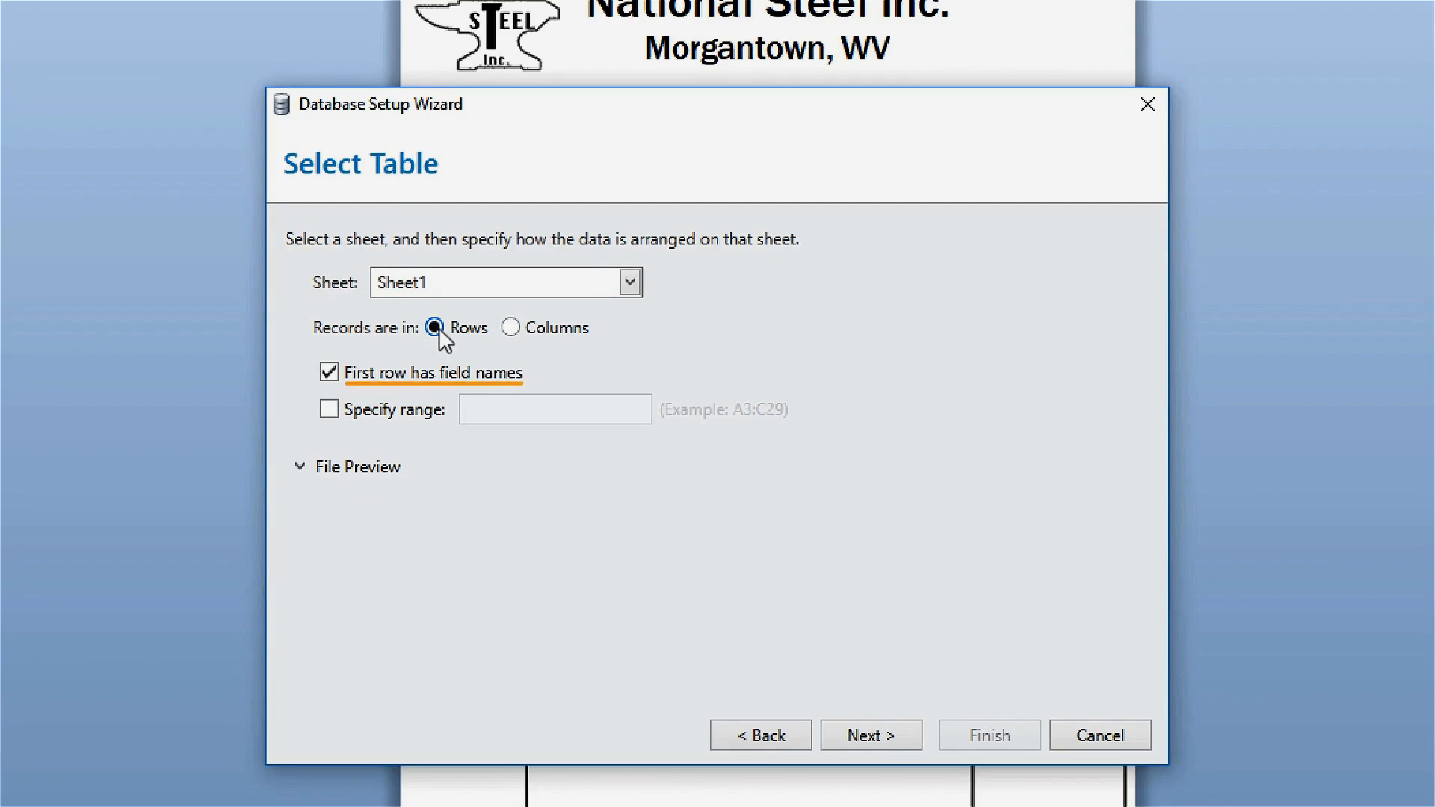
pyautogui.moveTo(359, 347)
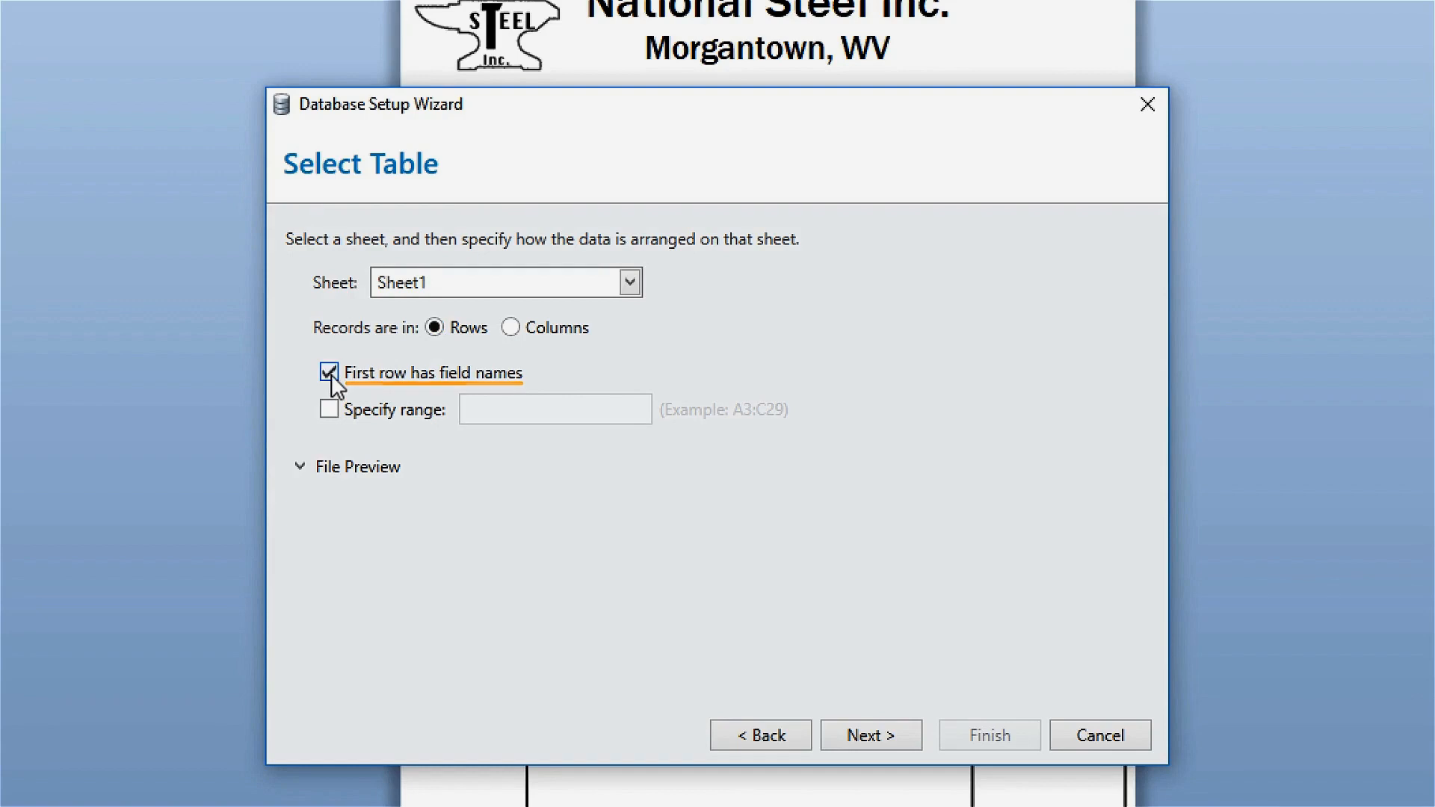
pyautogui.moveTo(334, 384)
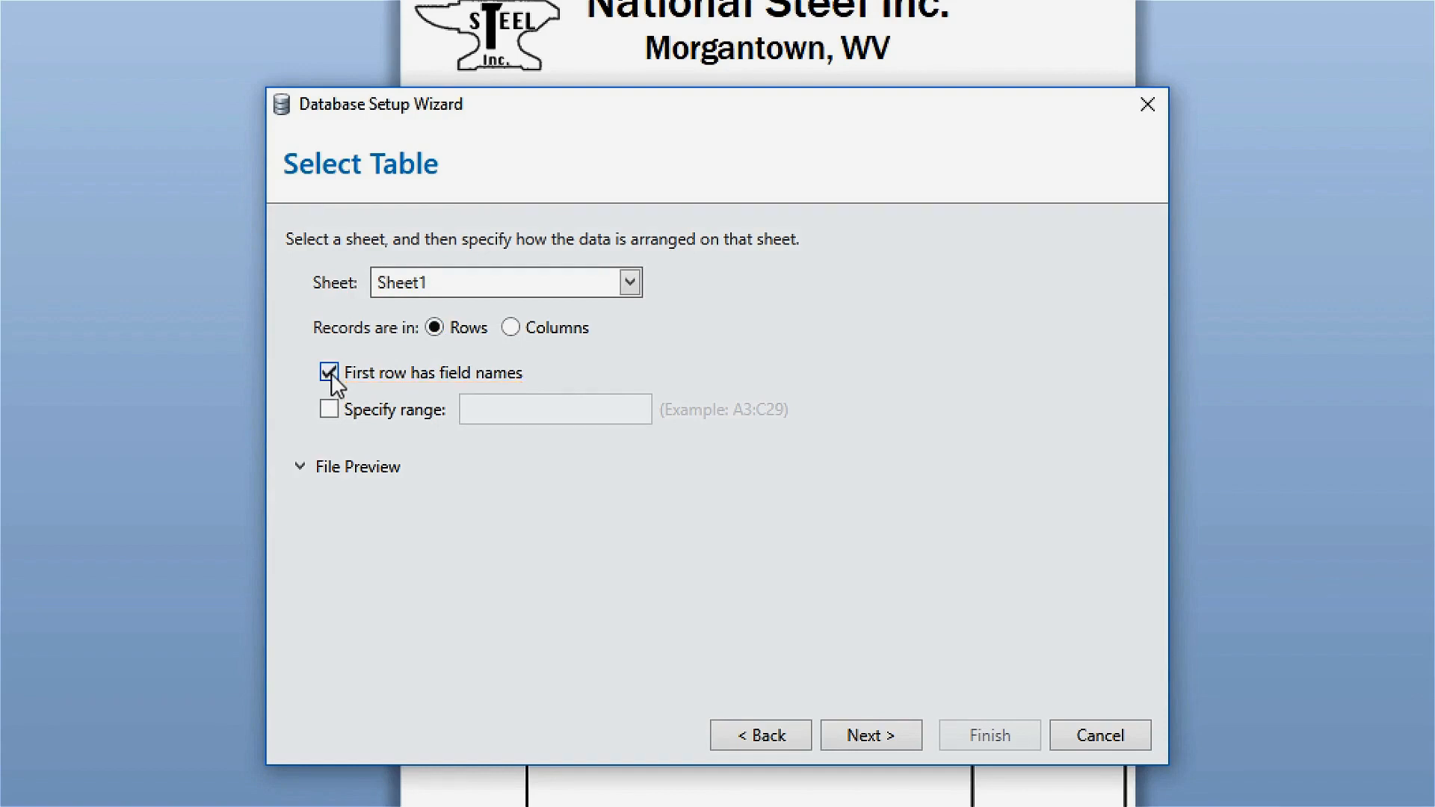
pyautogui.moveTo(294, 384)
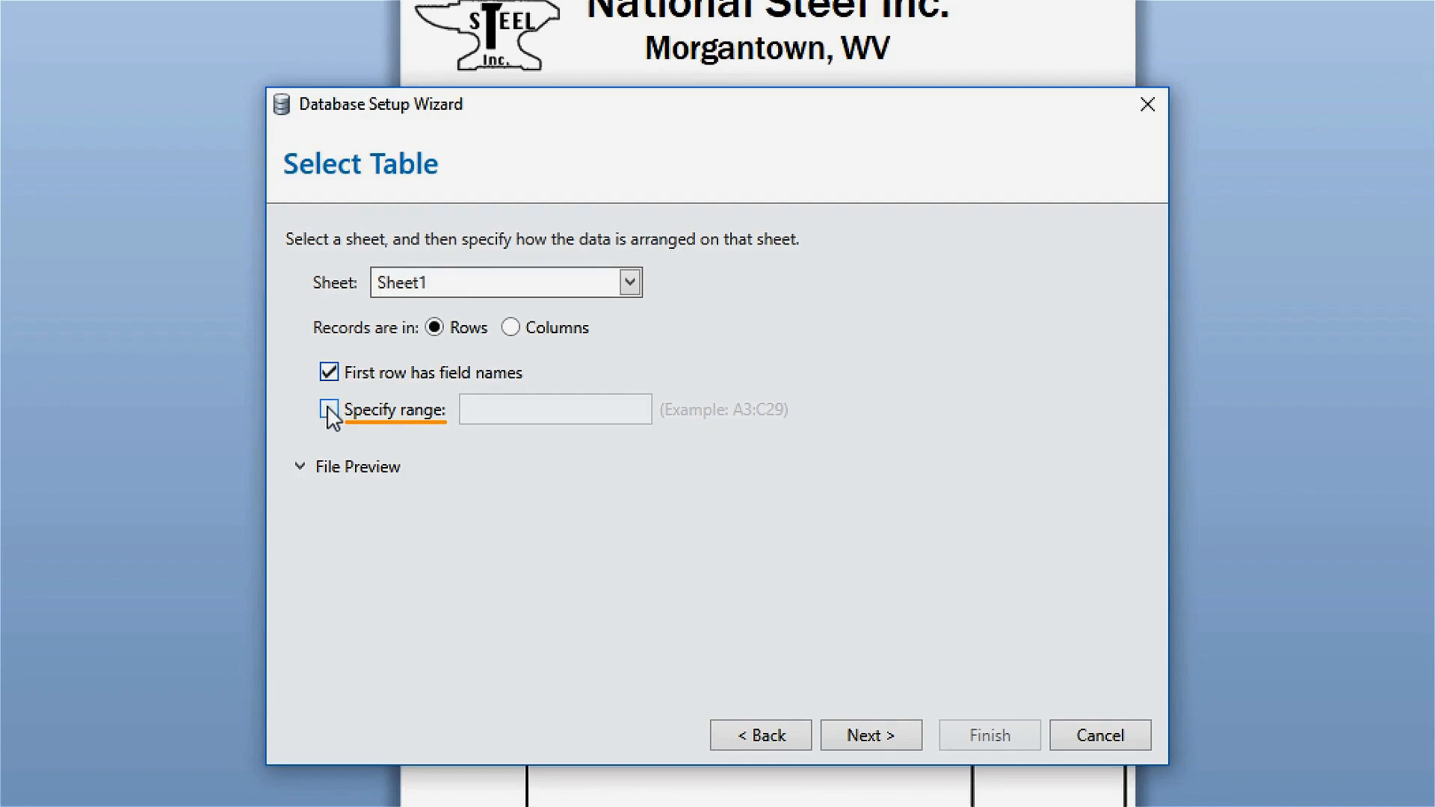
pyautogui.click(329, 410)
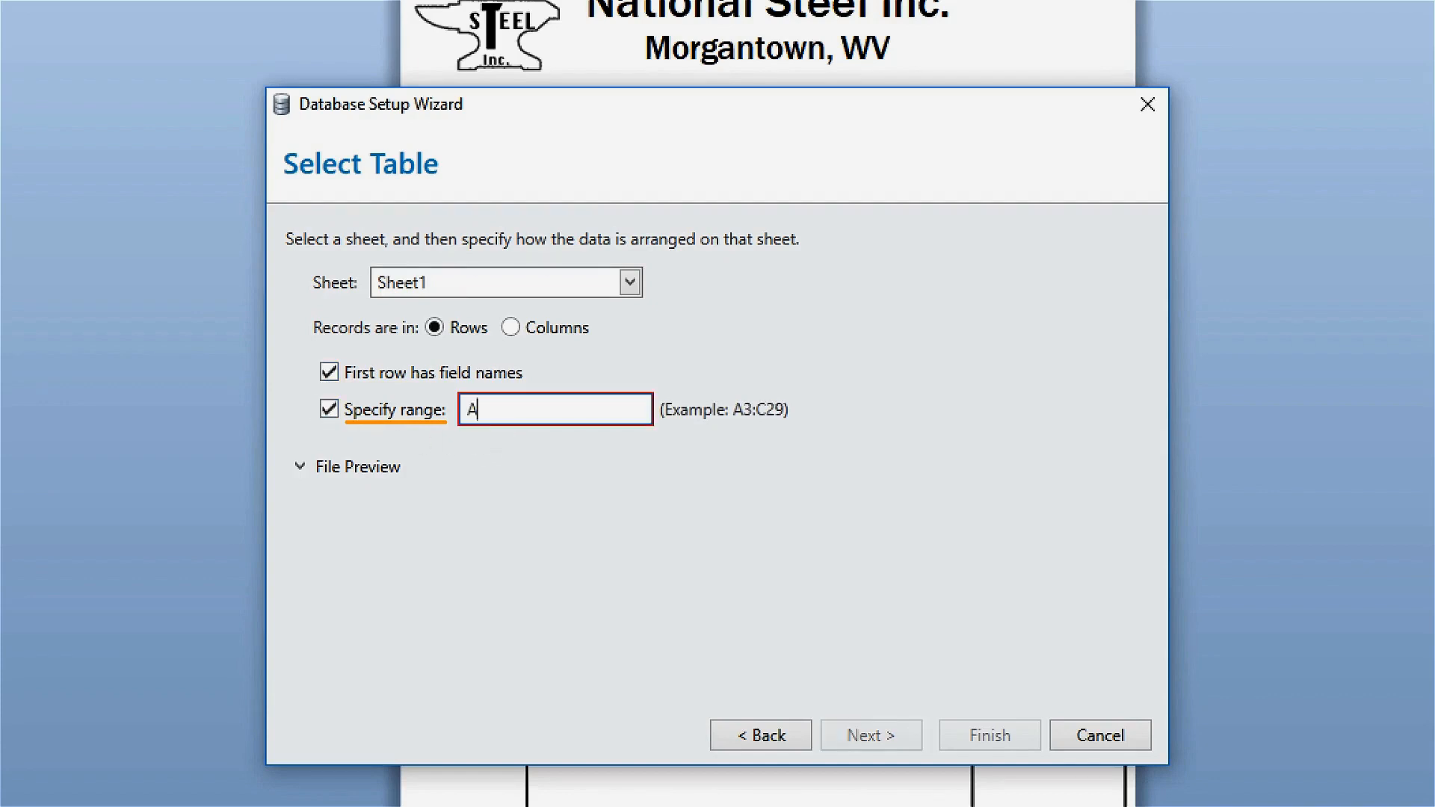
pyautogui.write('A15:D45')
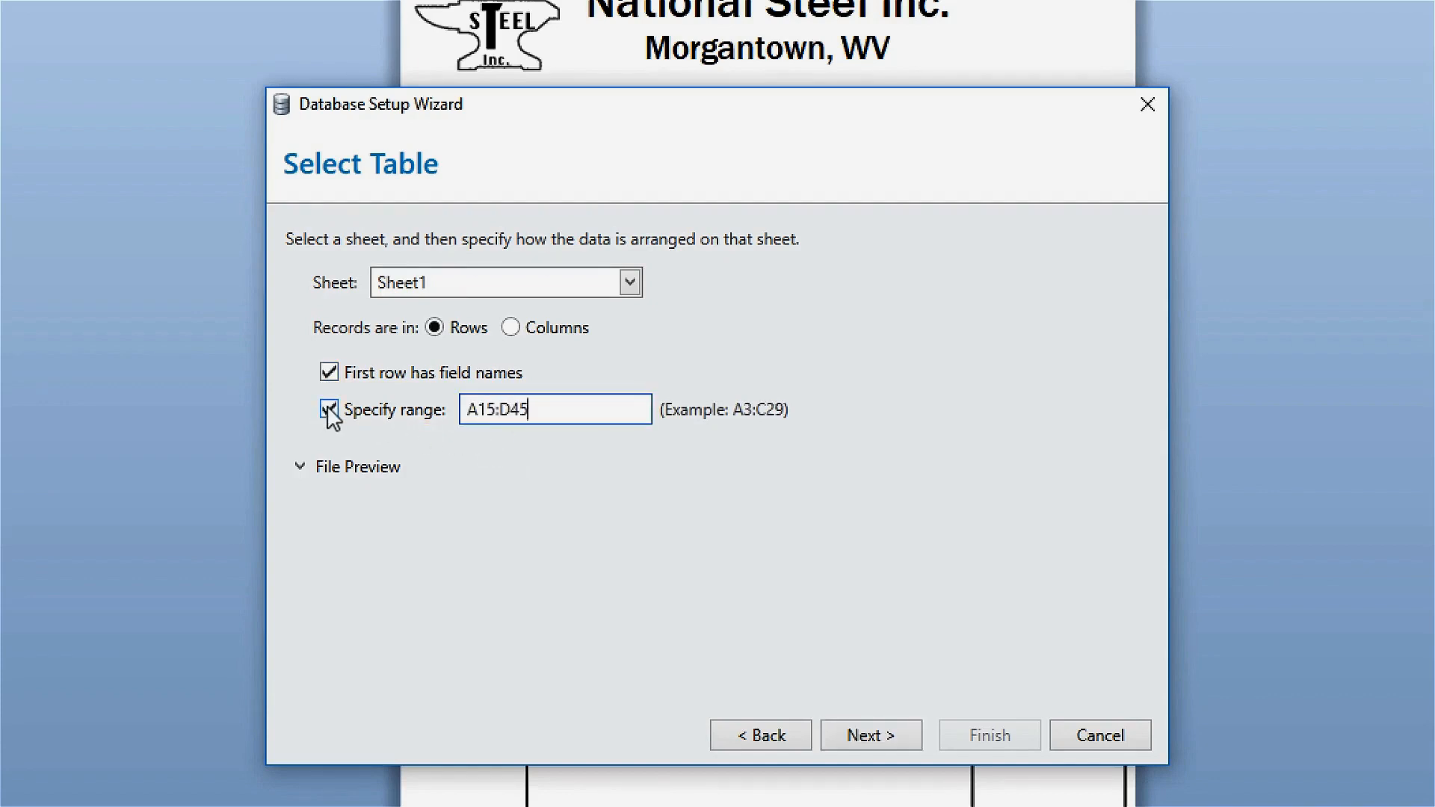
# Finish the wizard with Sheet1 as the only table
pyautogui.click(869, 735)
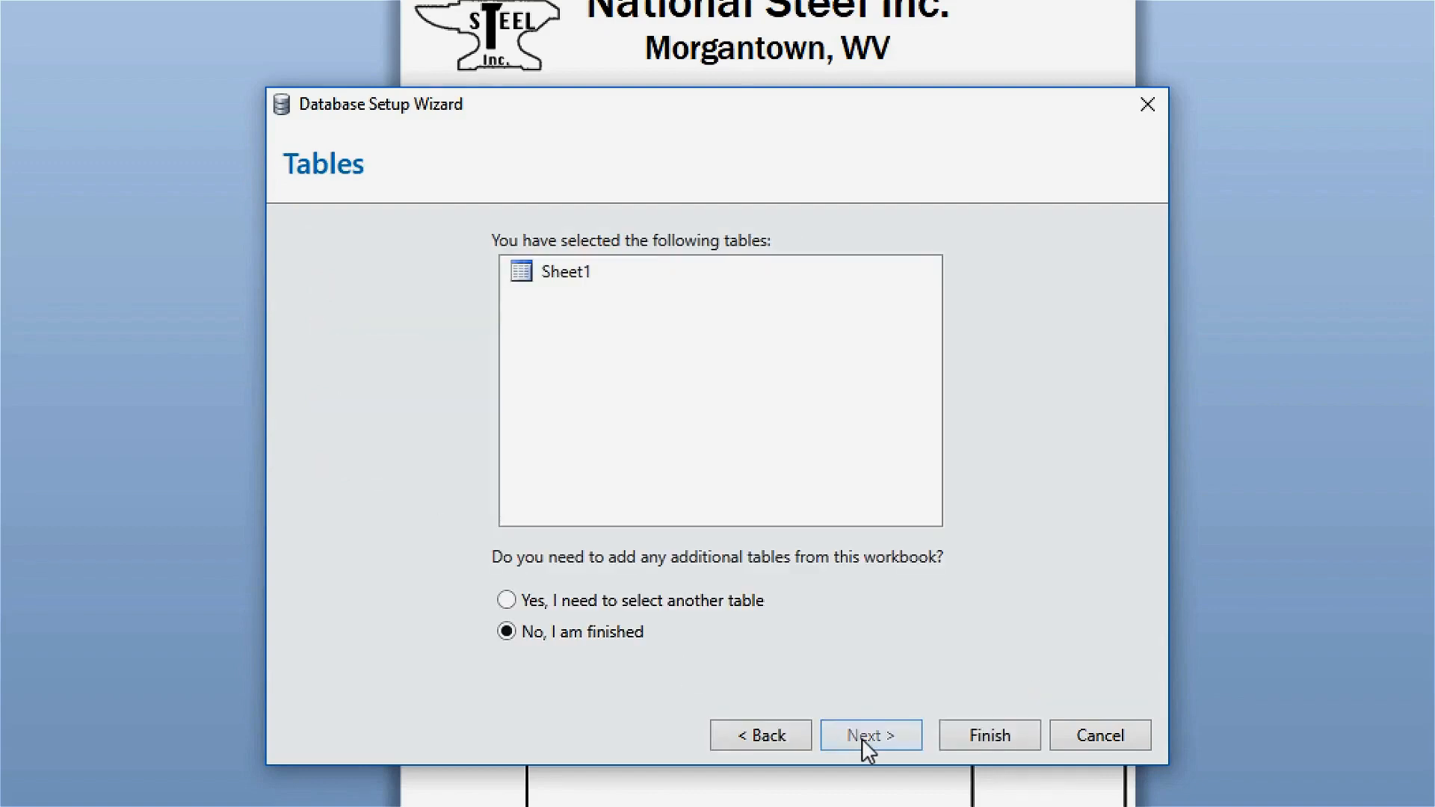
pyautogui.click(505, 600)
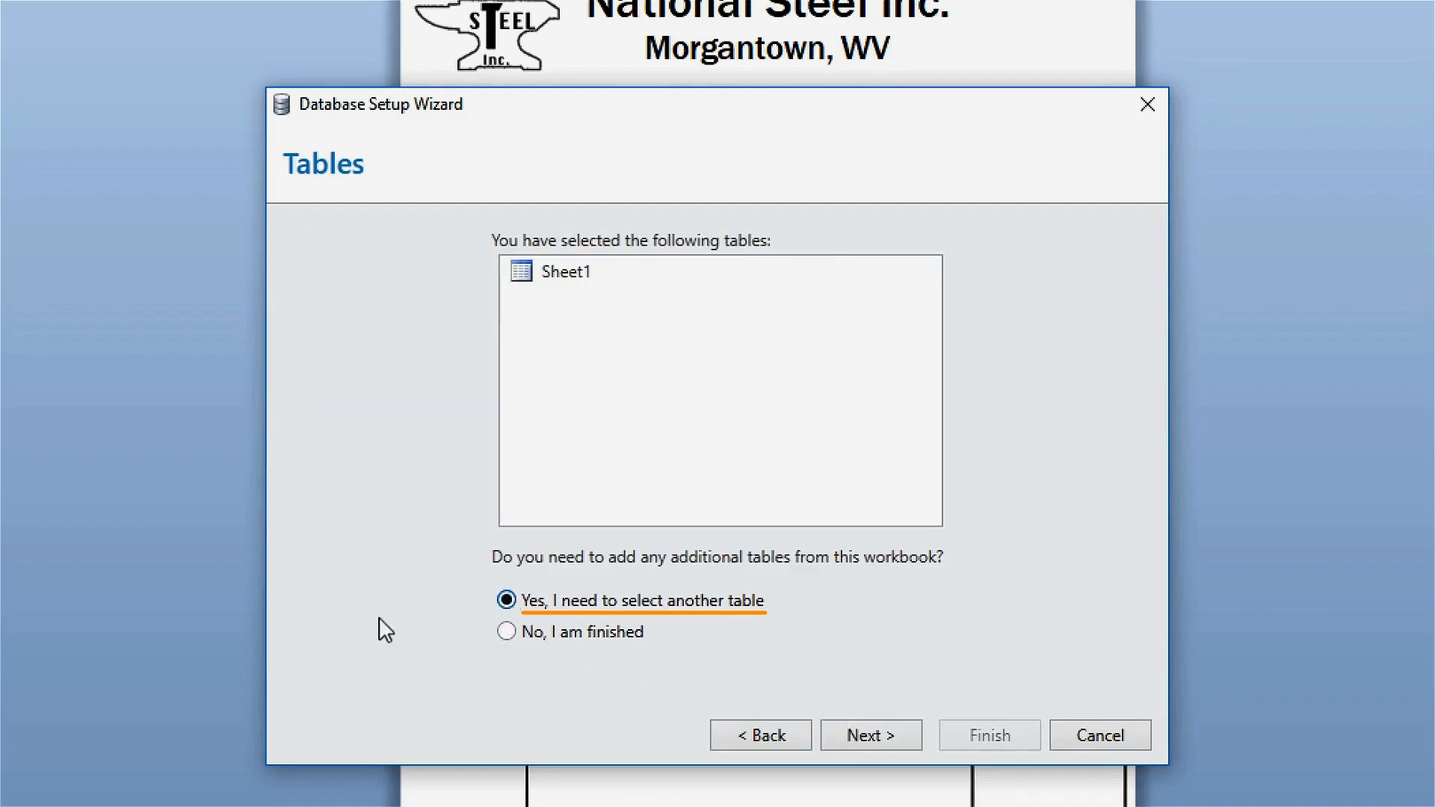
pyautogui.click(505, 632)
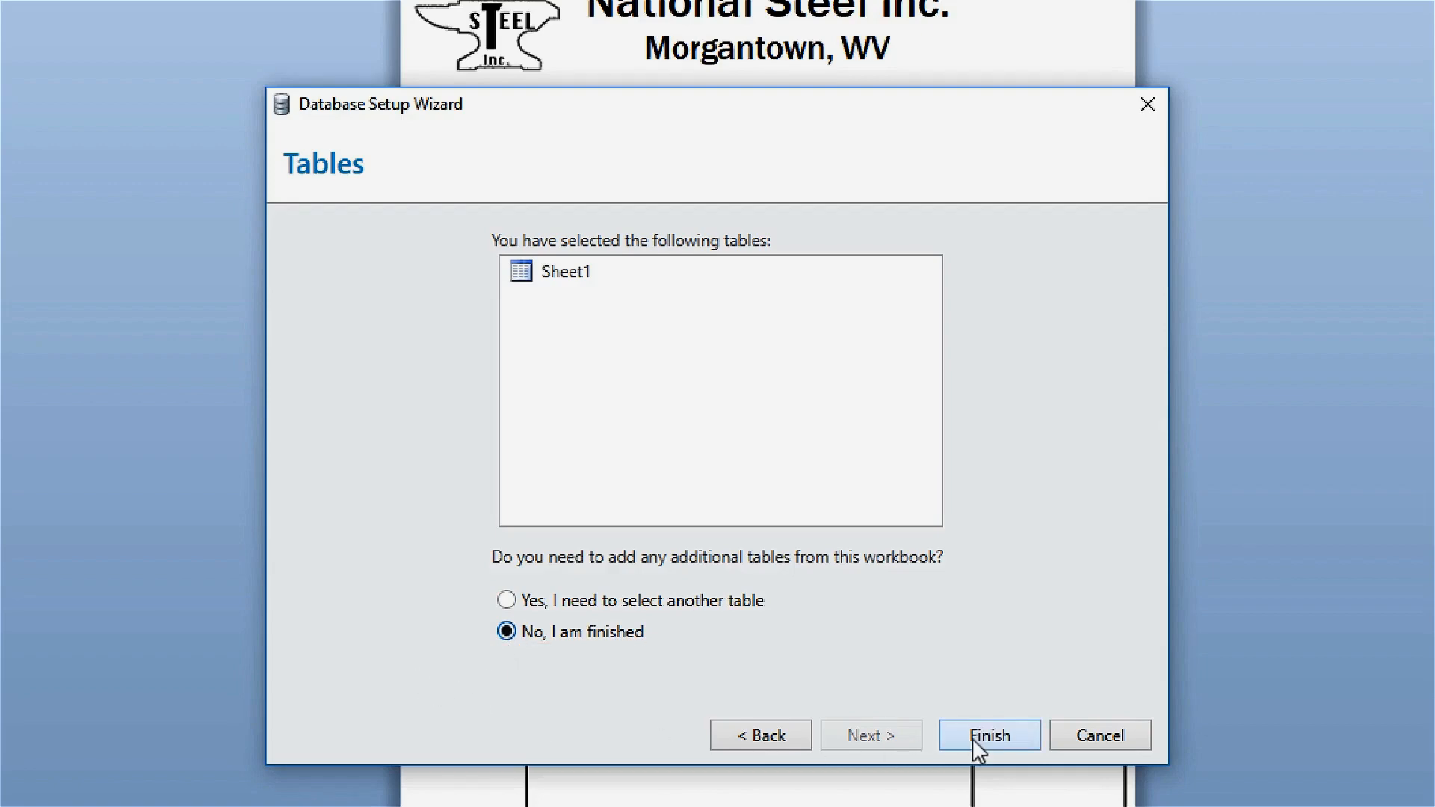
pyautogui.click(987, 734)
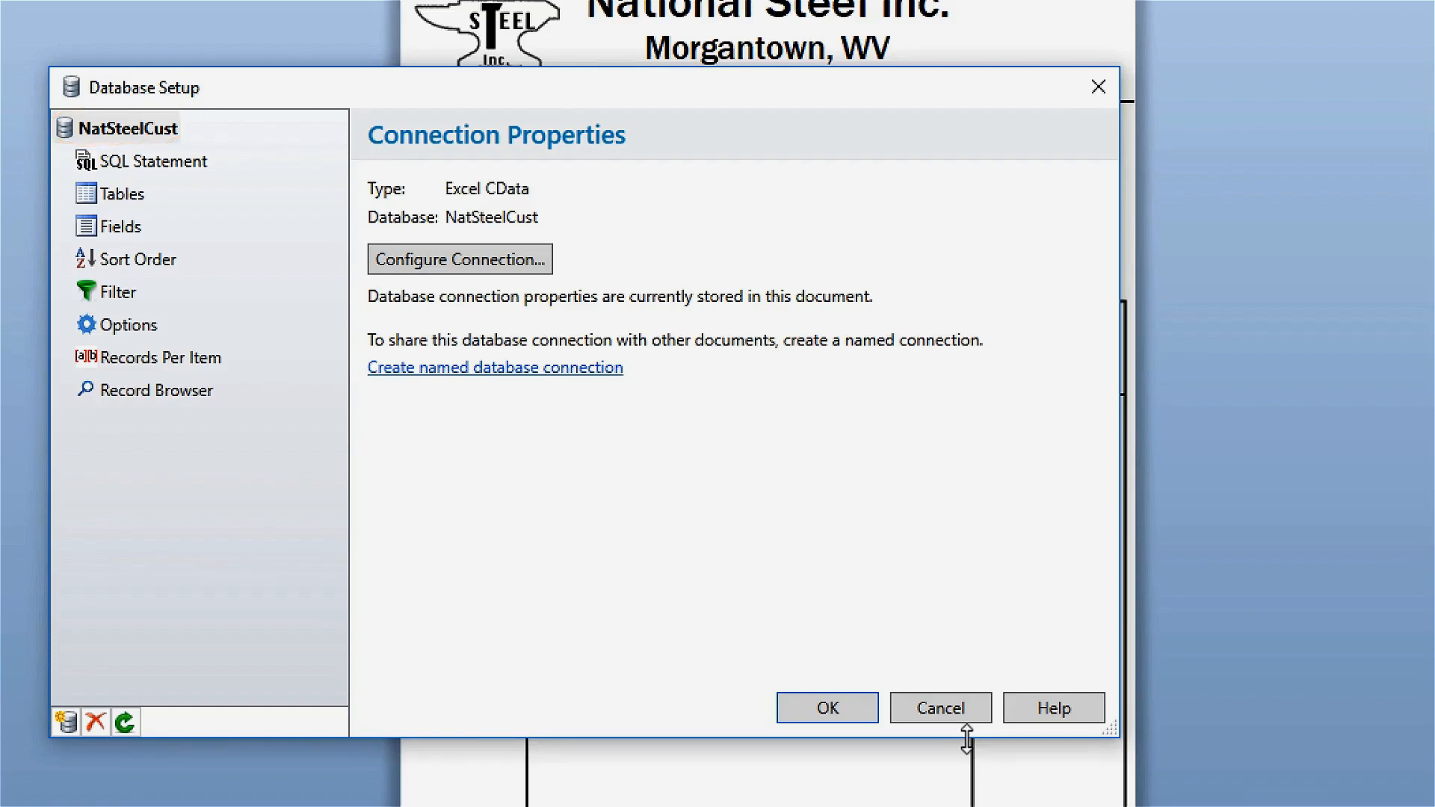
# Select the NatSteelCust root node to display its connection properties
pyautogui.click(158, 389)
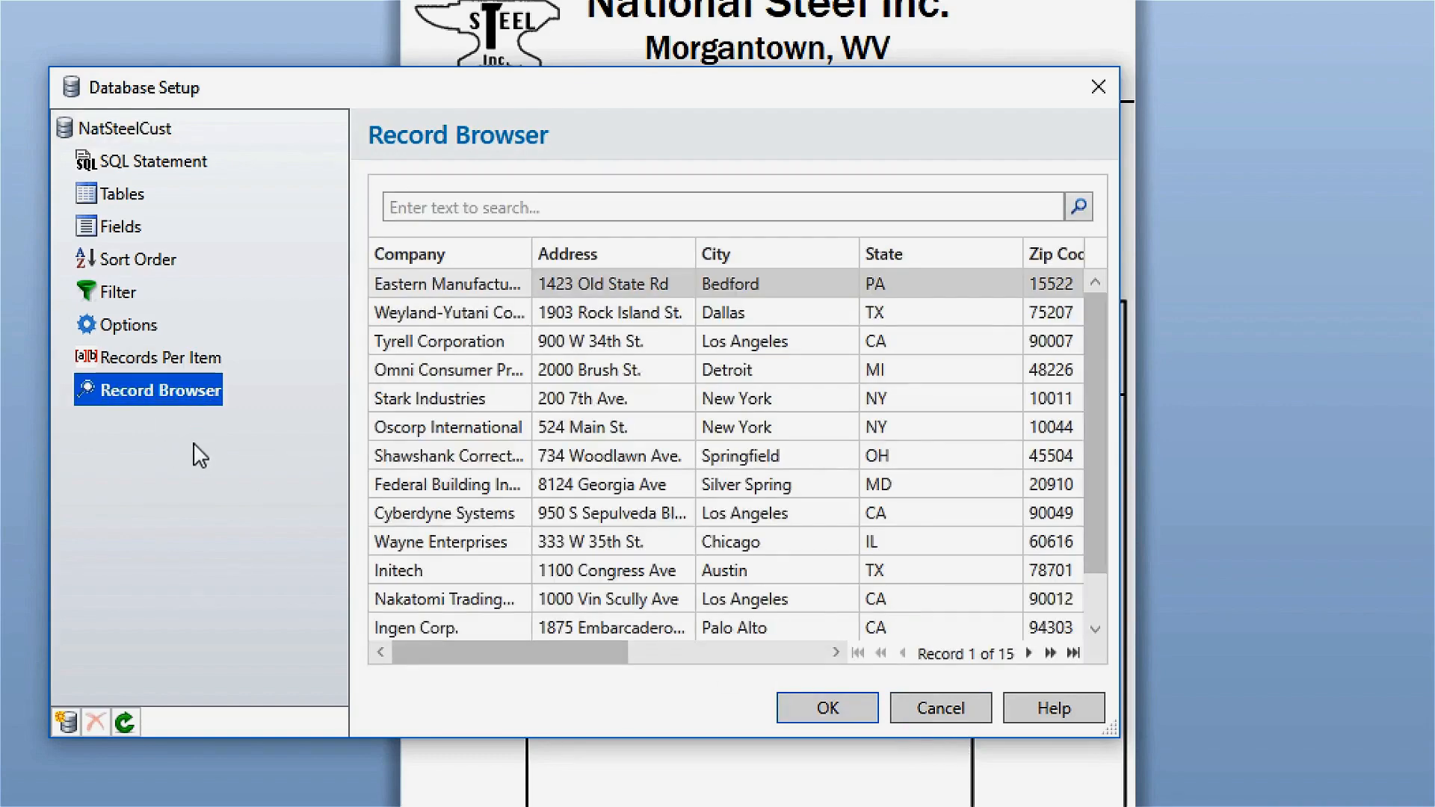
pyautogui.click(131, 128)
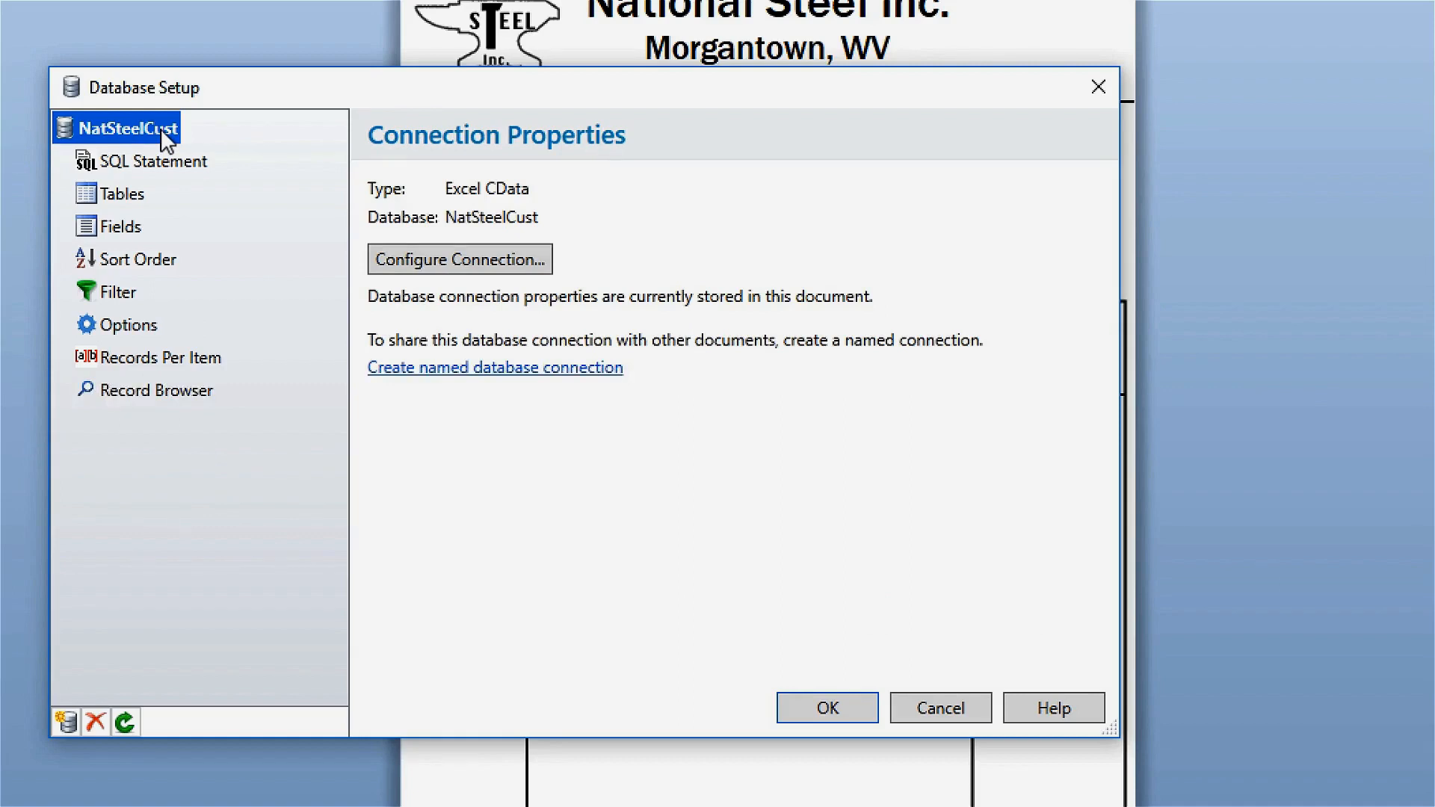
pyautogui.moveTo(494, 367)
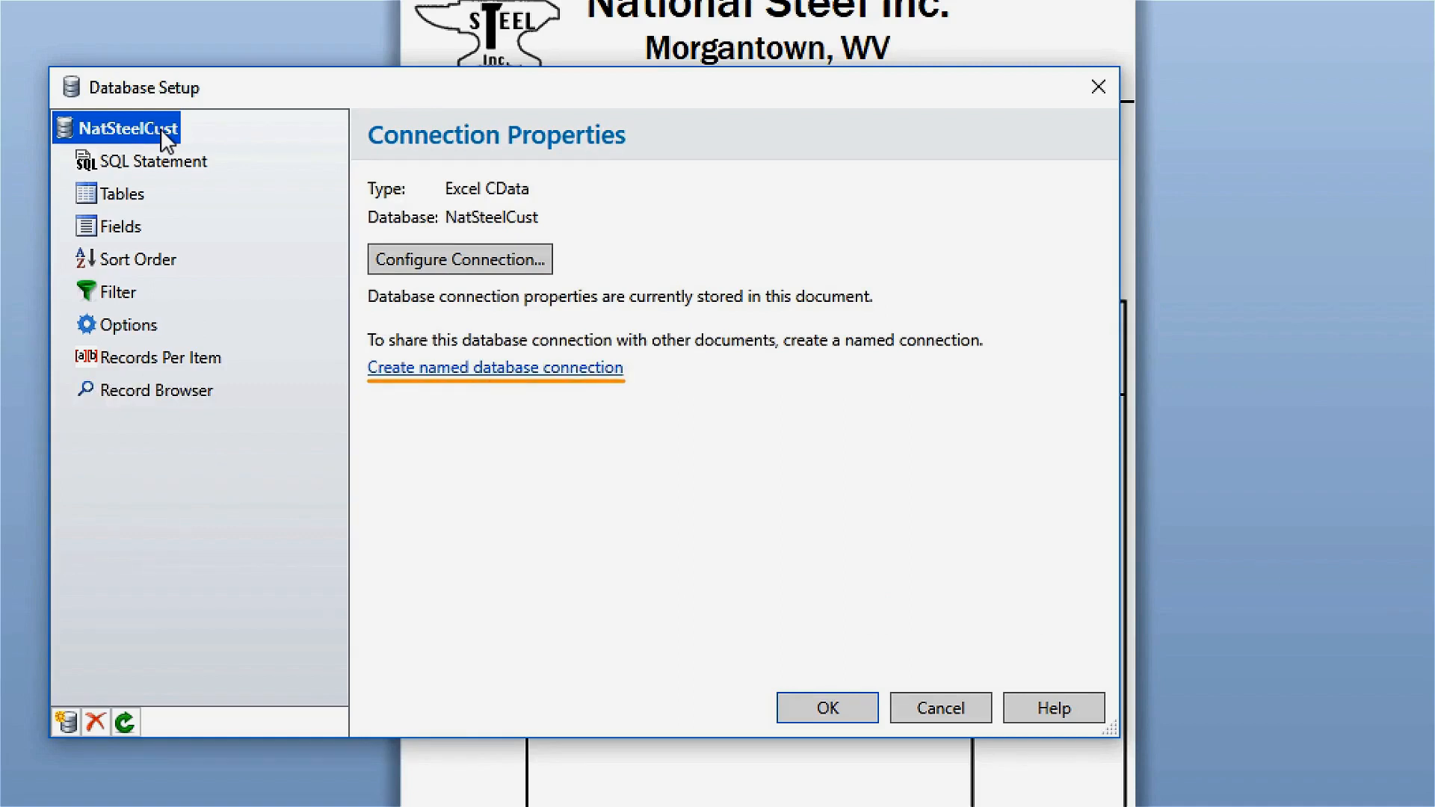
pyautogui.moveTo(358, 322)
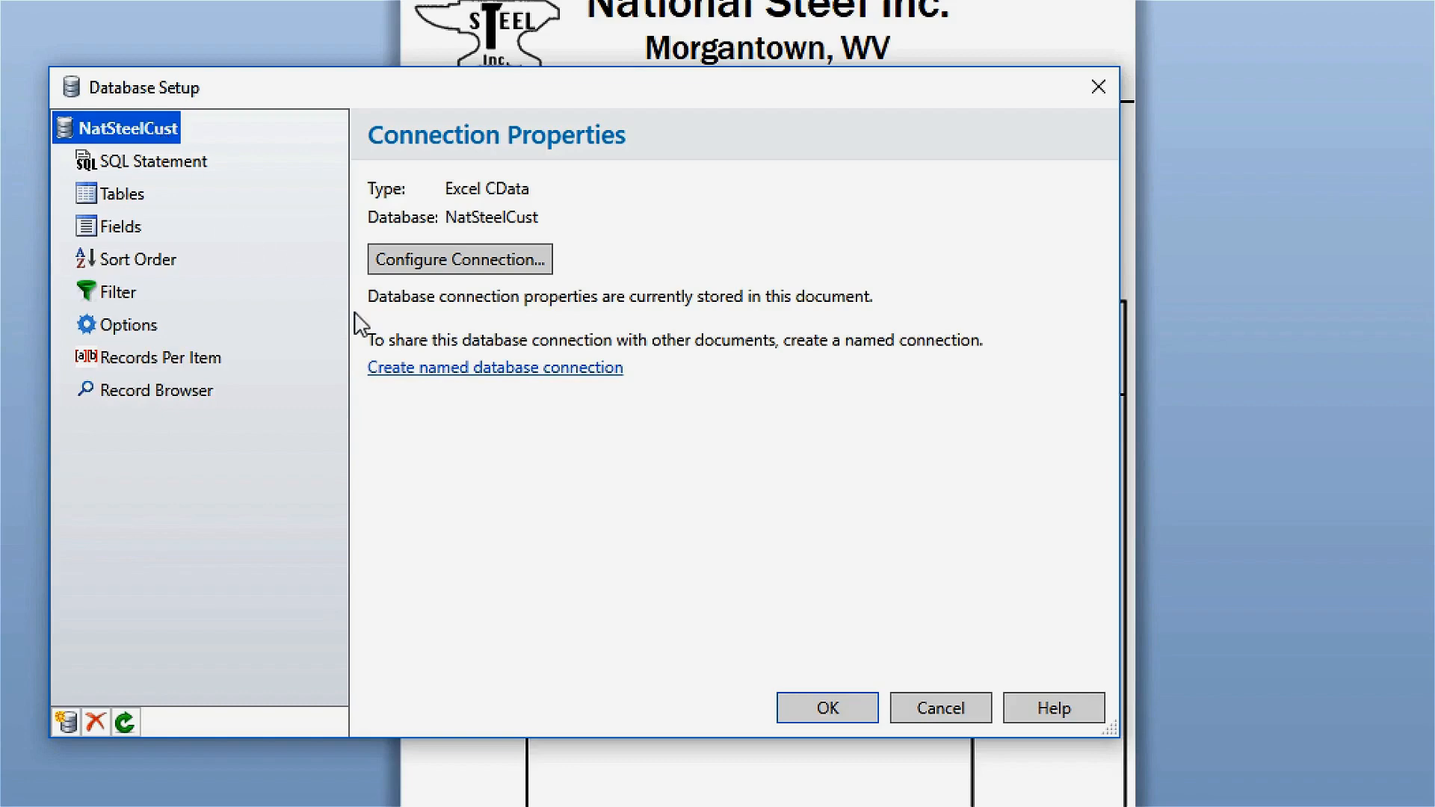
# Create a named database connection called NatSteelCustomers and confirm it
pyautogui.click(494, 367)
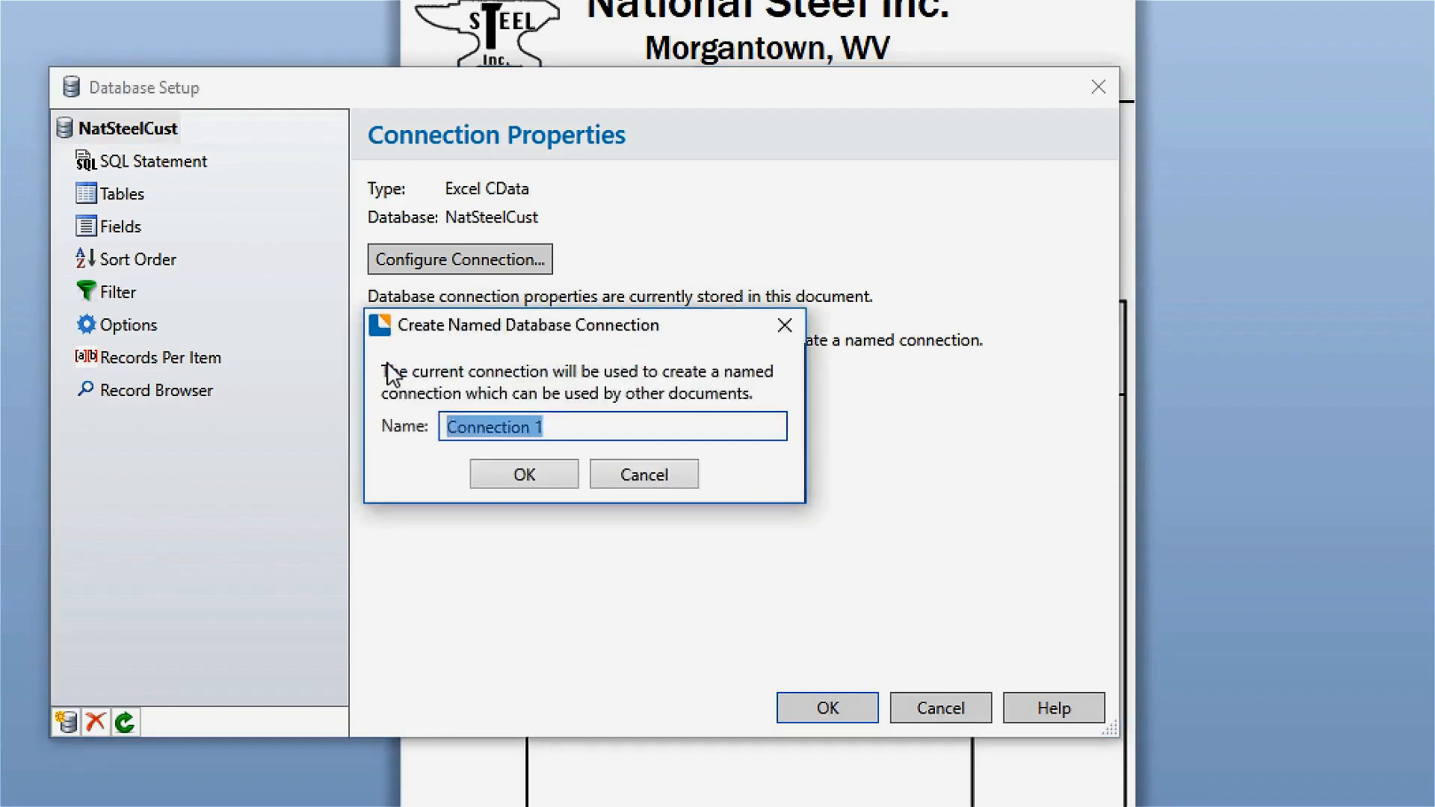
pyautogui.write('NatSteelCustomers')
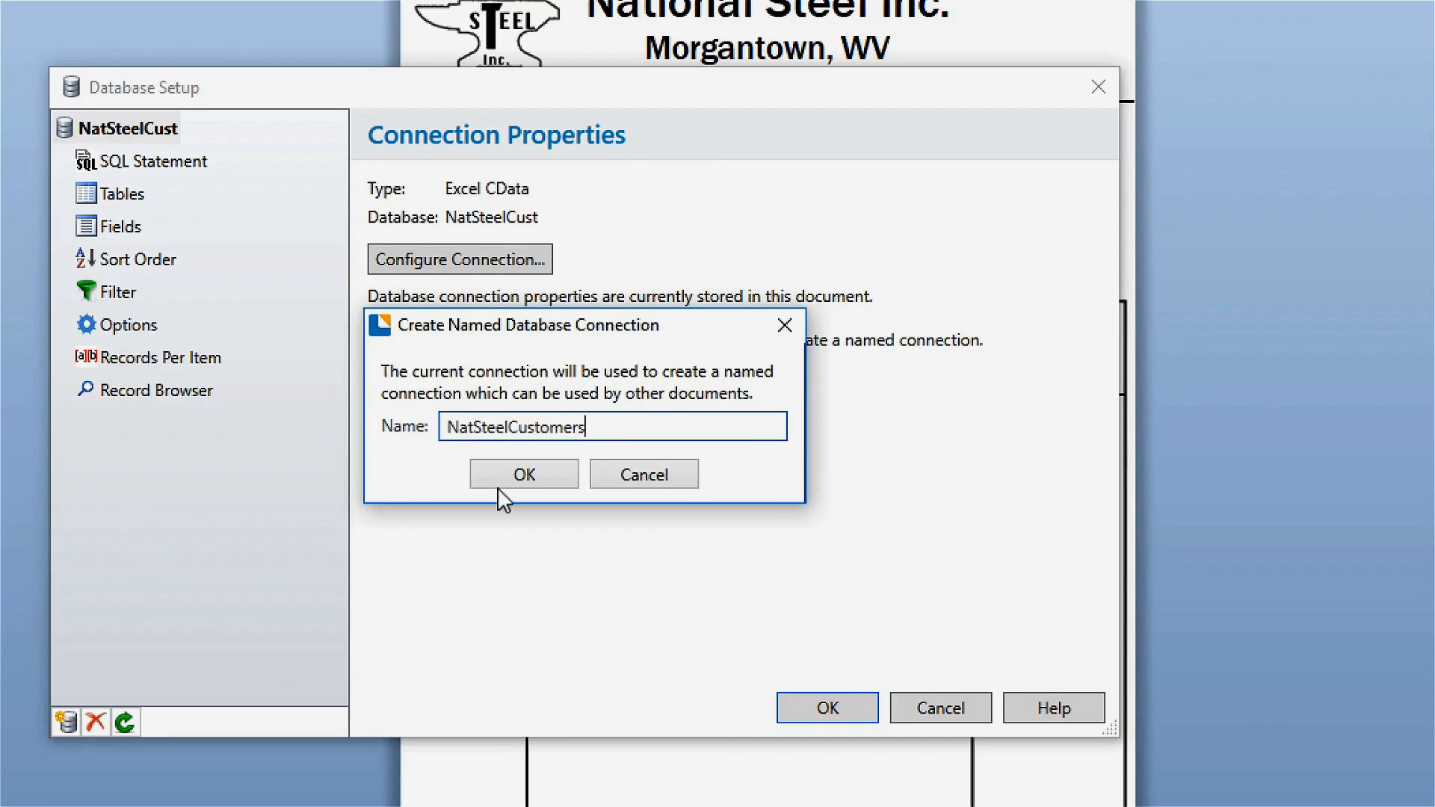
pyautogui.click(523, 474)
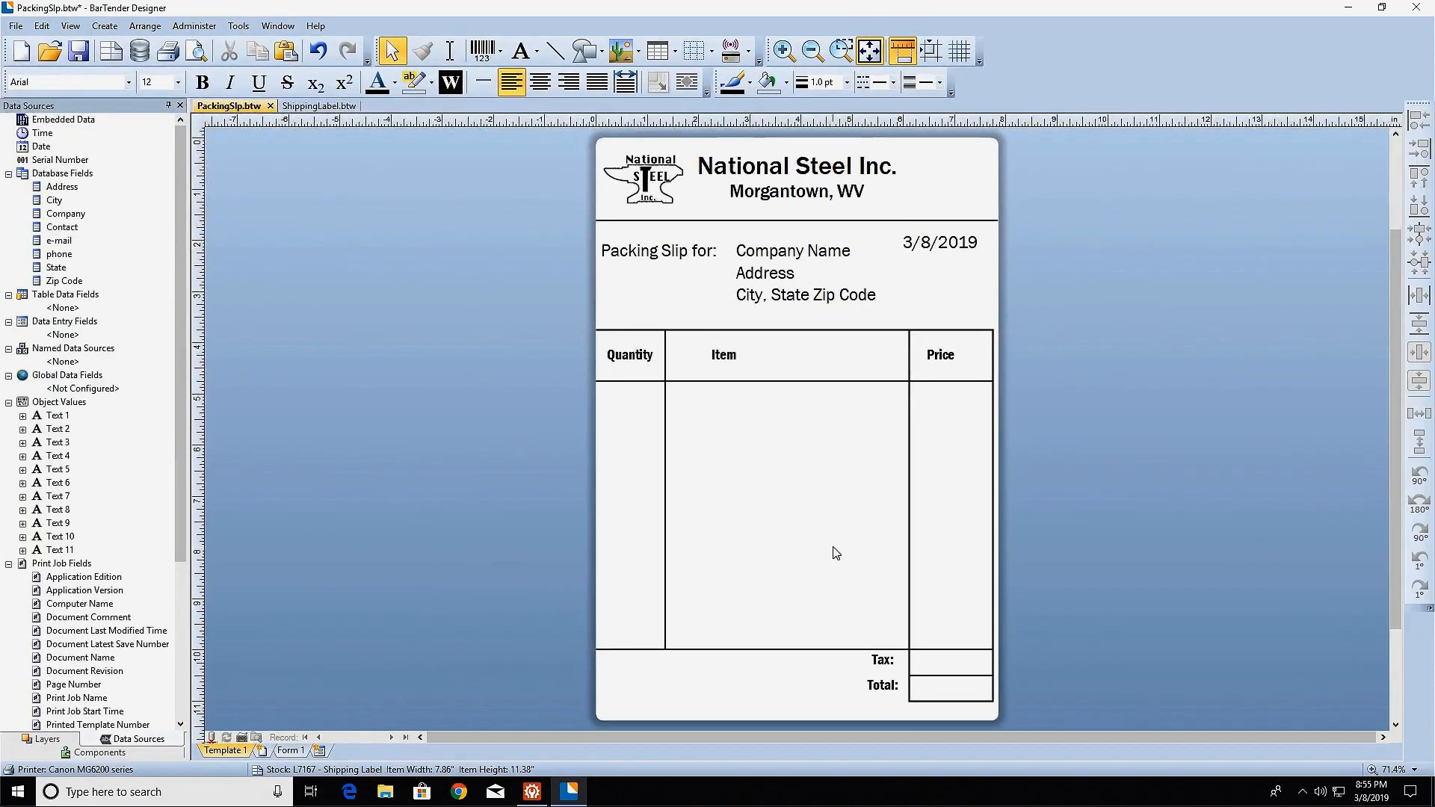
pyautogui.moveTo(543, 327)
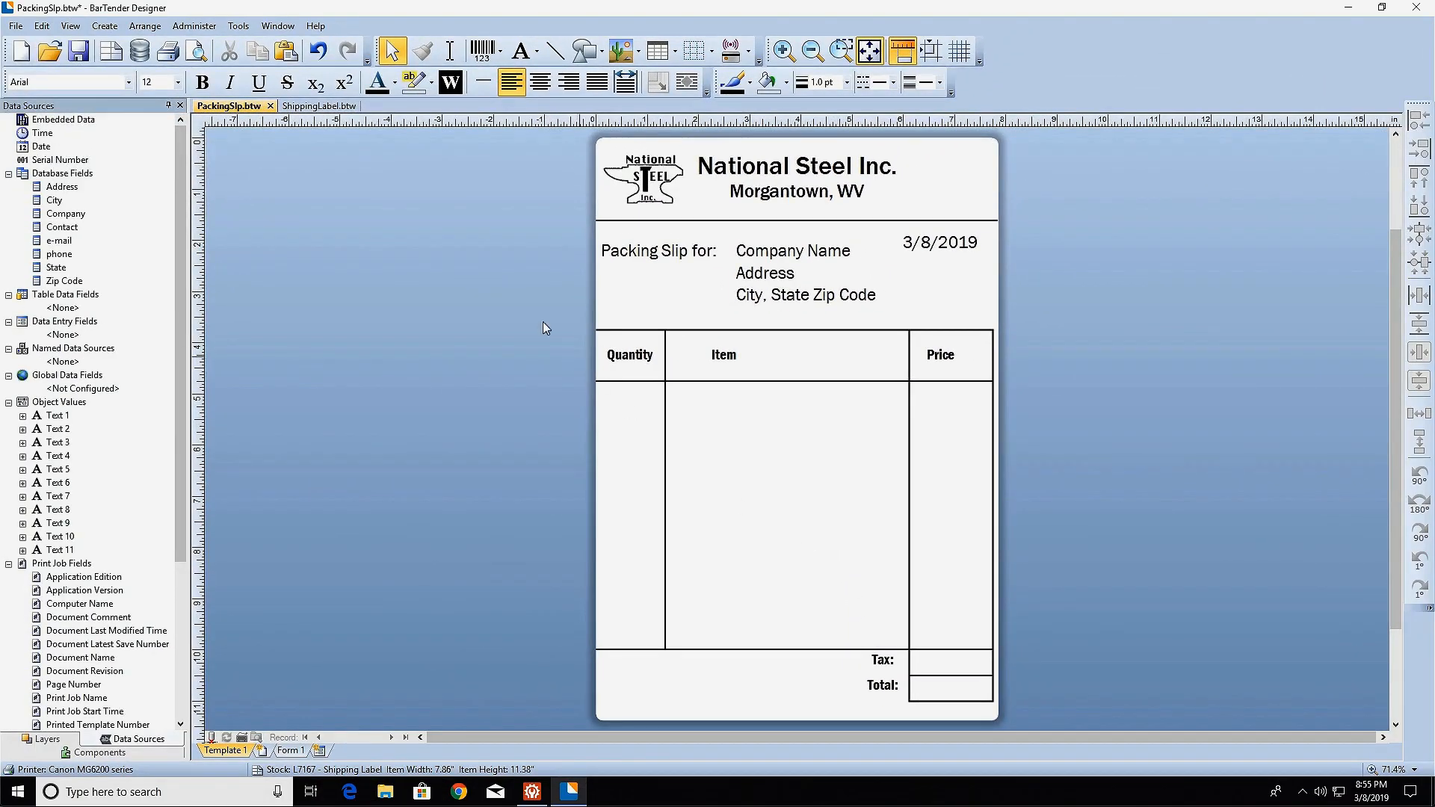
# On ShippingLabel.btw, use the existing NatSteelCustomers connection with Sheet1 and first-row field names
pyautogui.click(311, 105)
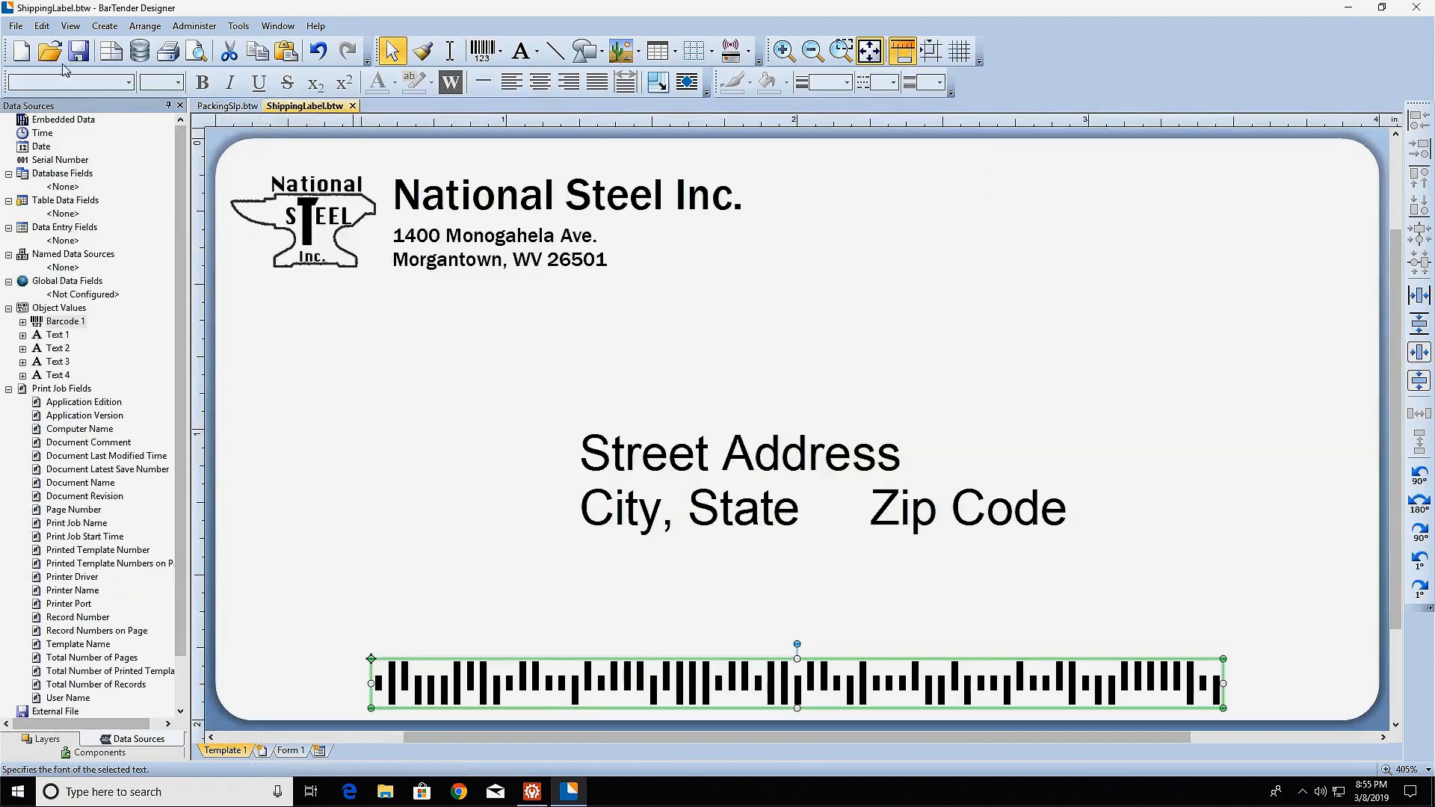
pyautogui.click(15, 24)
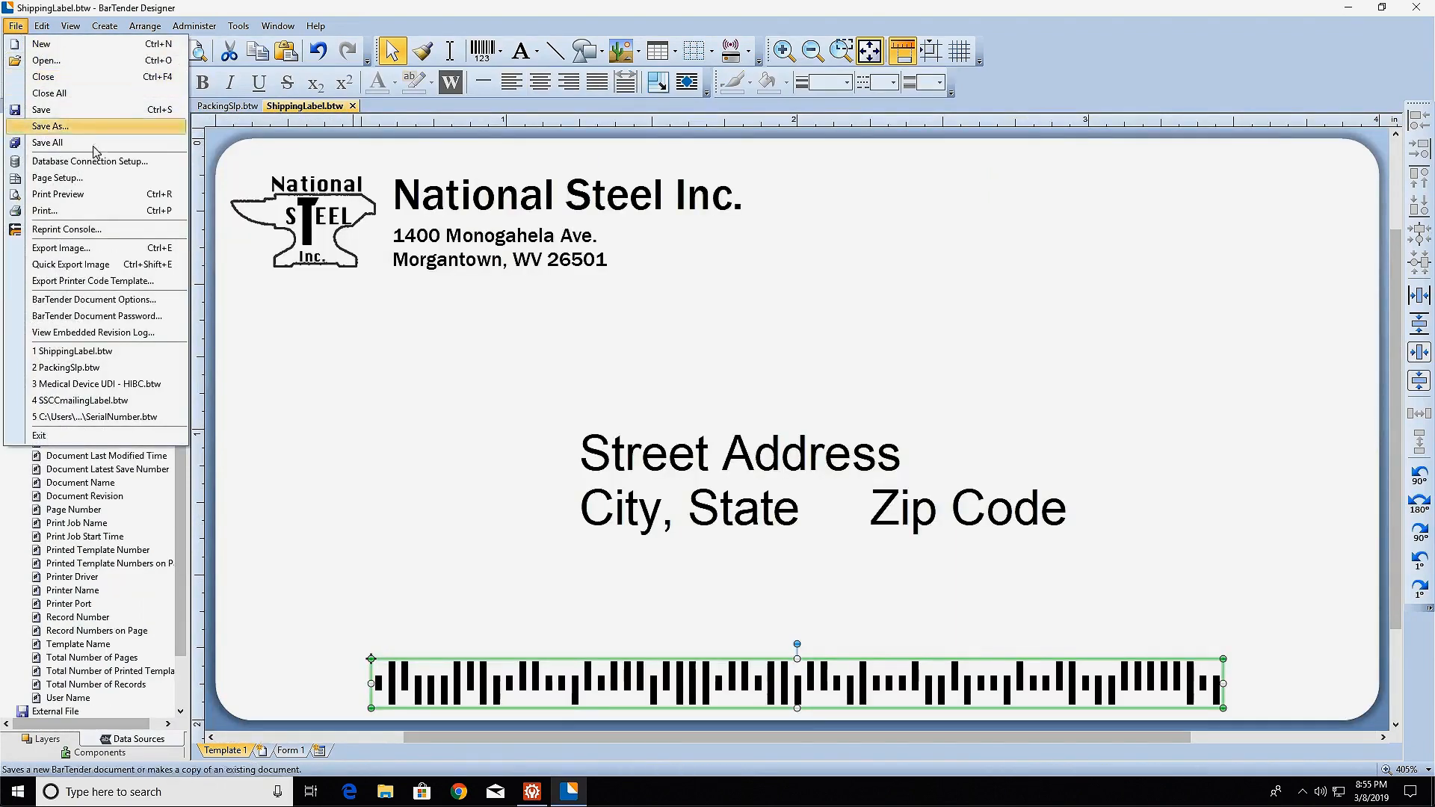
pyautogui.click(89, 162)
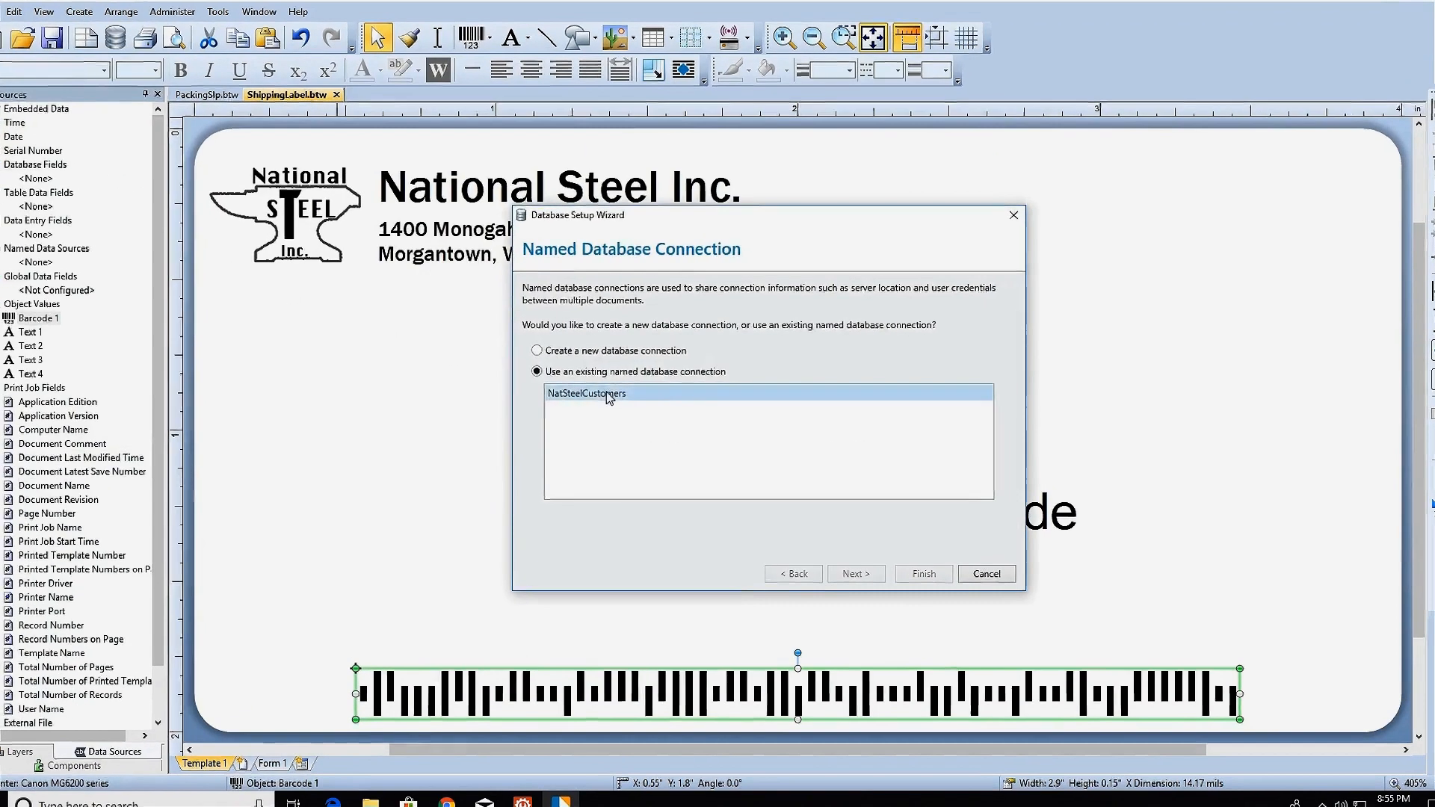
pyautogui.click(855, 574)
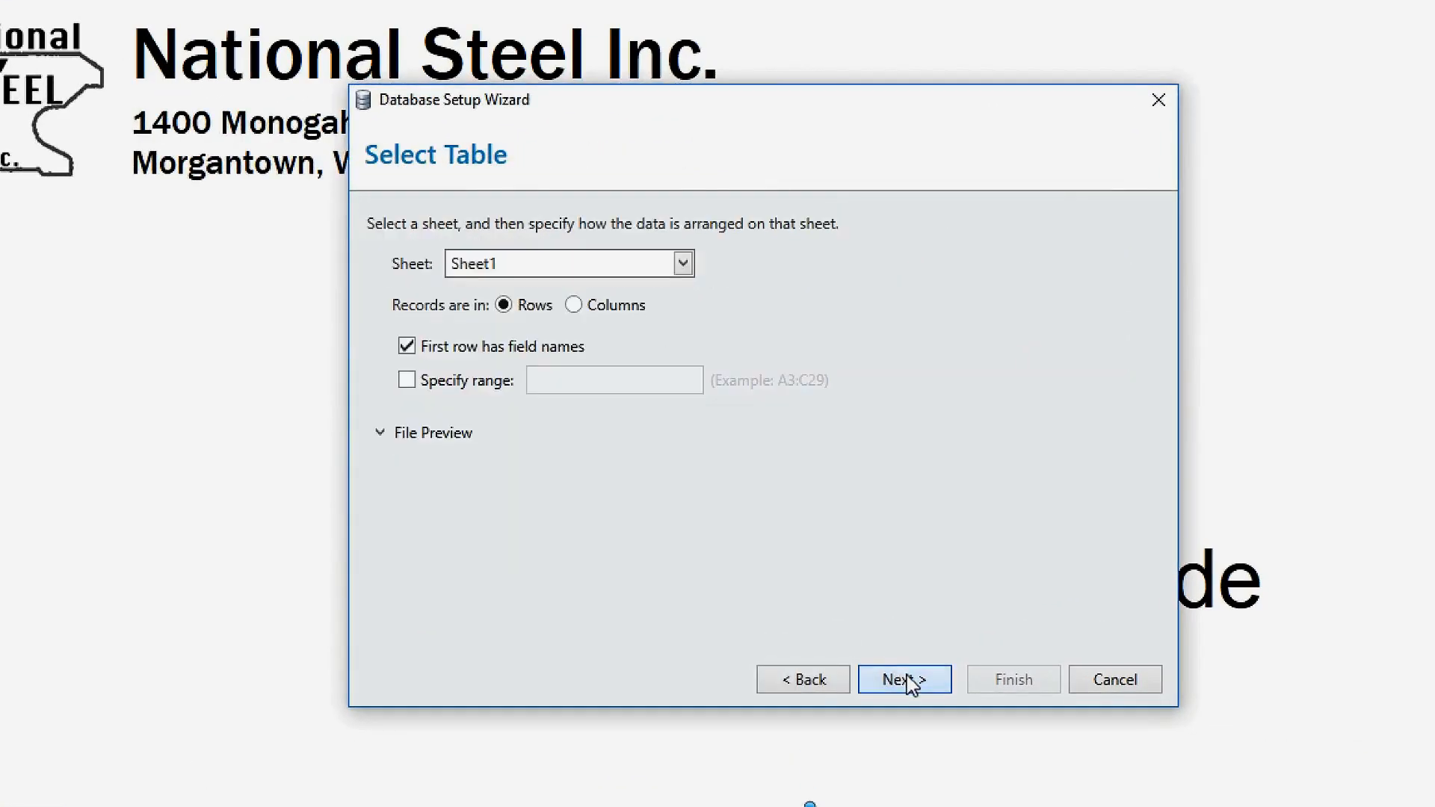
pyautogui.click(903, 679)
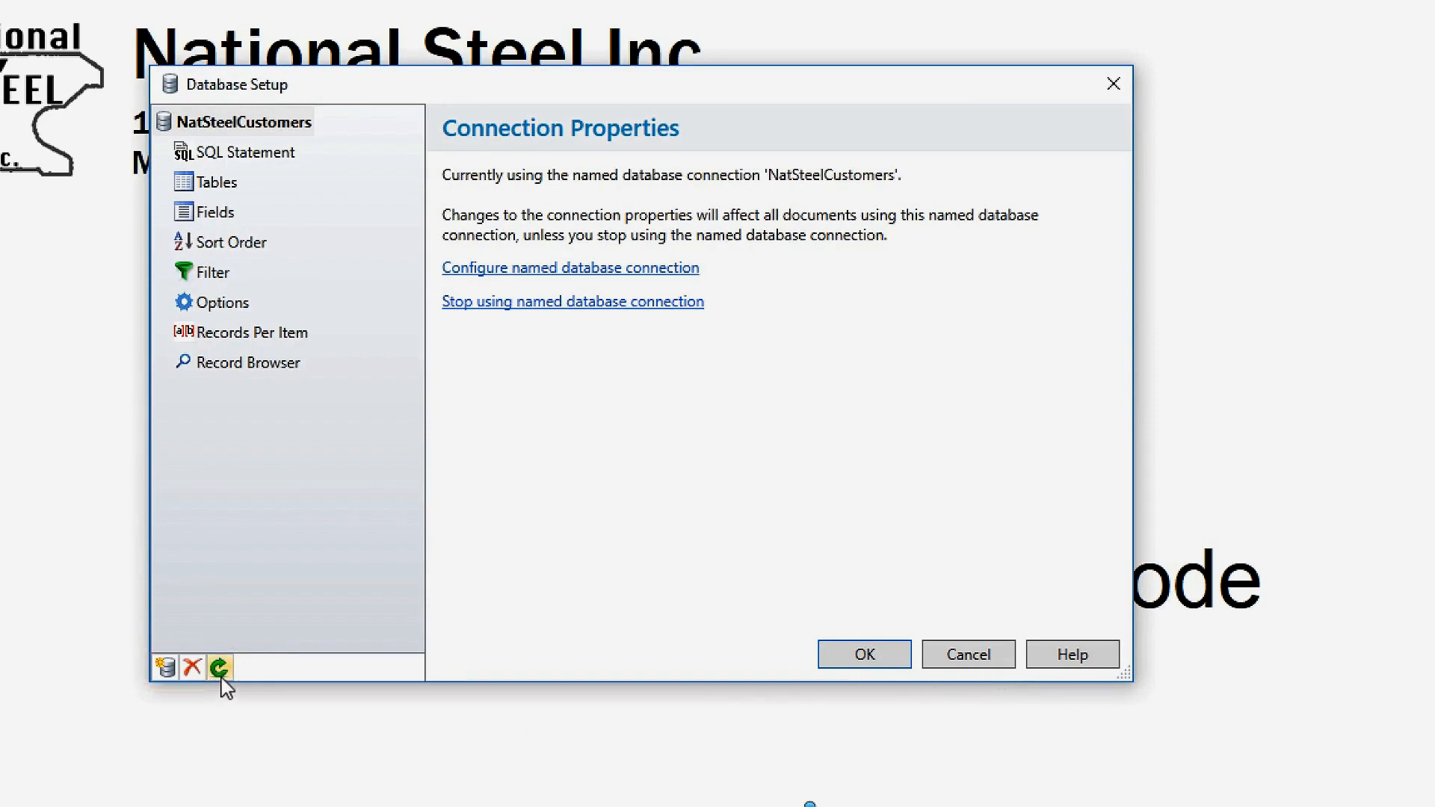
pyautogui.moveTo(218, 668)
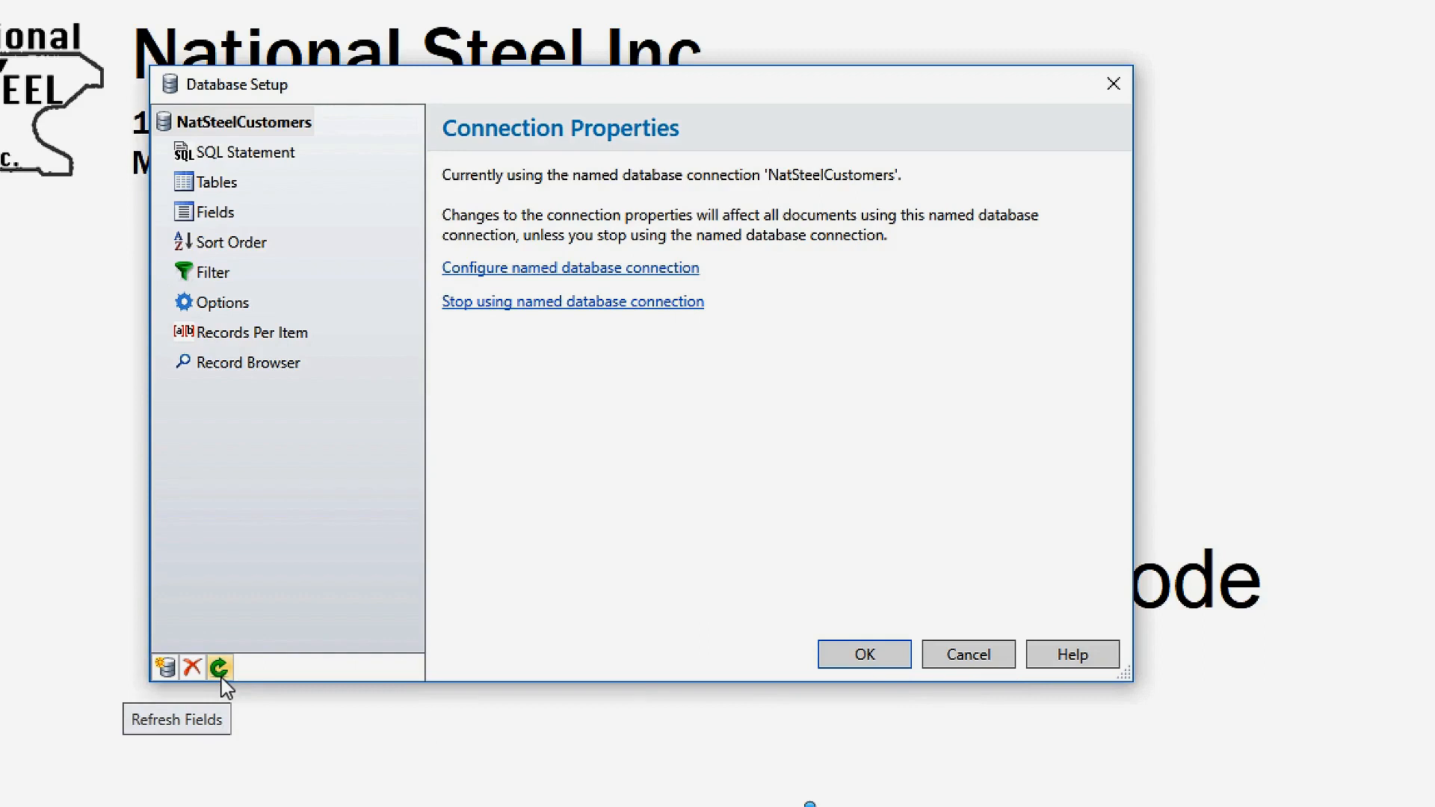
pyautogui.moveTo(192, 668)
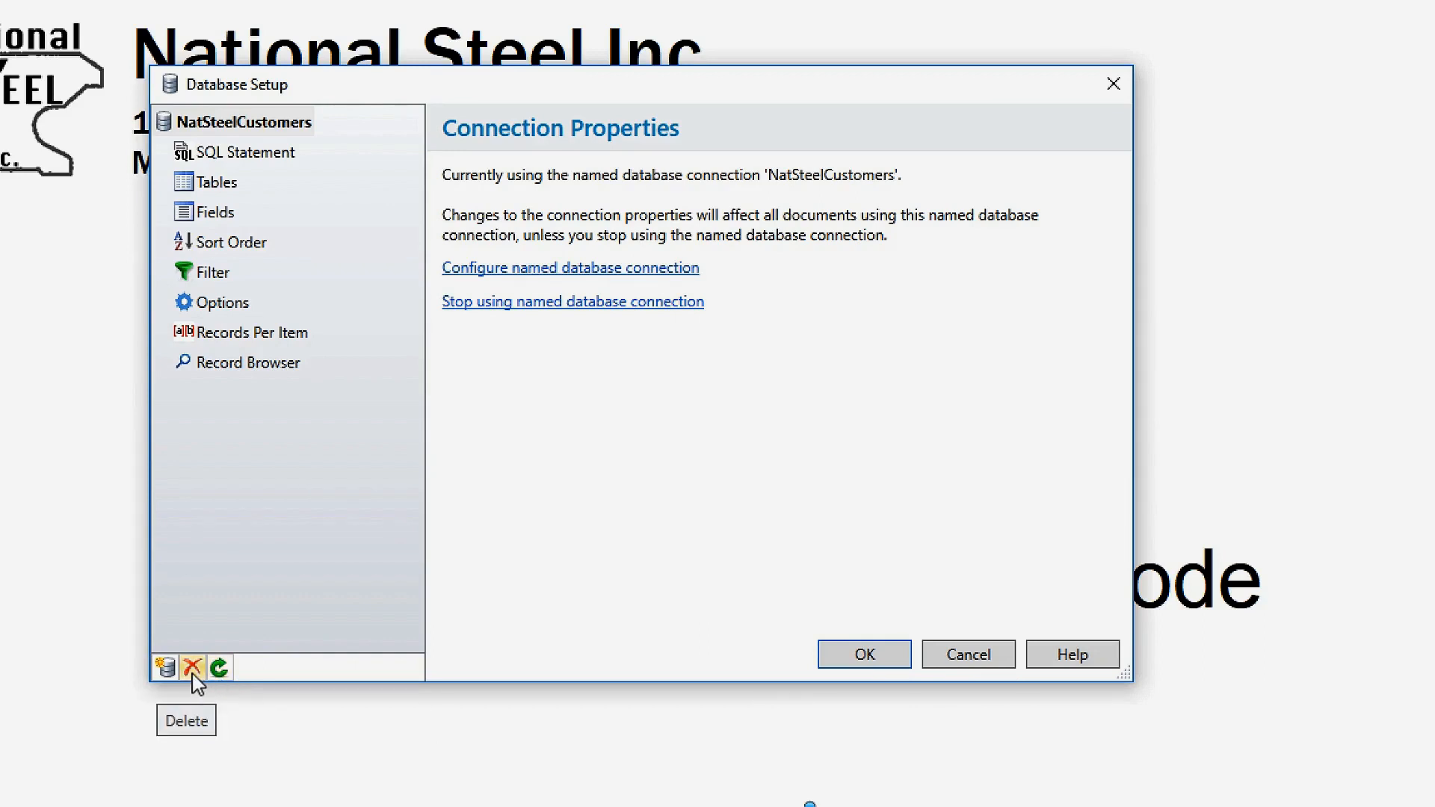
pyautogui.moveTo(166, 668)
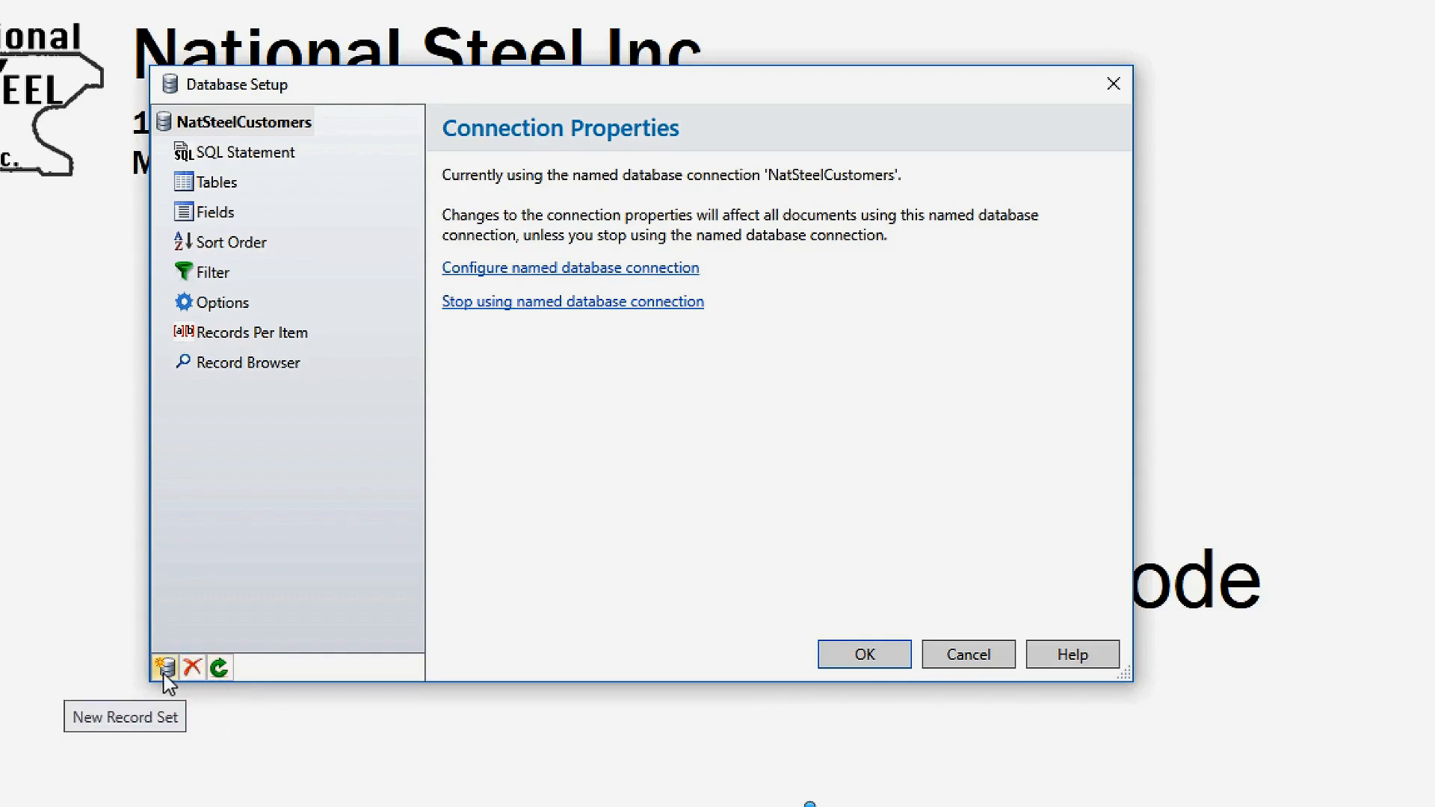
pyautogui.moveTo(861, 653)
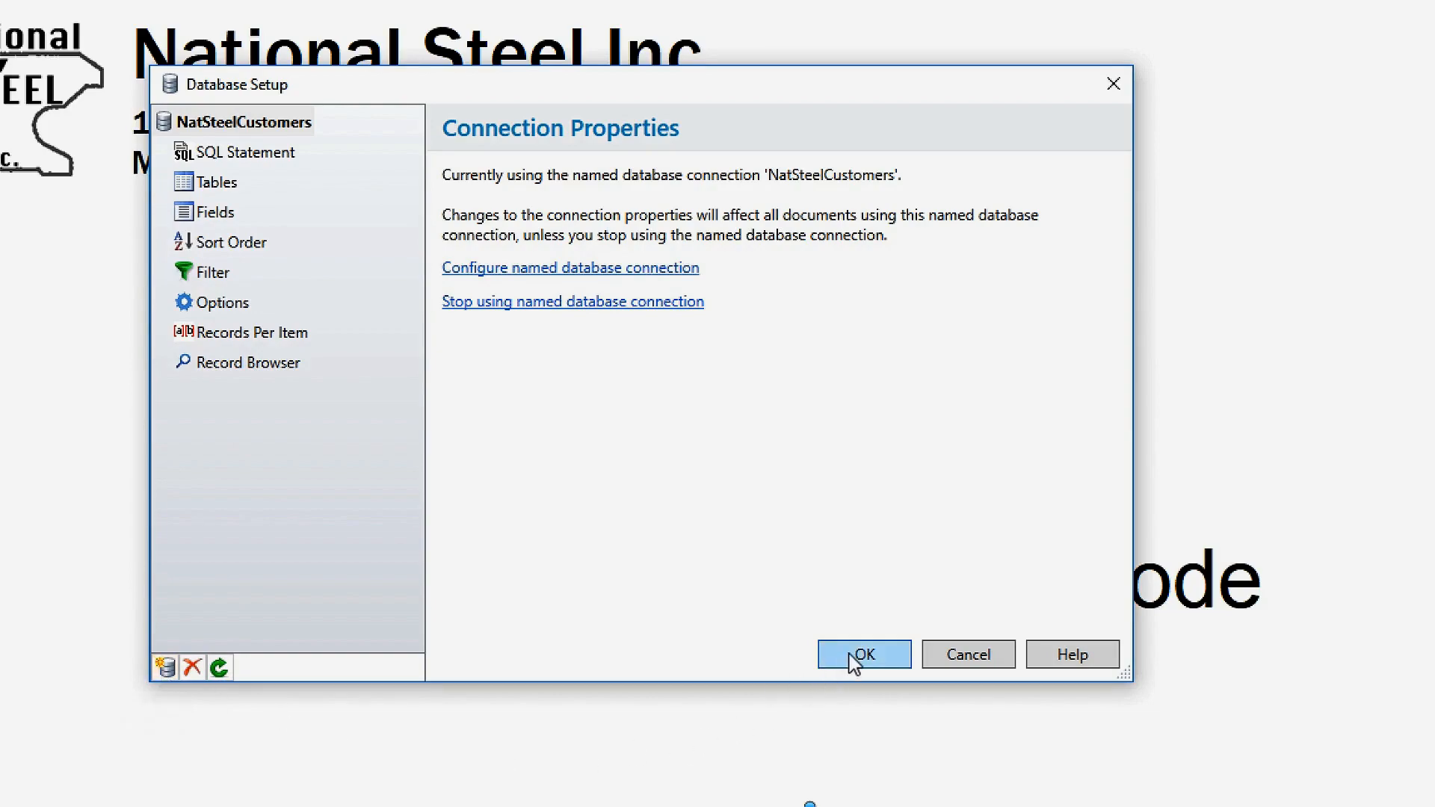
# Confirm the label's database setup and add the Company field above the street address
pyautogui.click(862, 655)
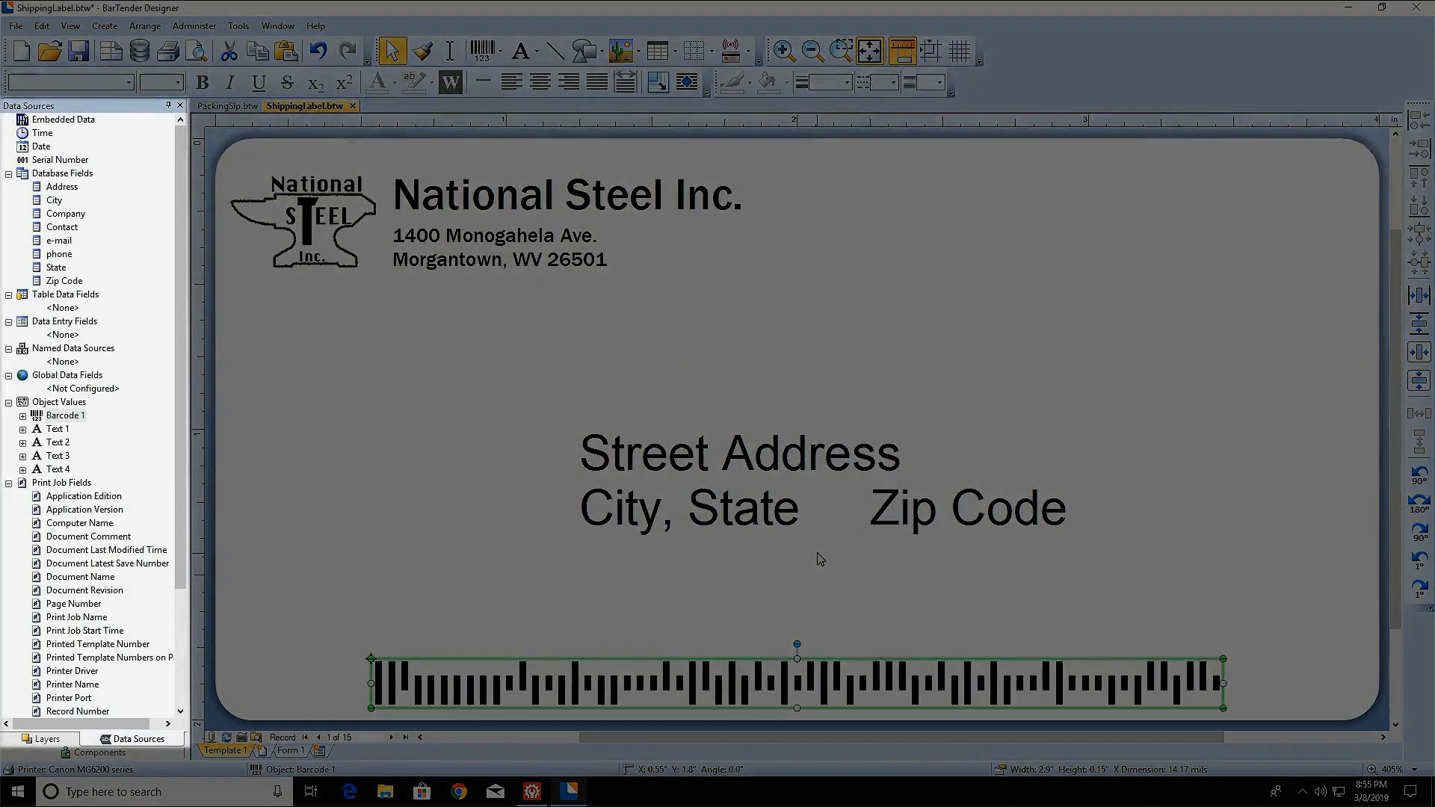
pyautogui.click(62, 172)
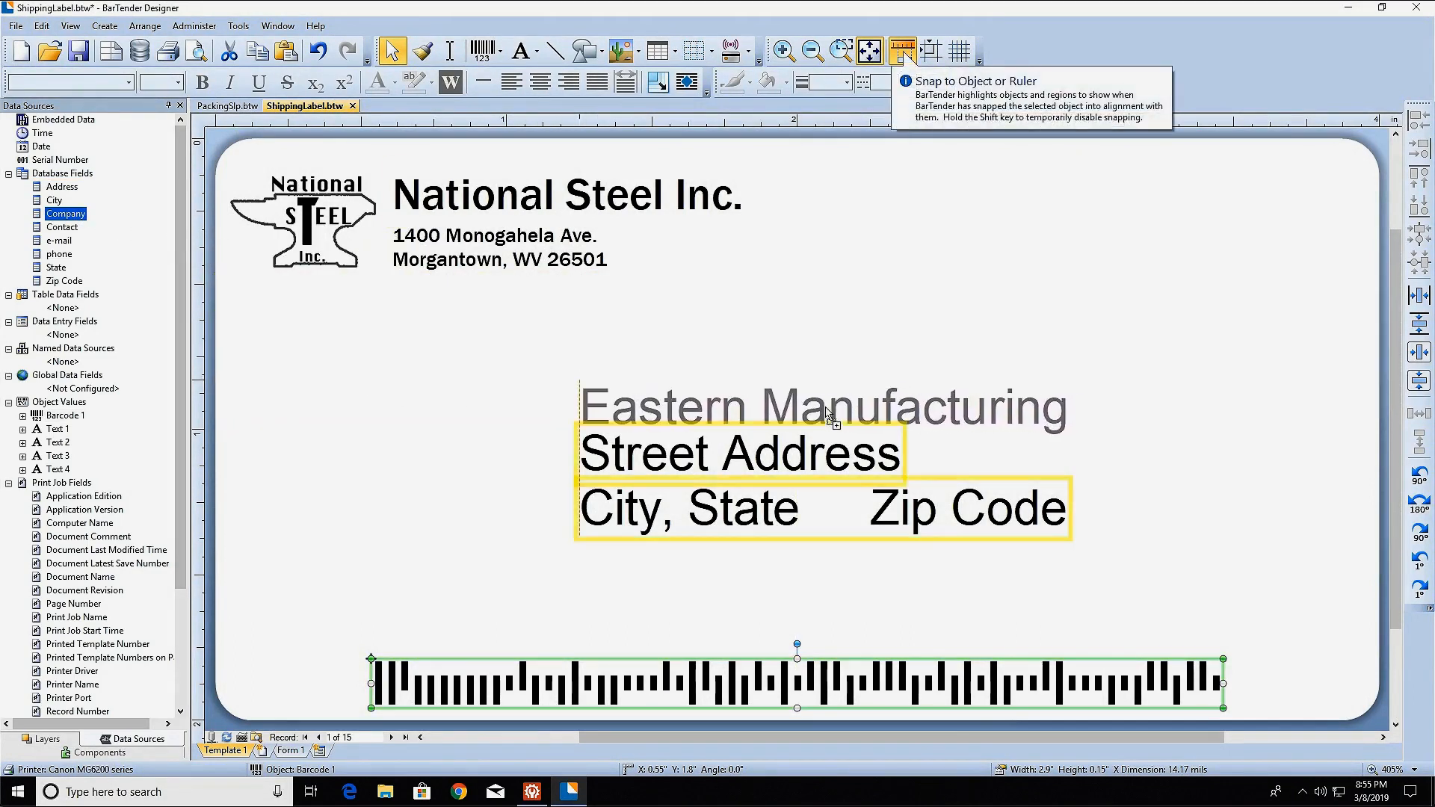
pyautogui.click(819, 407)
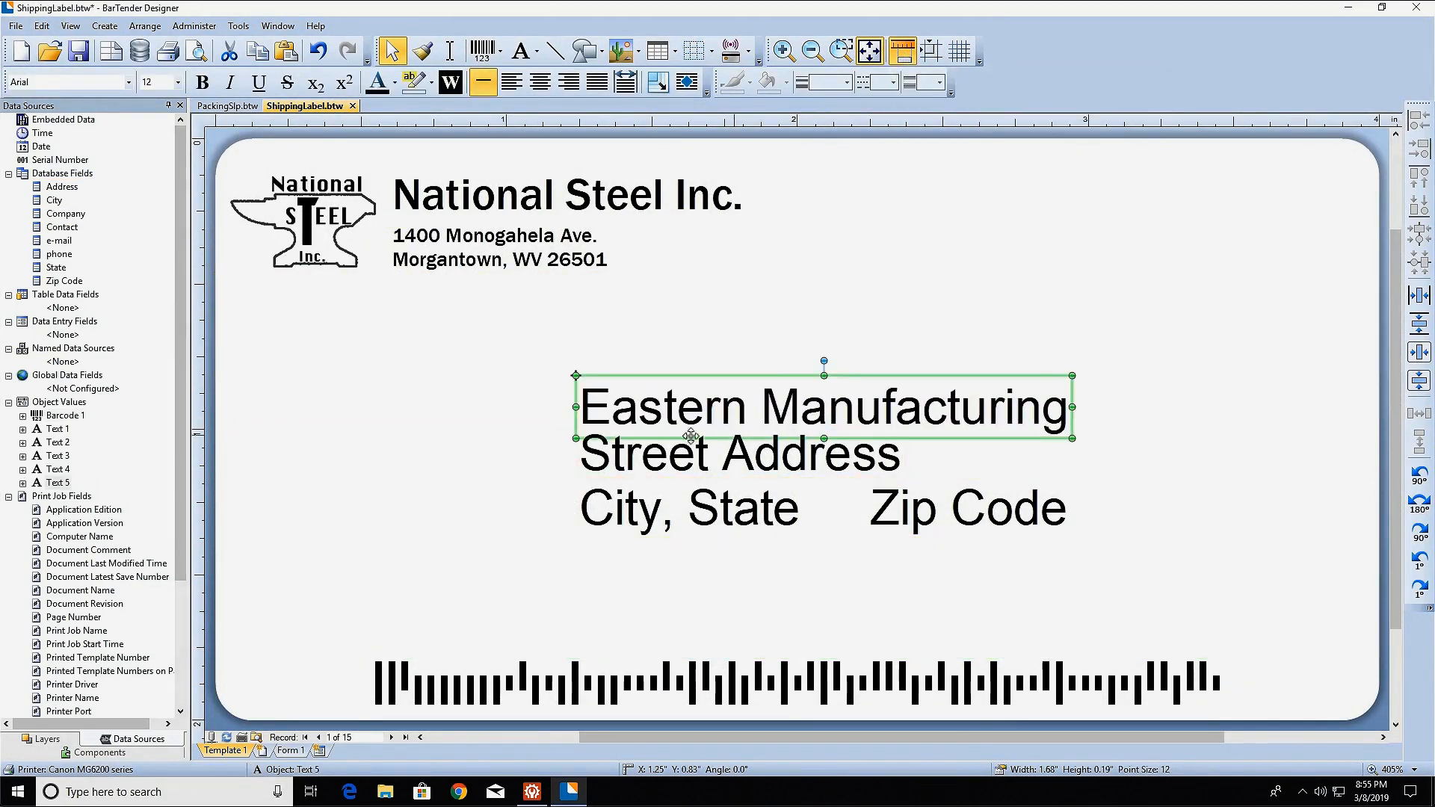
pyautogui.click(739, 453)
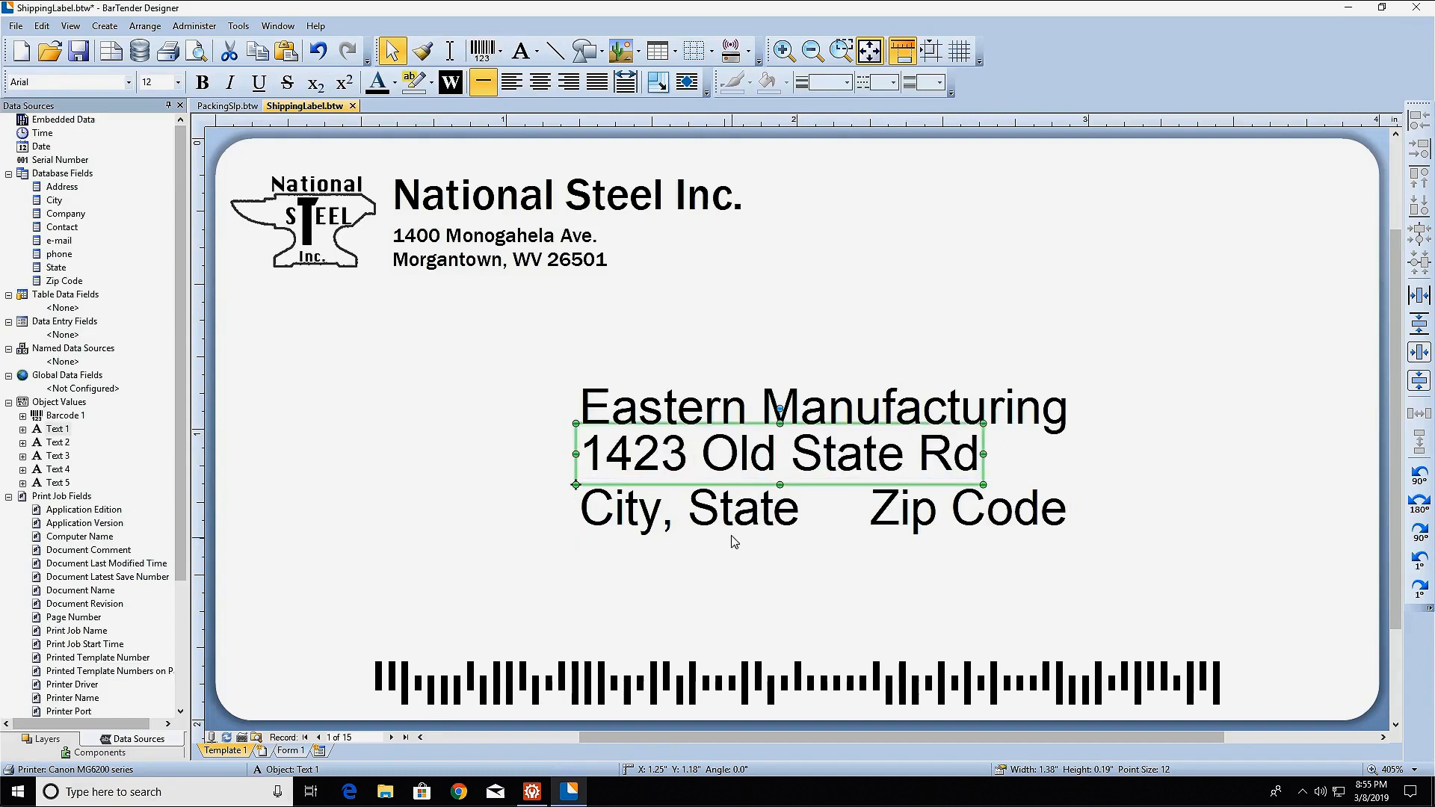
# Replace the City, State and Zip Code placeholders with their database fields
pyautogui.click(686, 509)
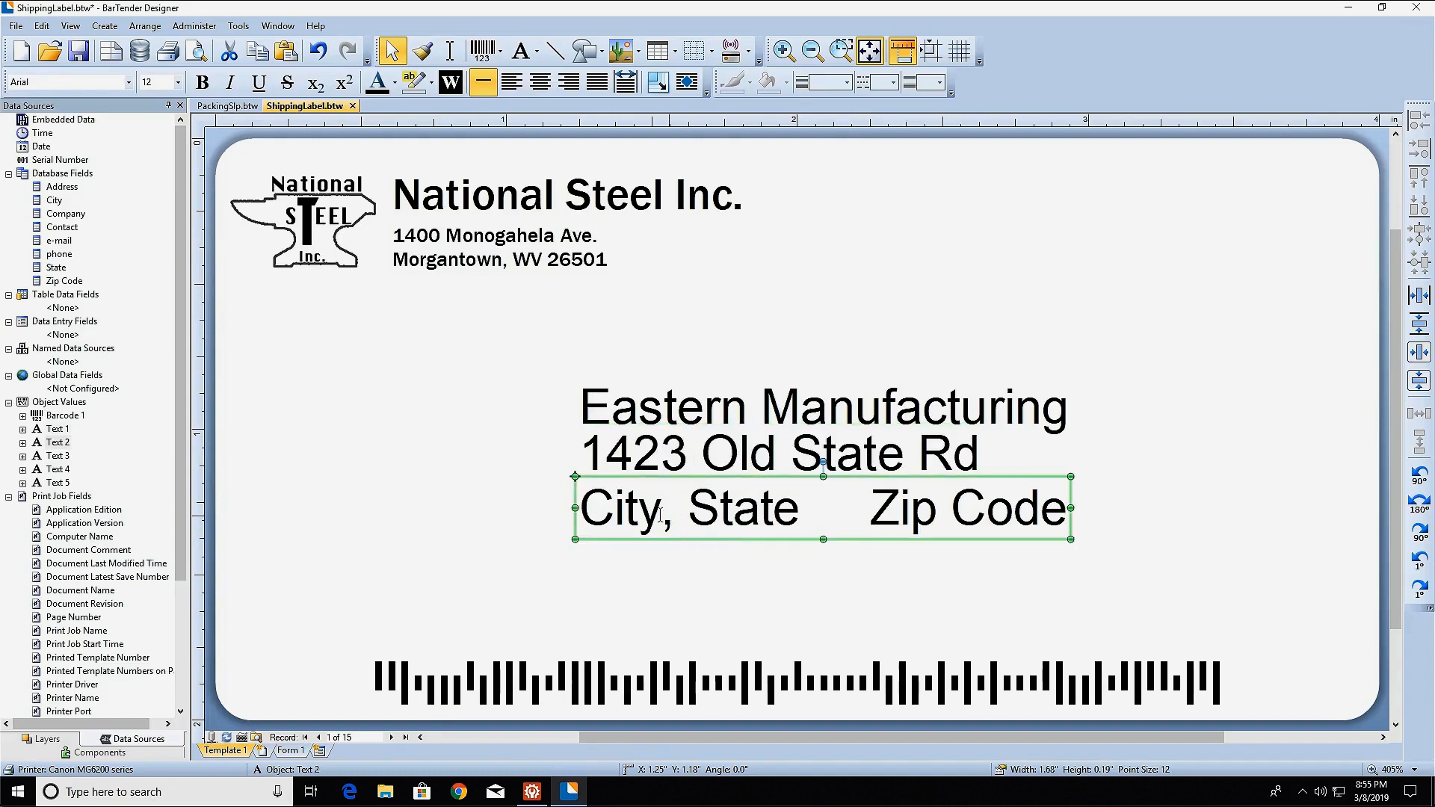
pyautogui.doubleClick(620, 509)
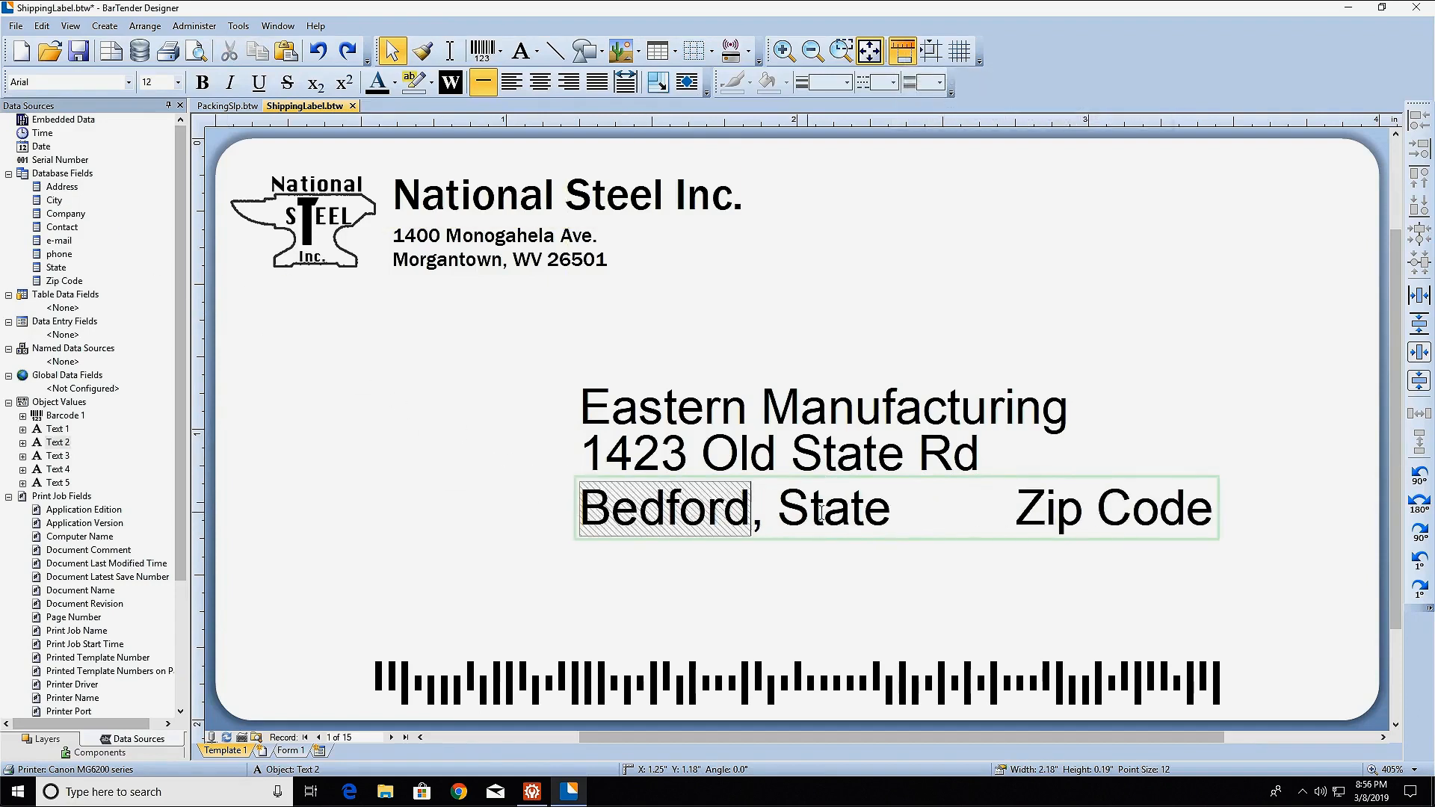
pyautogui.doubleClick(831, 508)
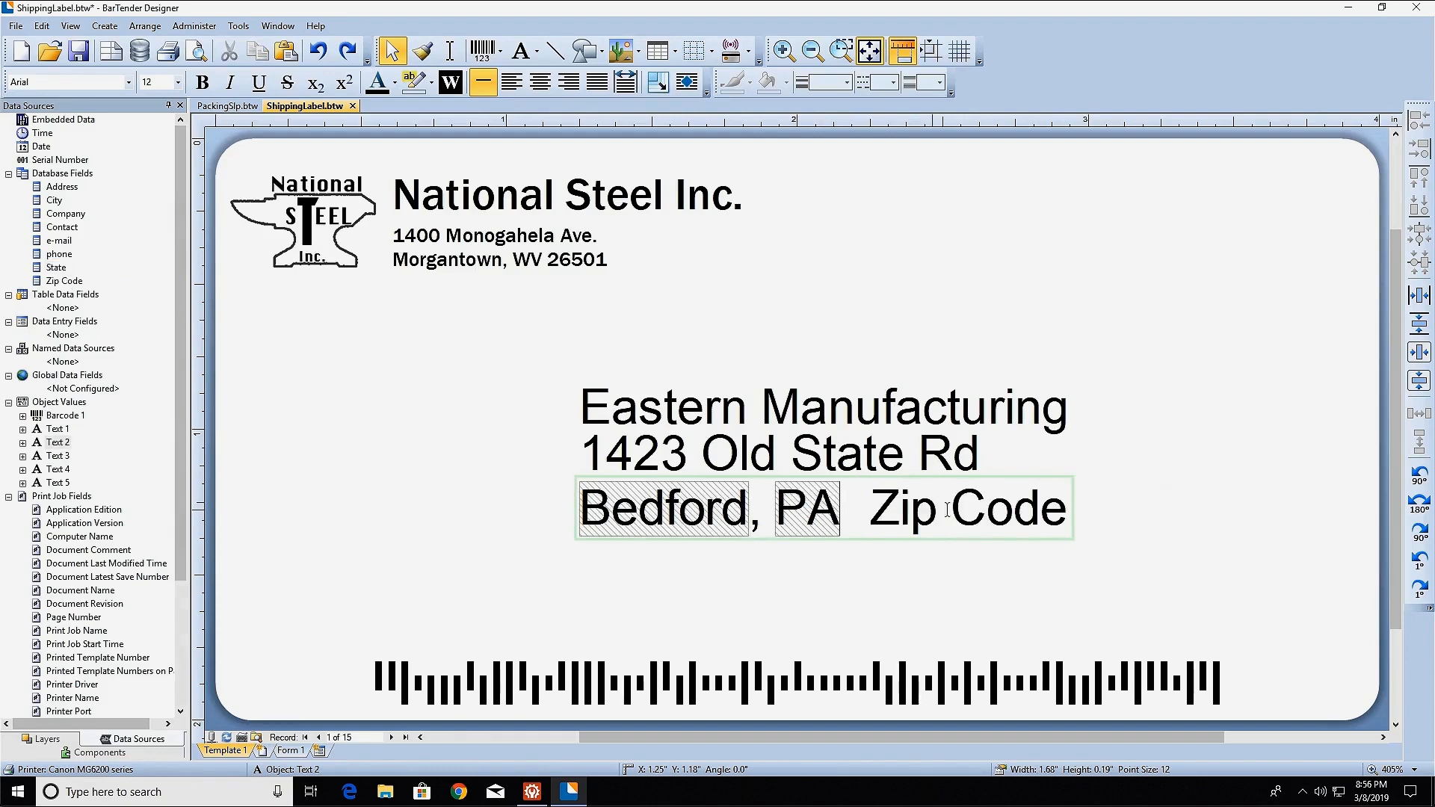
pyautogui.doubleClick(966, 509)
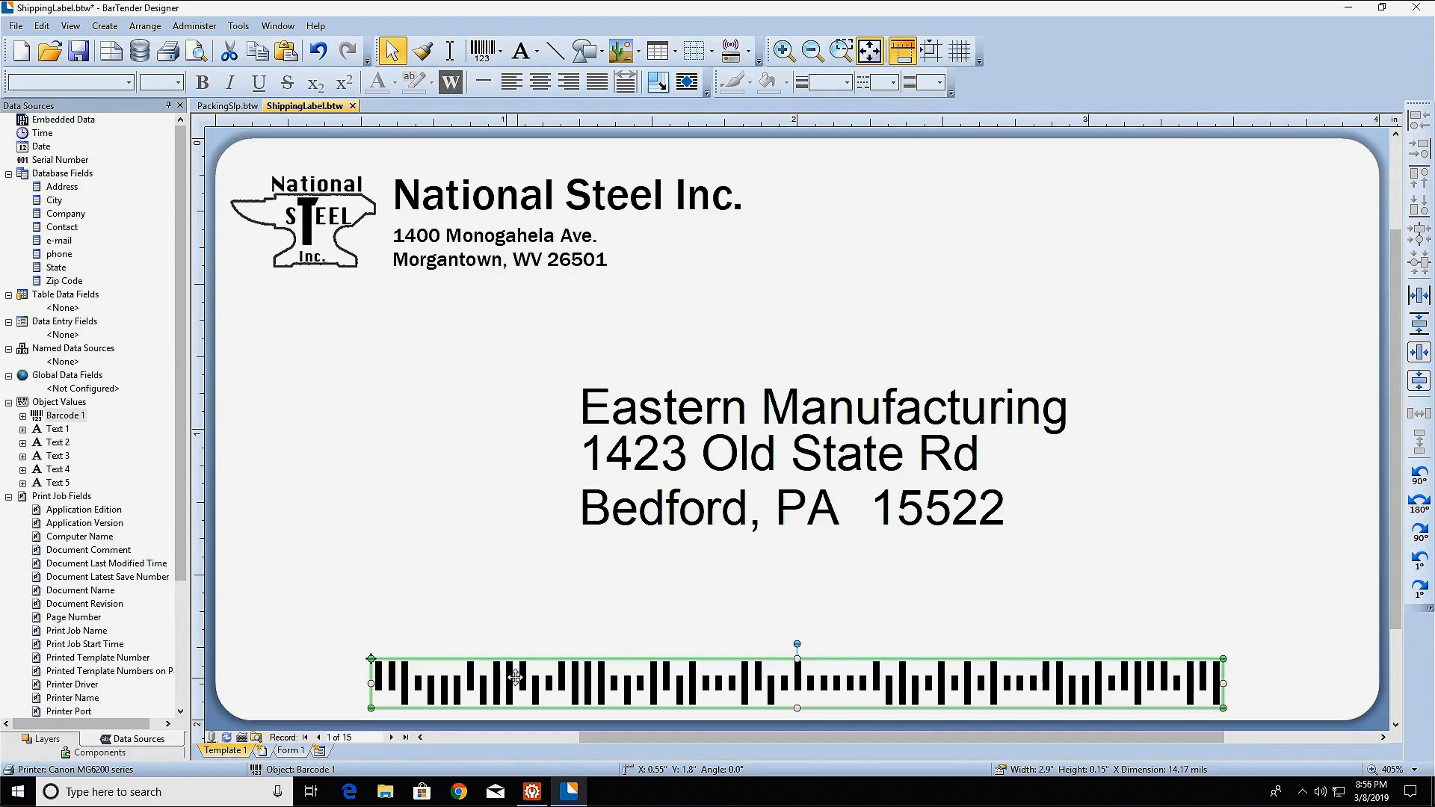
# Page forward to record 5 of 15, Stark Industries, and reconnect the customer database
pyautogui.click(392, 738)
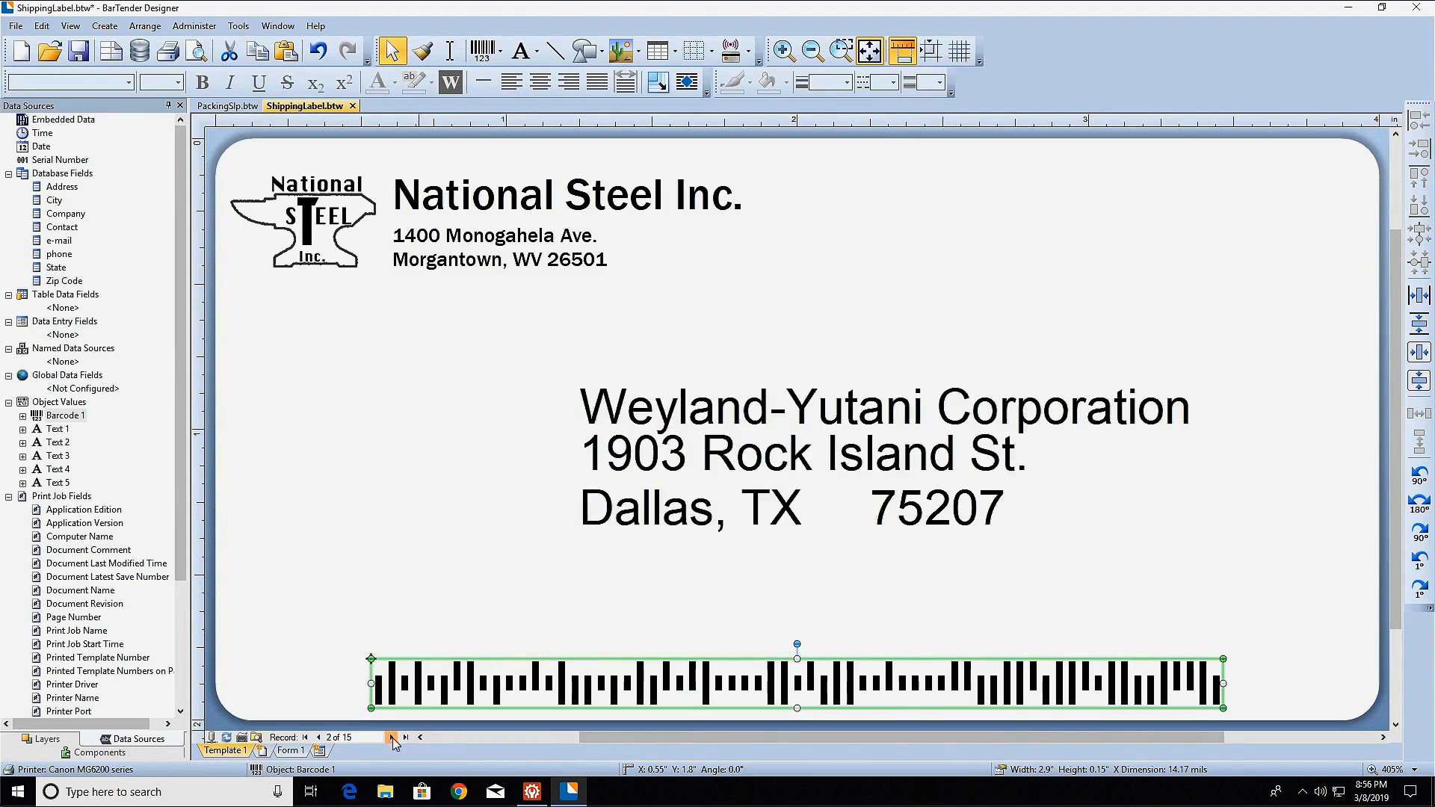
pyautogui.click(391, 738)
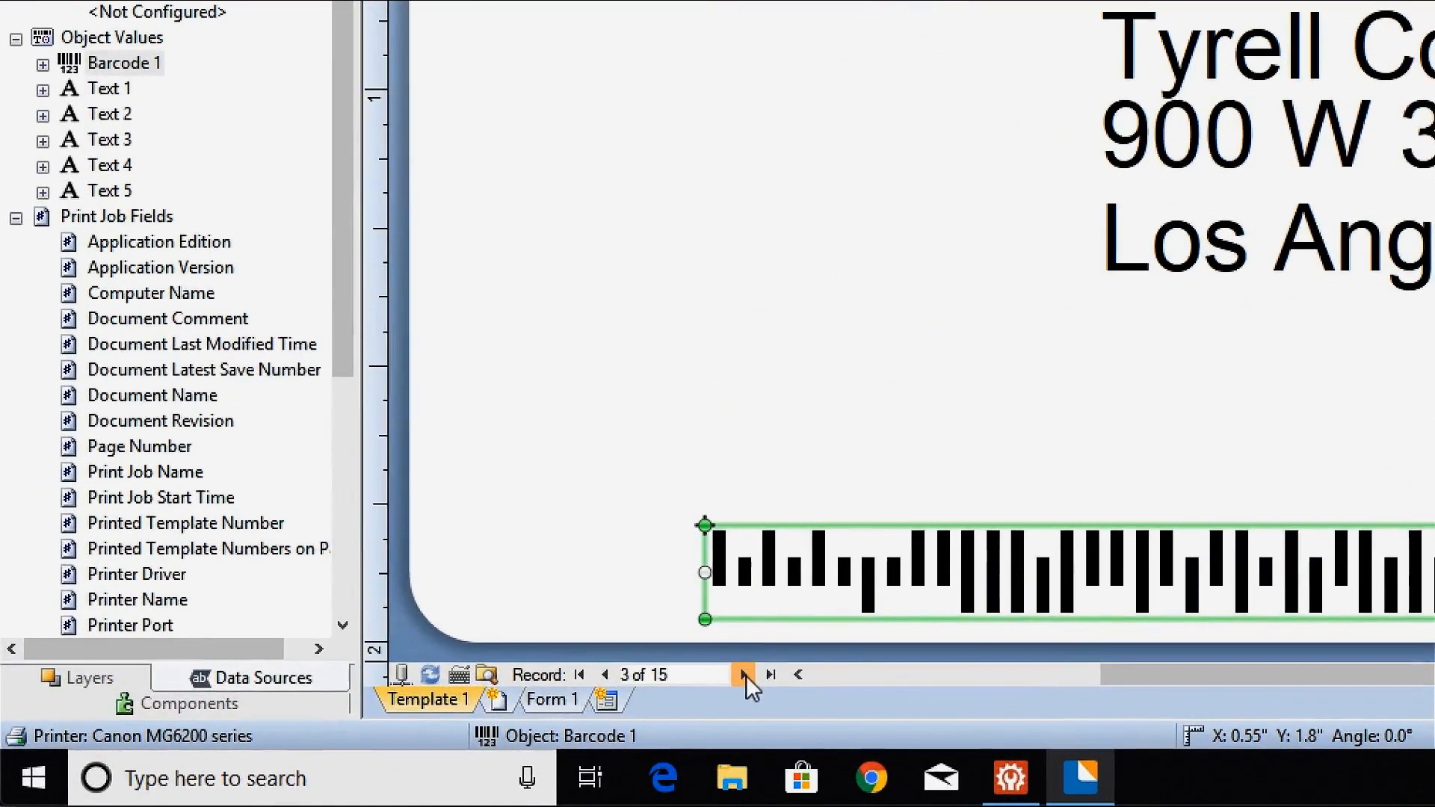
pyautogui.click(741, 674)
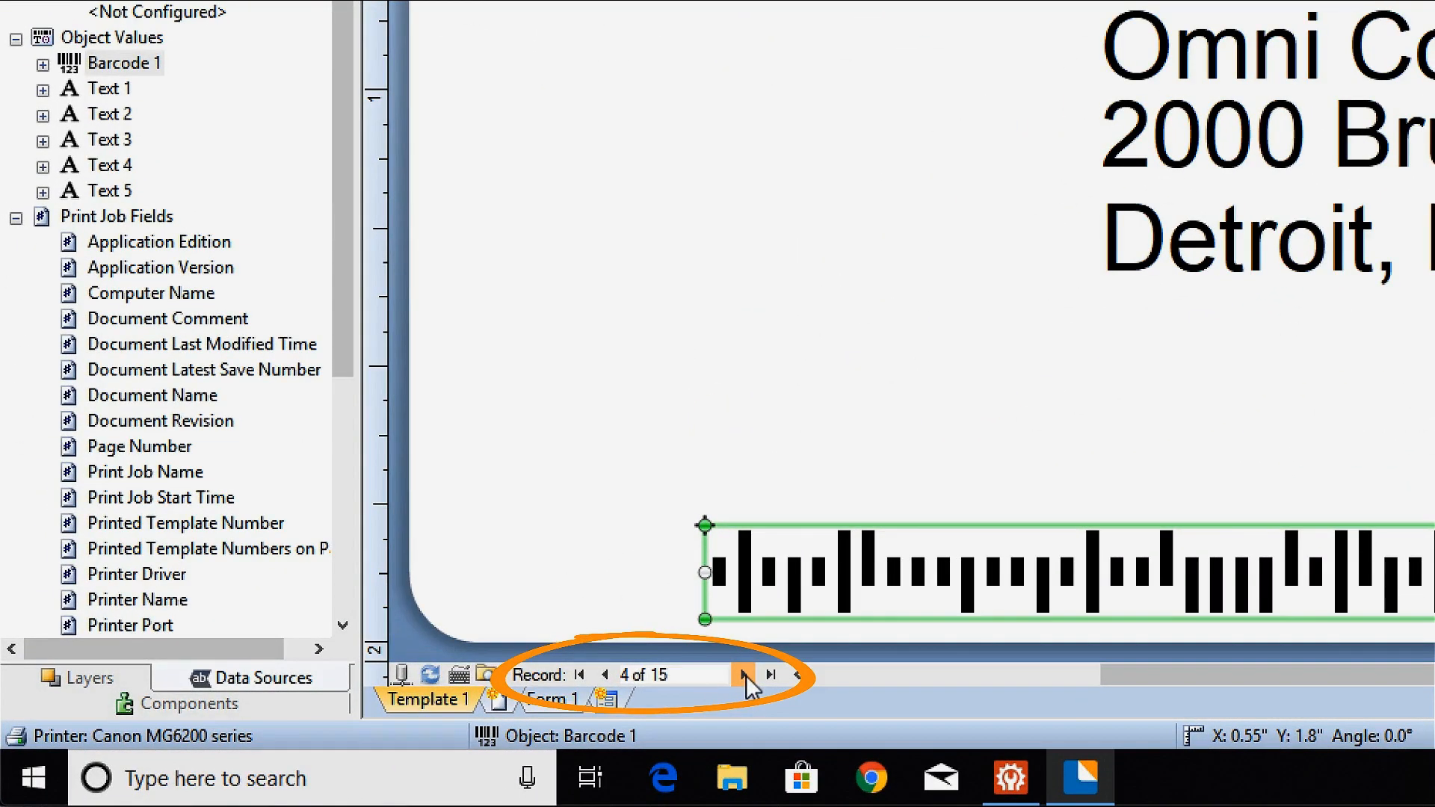
pyautogui.click(741, 674)
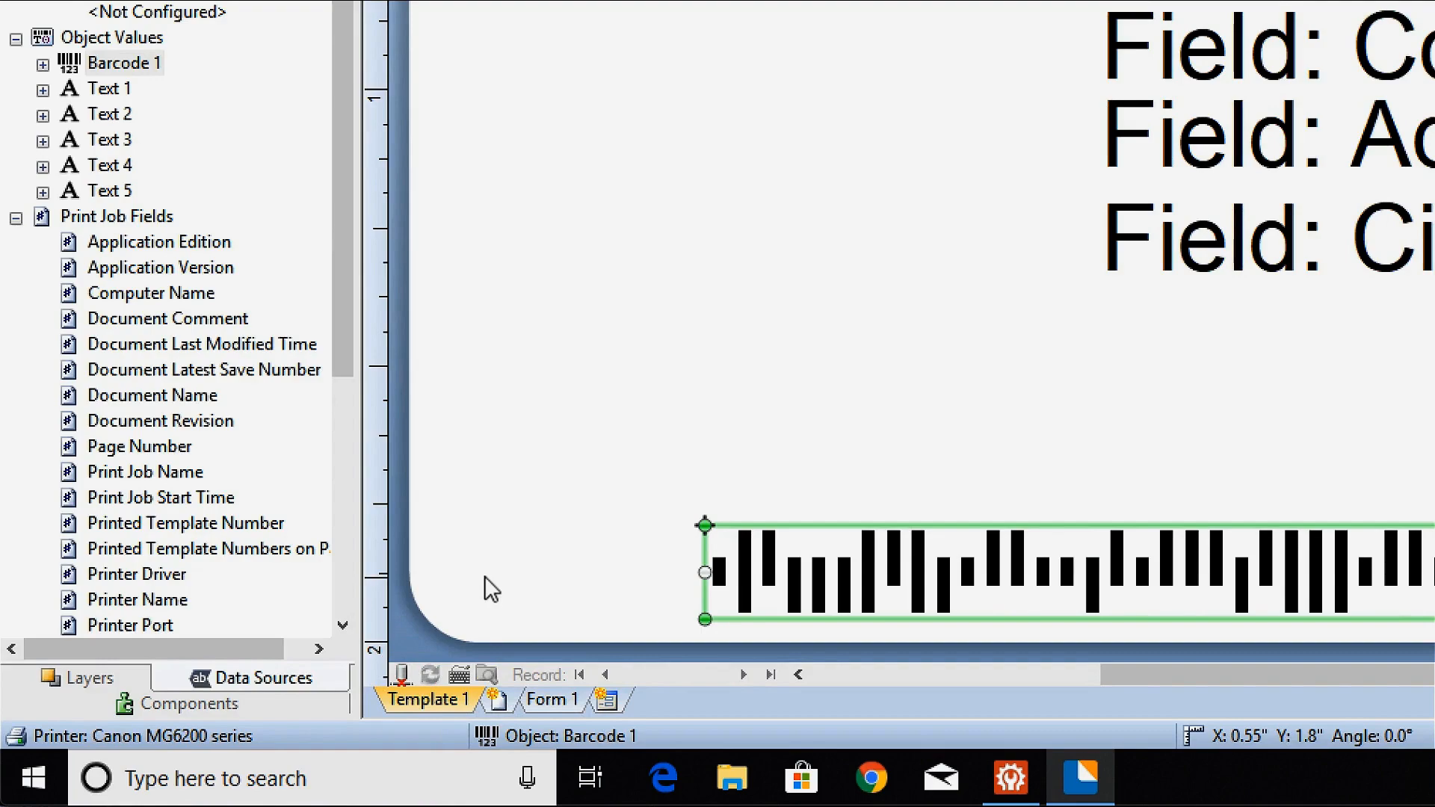
pyautogui.click(376, 681)
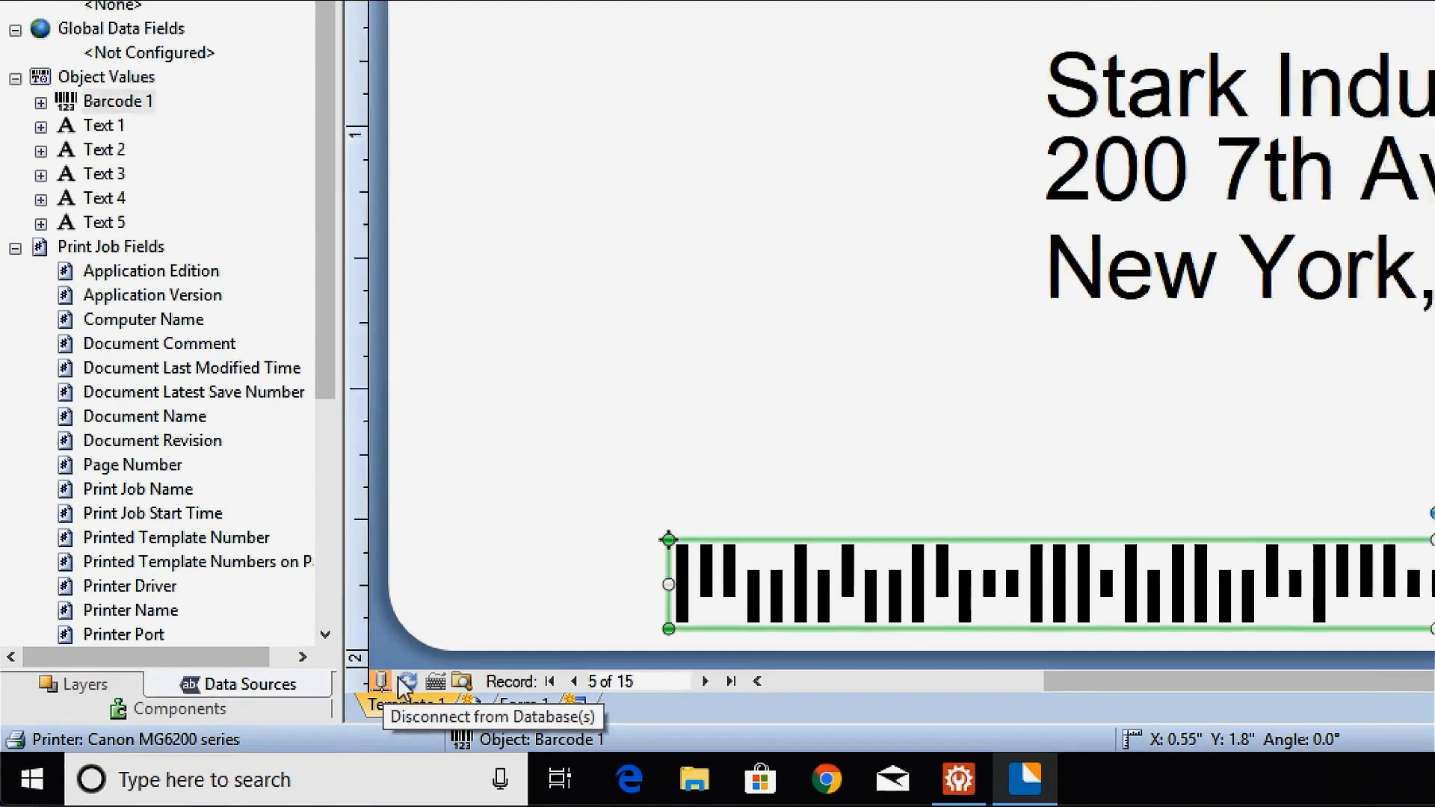
pyautogui.click(15, 26)
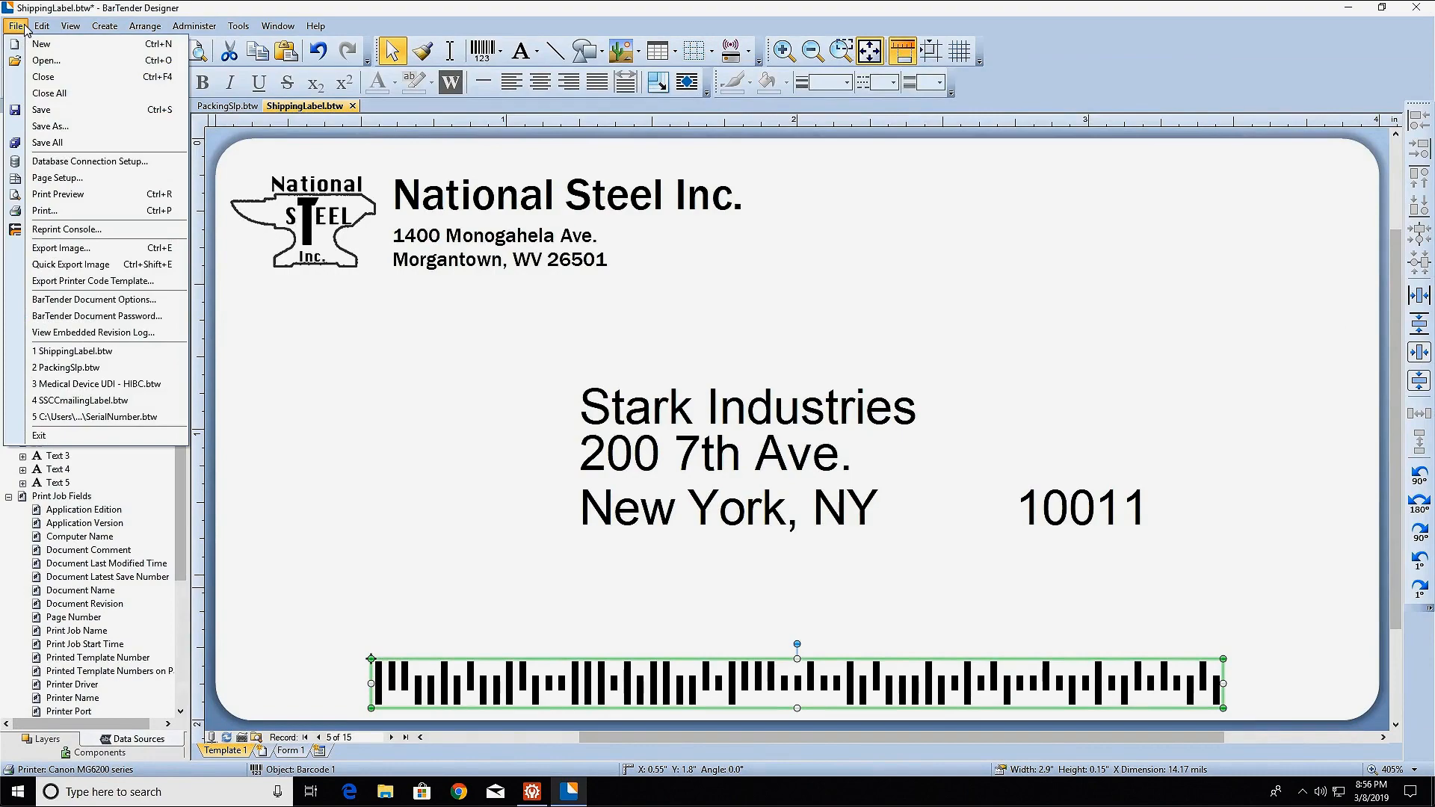
# In Print settings, set Queried Records to Selected with records 1-8,10-15
pyautogui.click(44, 211)
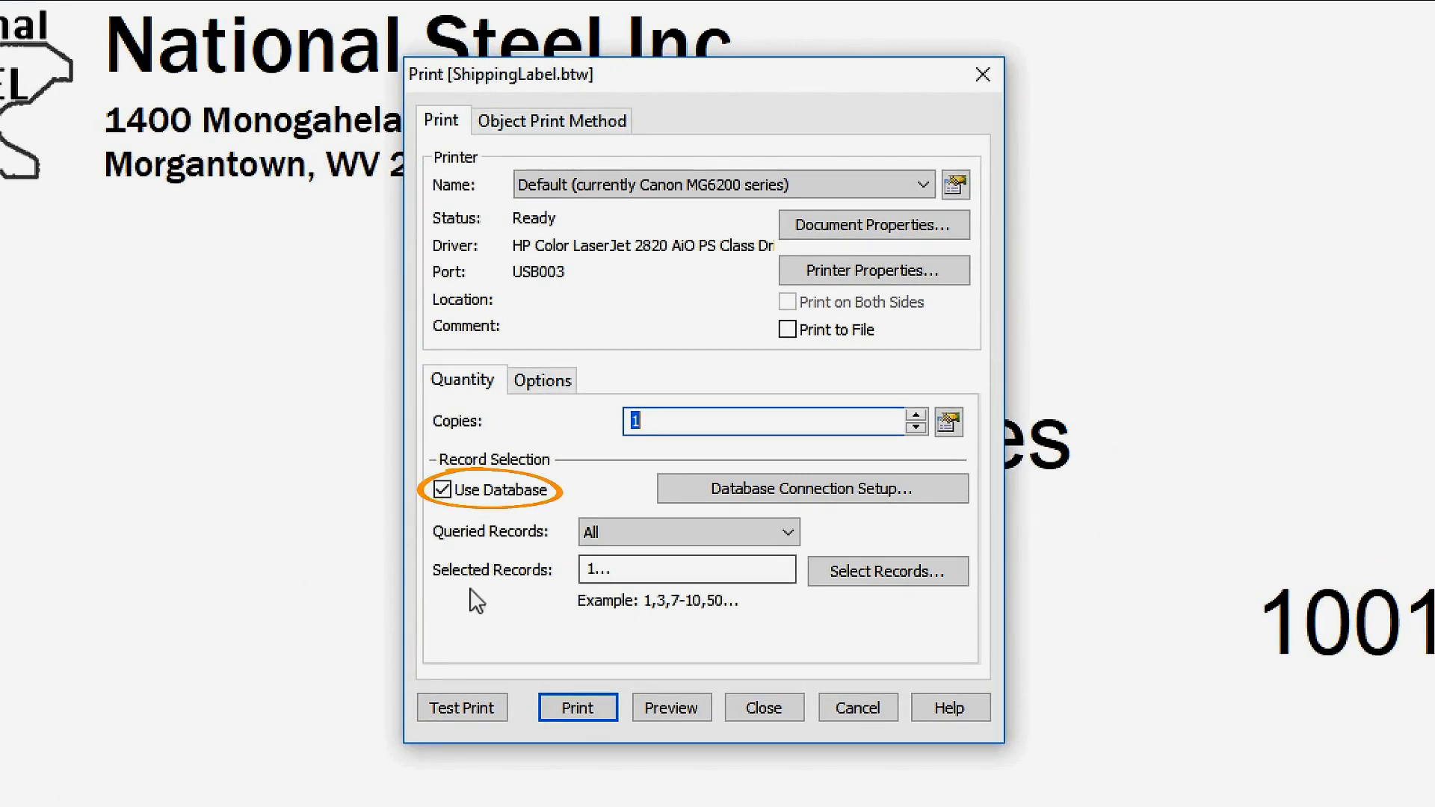
pyautogui.click(785, 530)
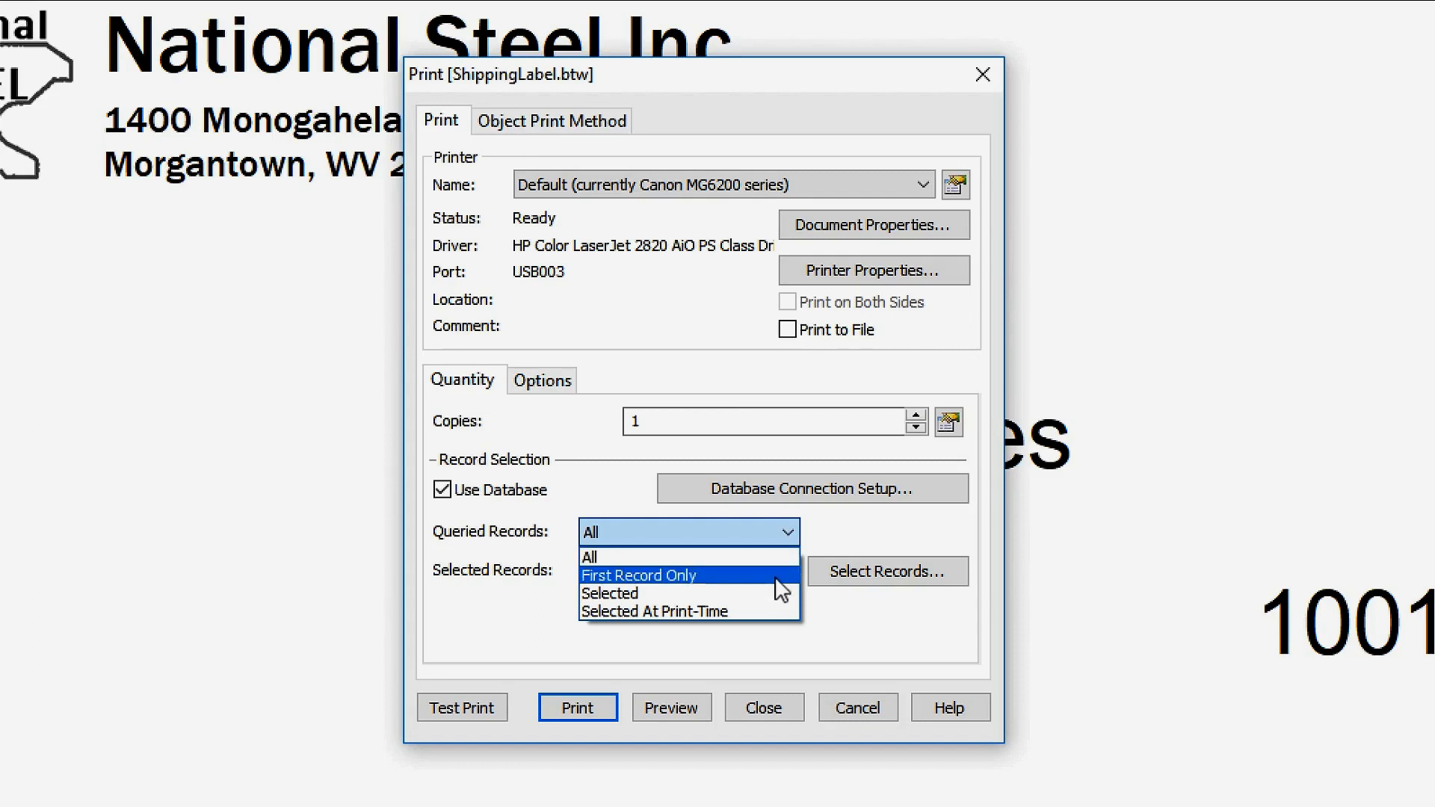
pyautogui.moveTo(777, 593)
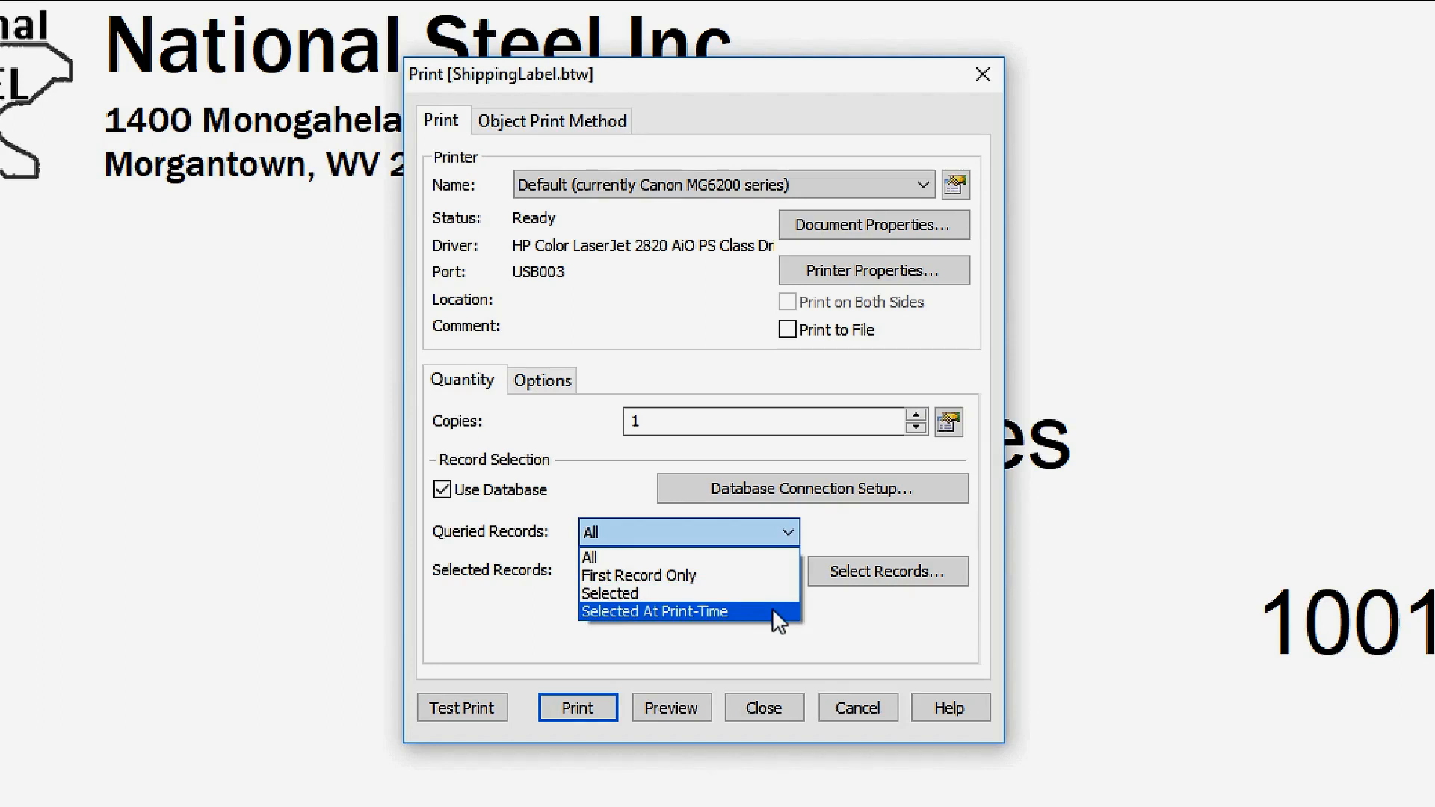
pyautogui.click(610, 592)
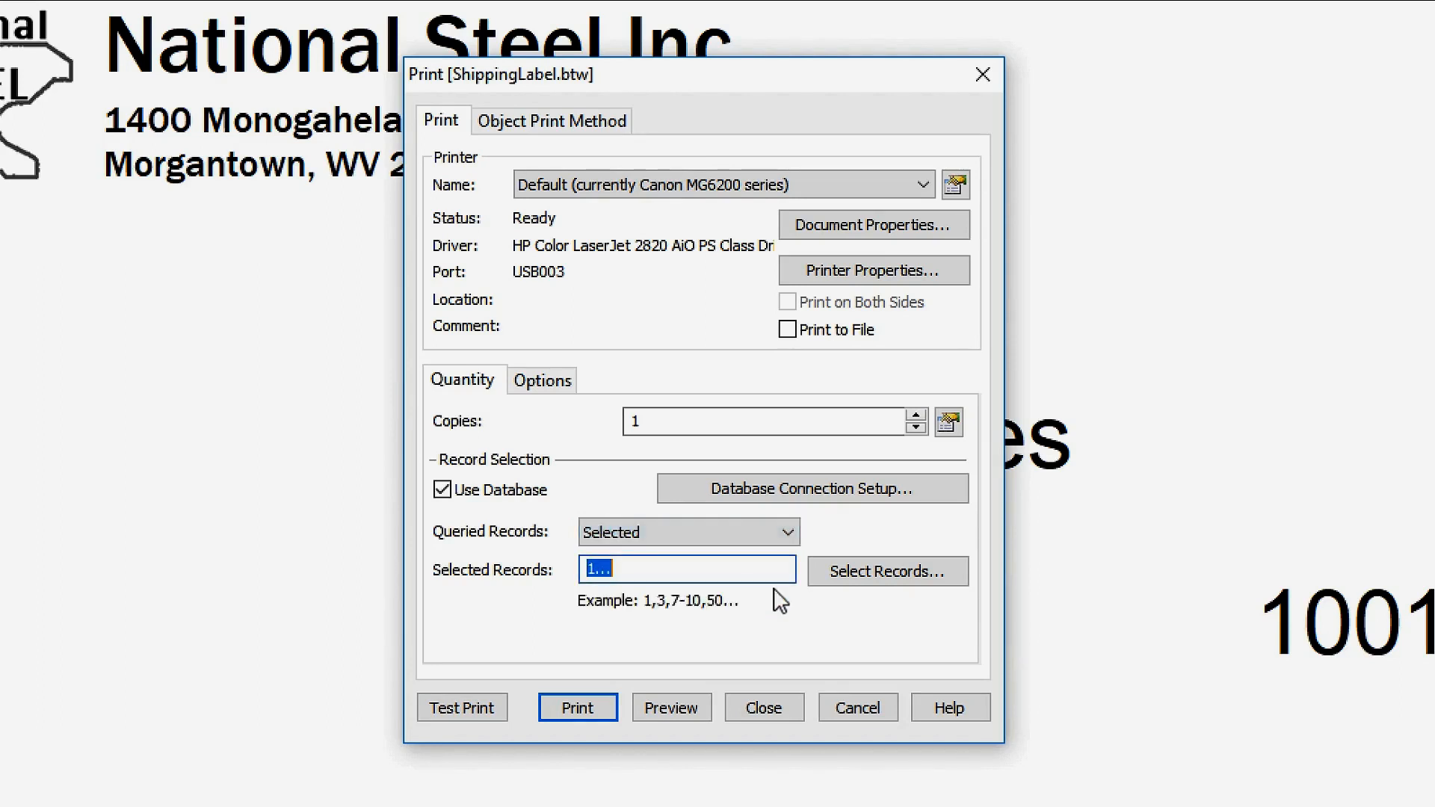
pyautogui.write('1-8')
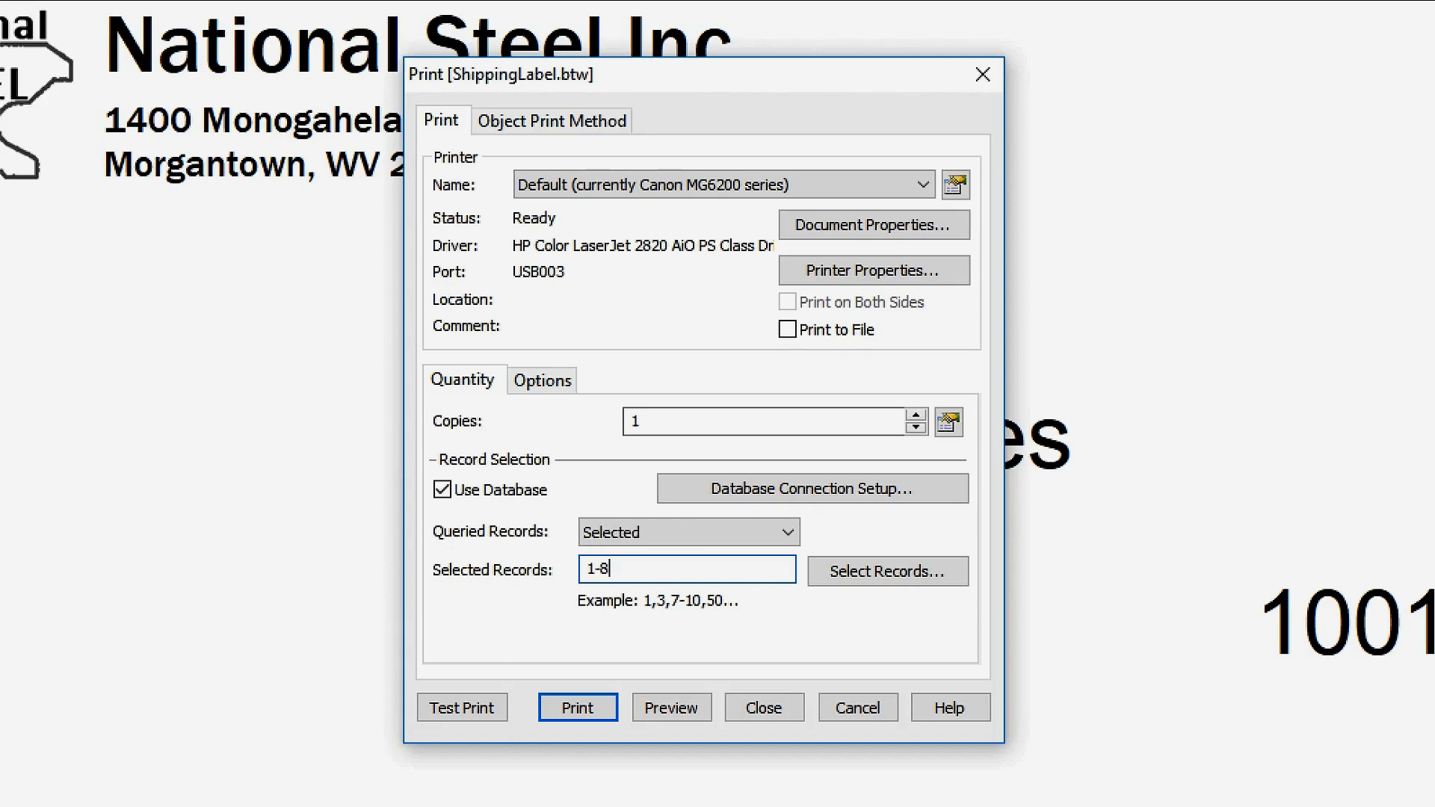
pyautogui.write(',10')
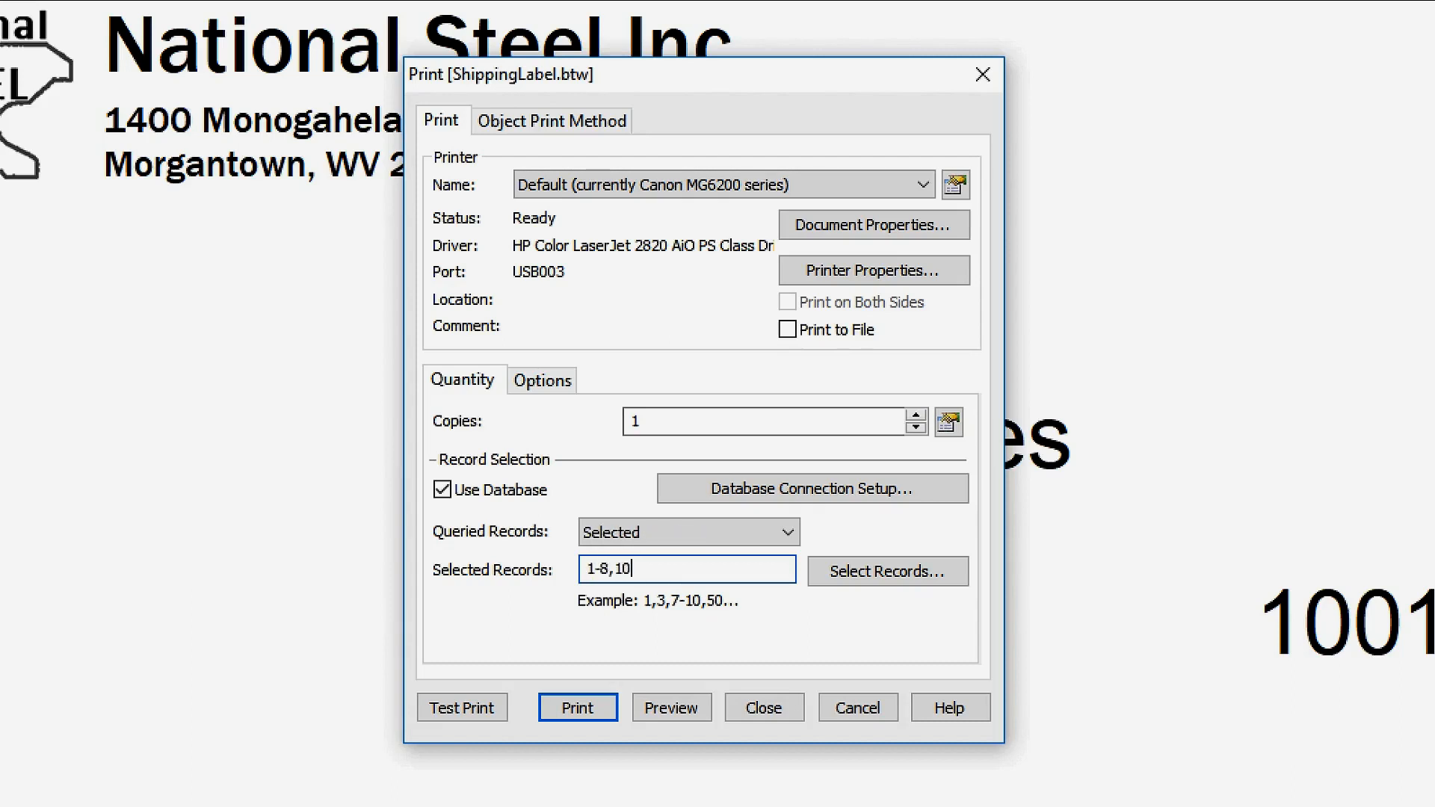
pyautogui.write('-15')
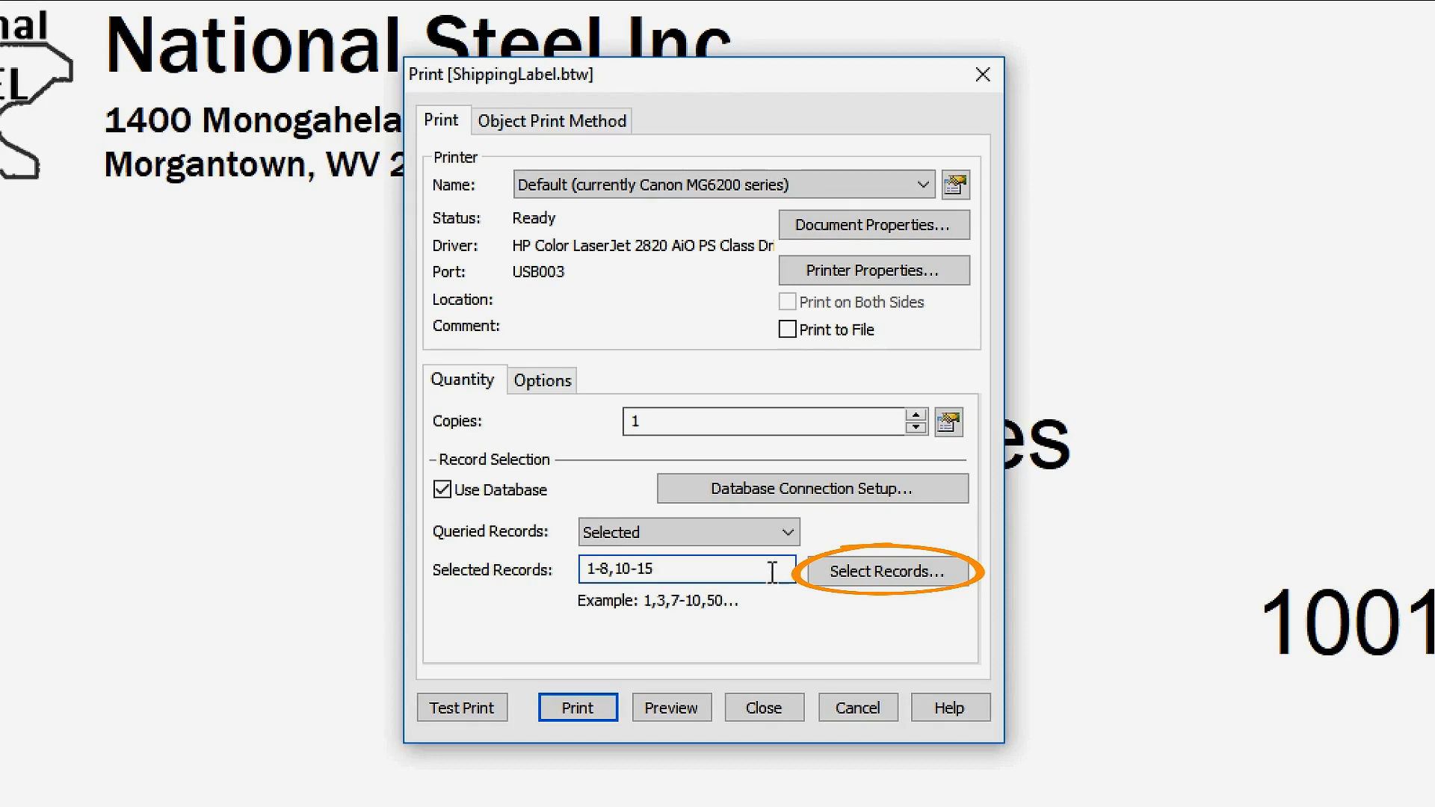
pyautogui.click(884, 571)
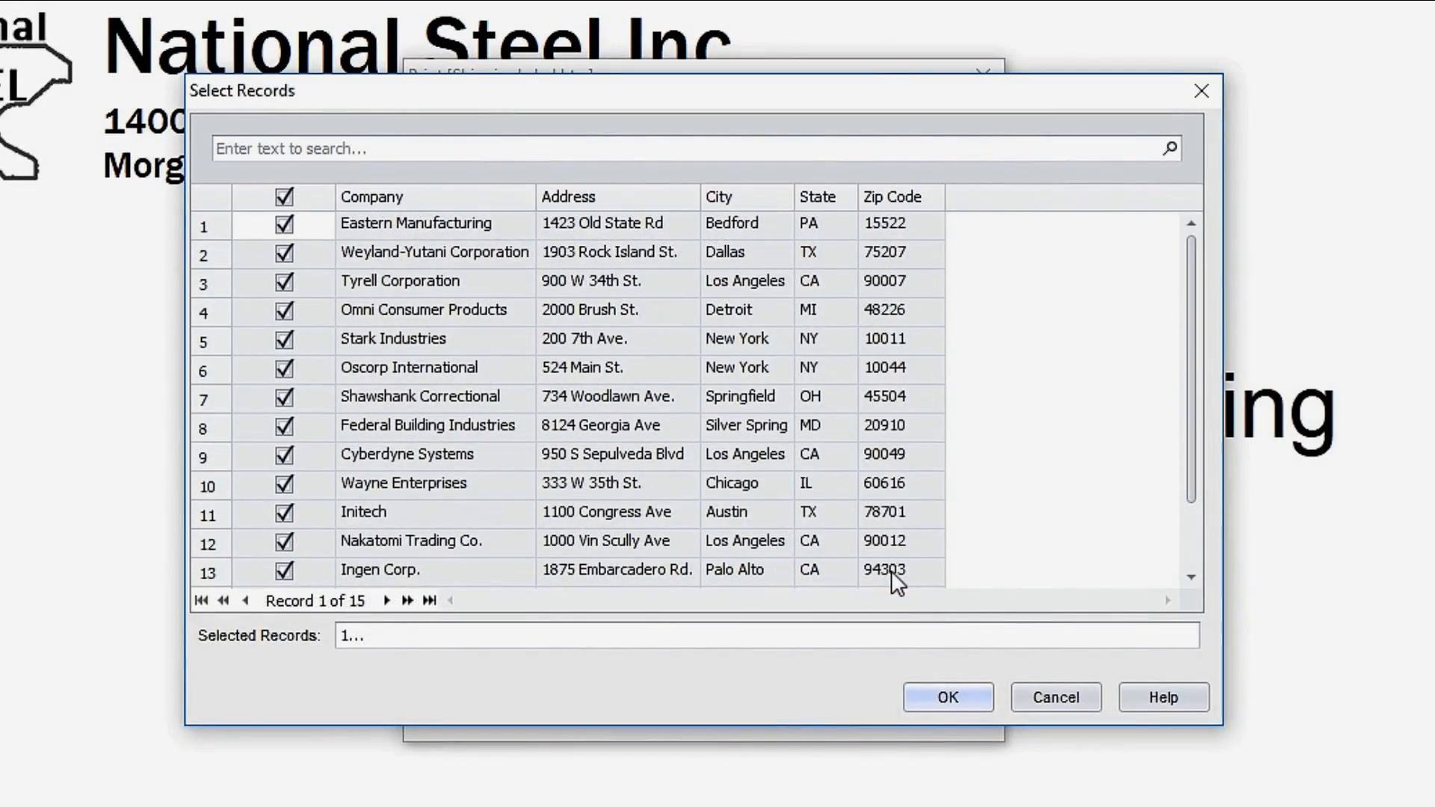
pyautogui.click(284, 339)
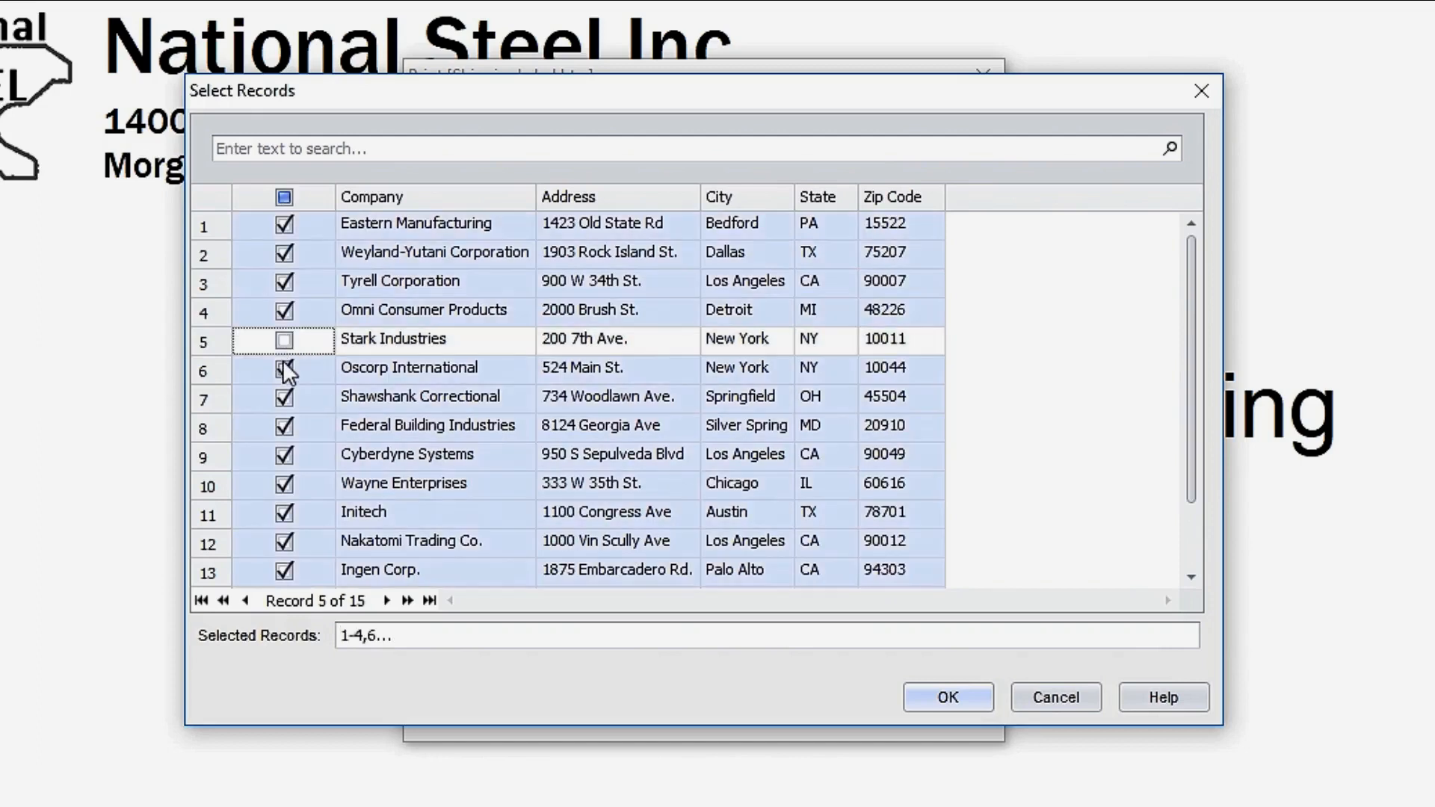
pyautogui.click(284, 366)
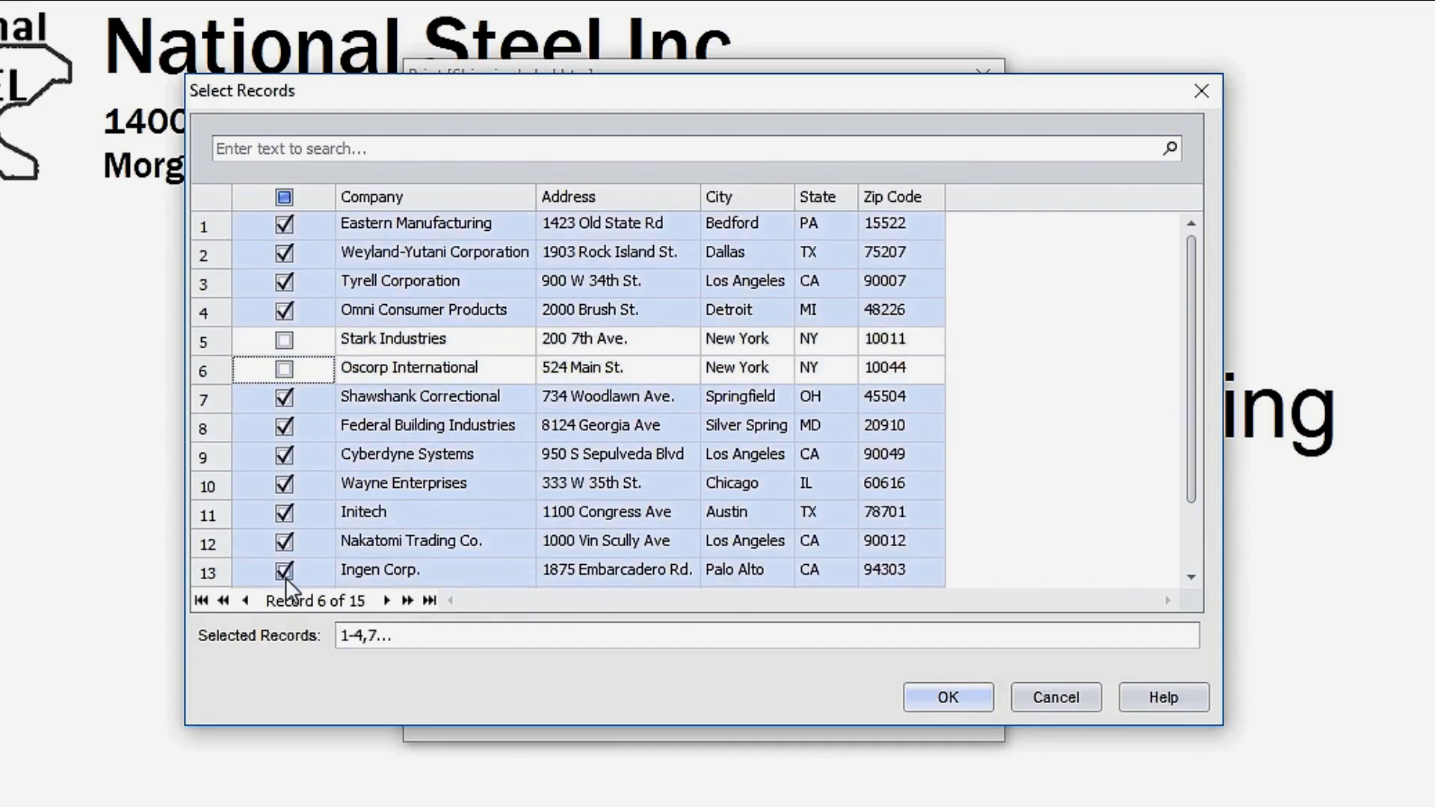
pyautogui.click(947, 697)
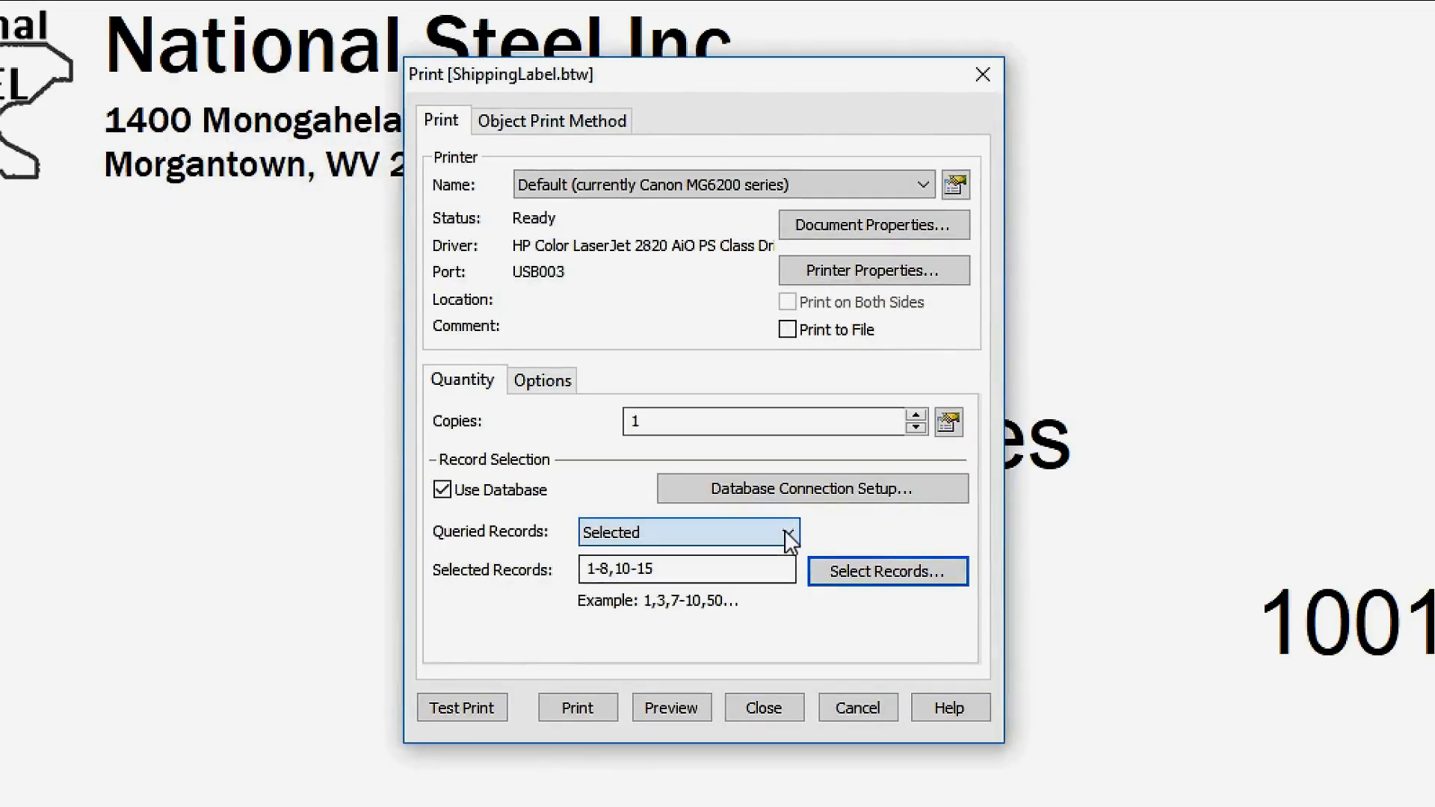
# Query records at print time, excluding Oscorp, Shawshank and Wayne Enterprises through Ingen, then preview the labels
pyautogui.click(789, 532)
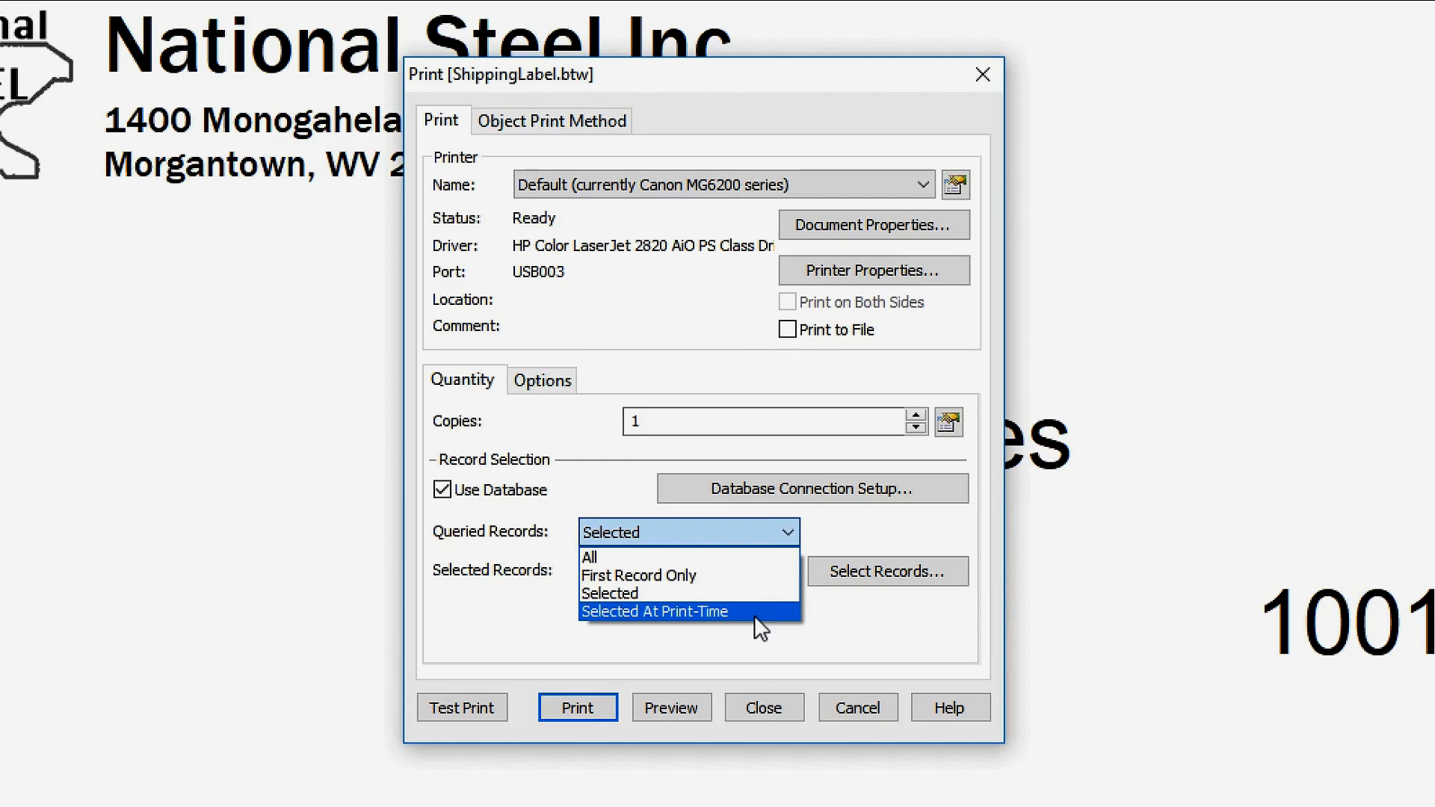
pyautogui.click(653, 611)
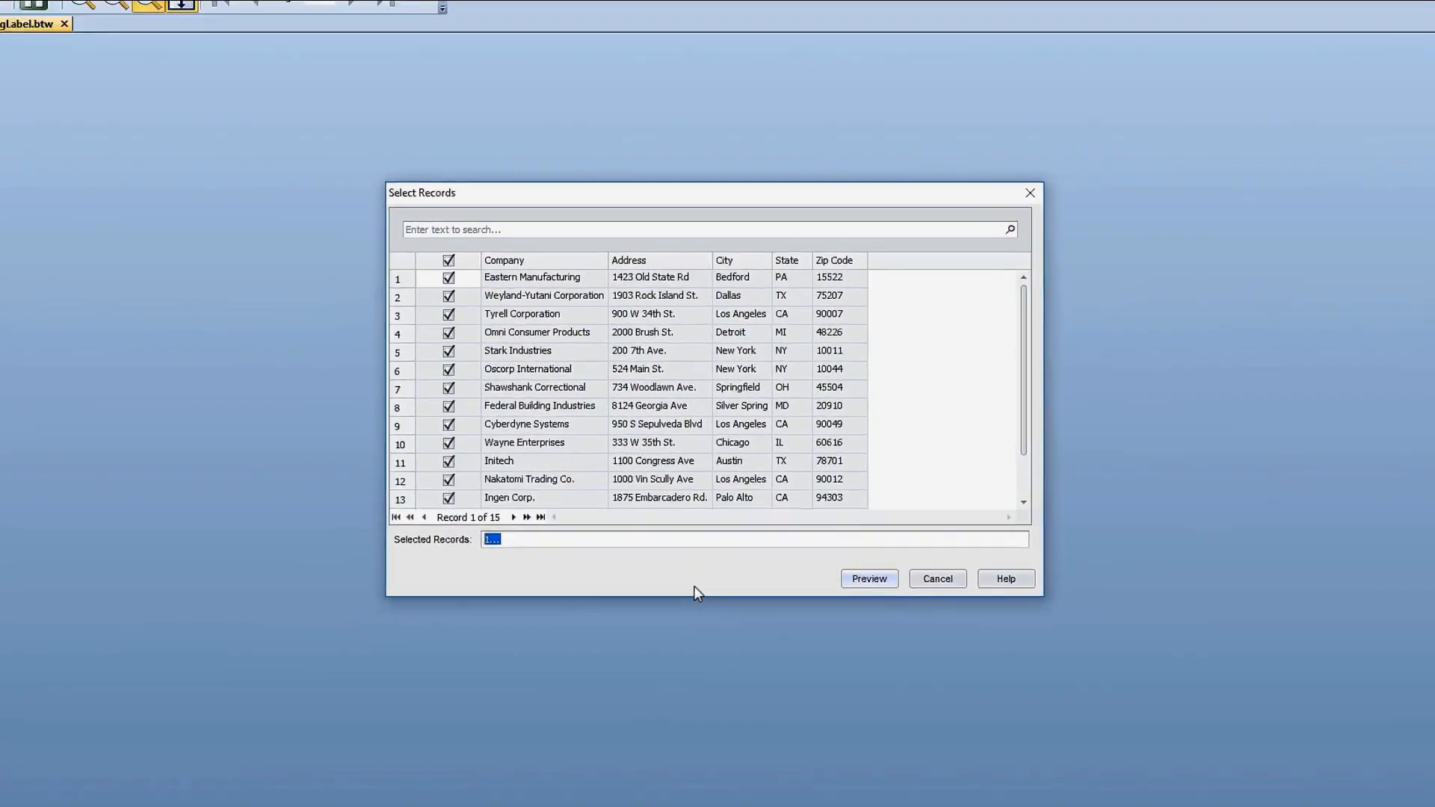
pyautogui.click(491, 386)
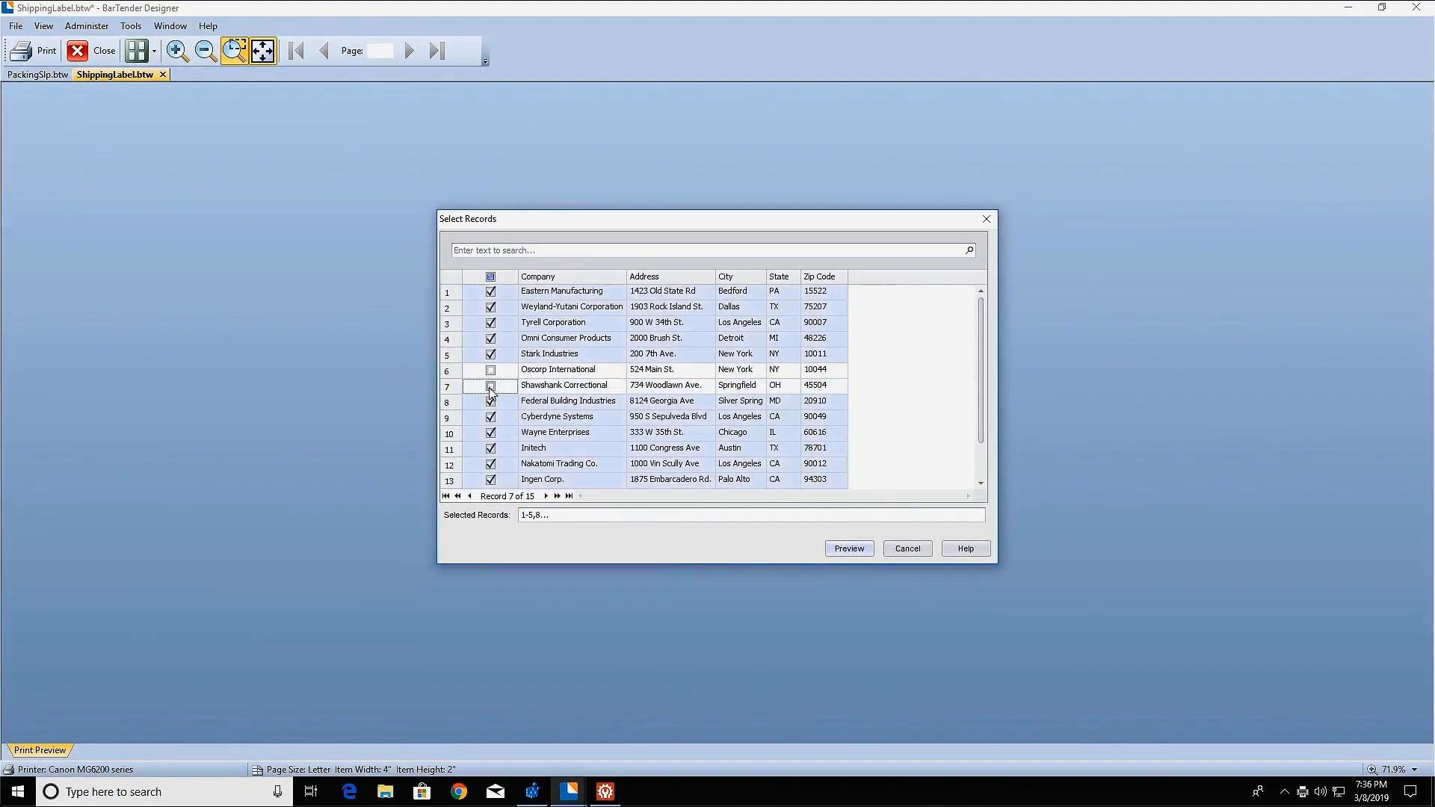
pyautogui.click(489, 481)
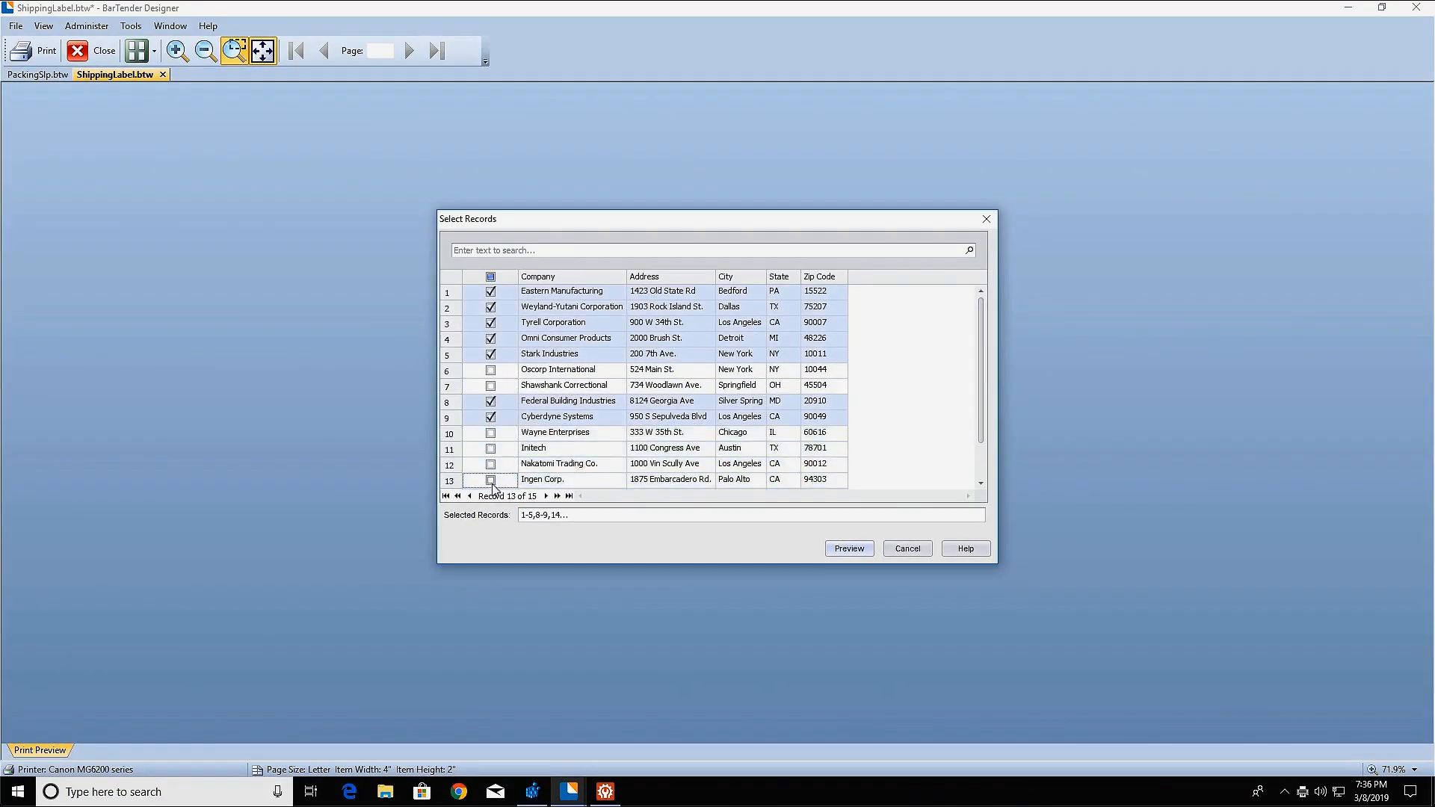
pyautogui.click(846, 548)
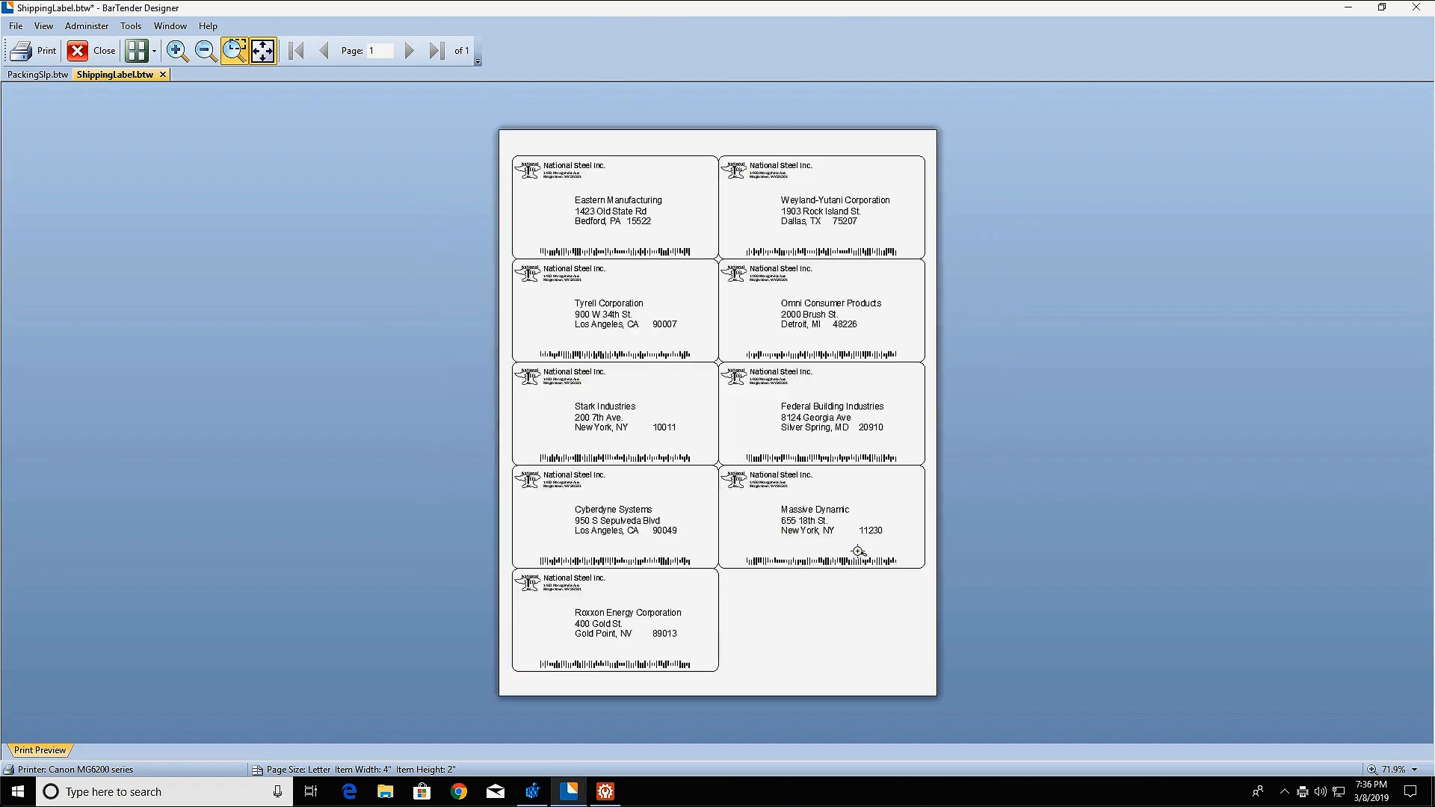